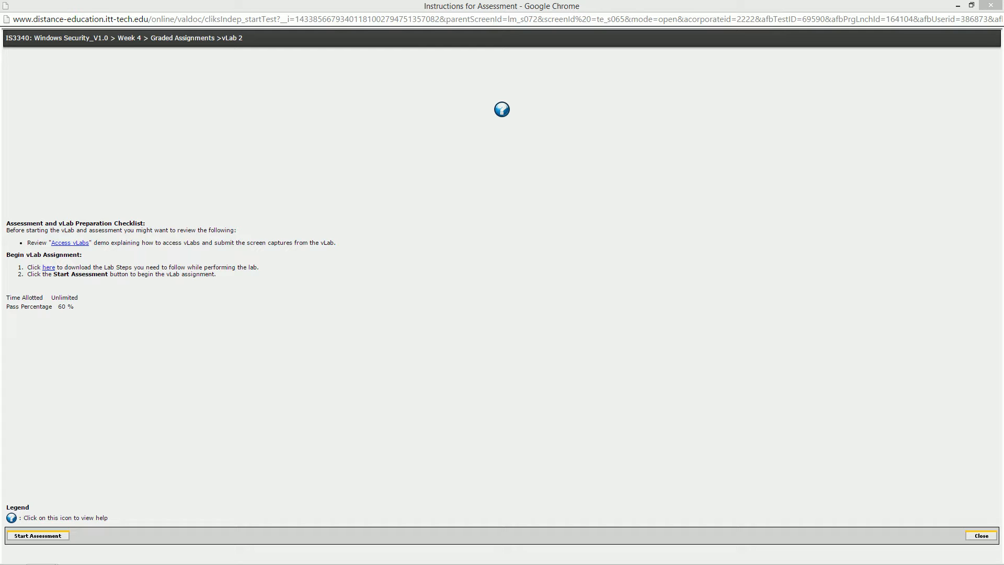
{"action": "mouse_move", "coordinate": [51, 497]}
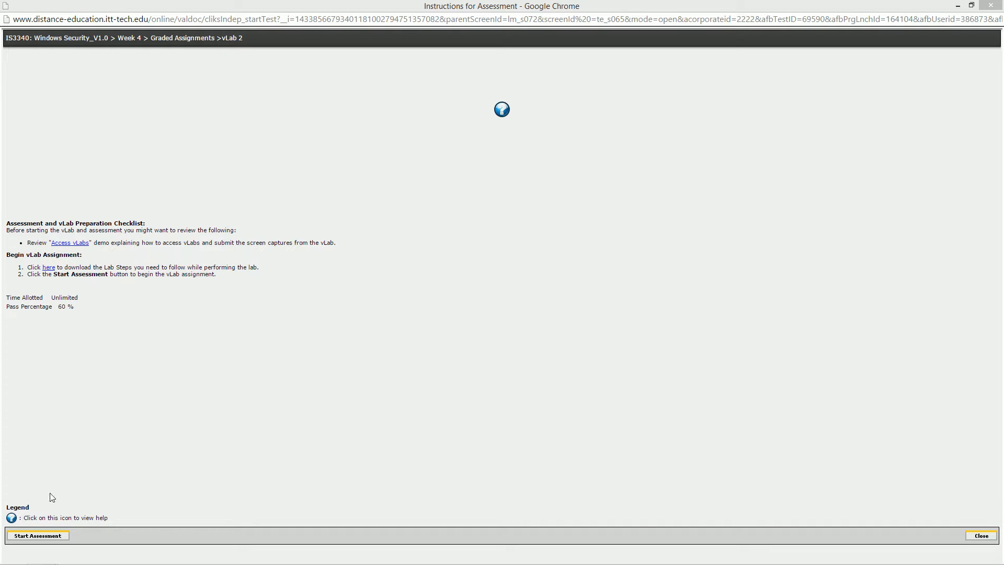
{"action": "mouse_move", "coordinate": [151, 102]}
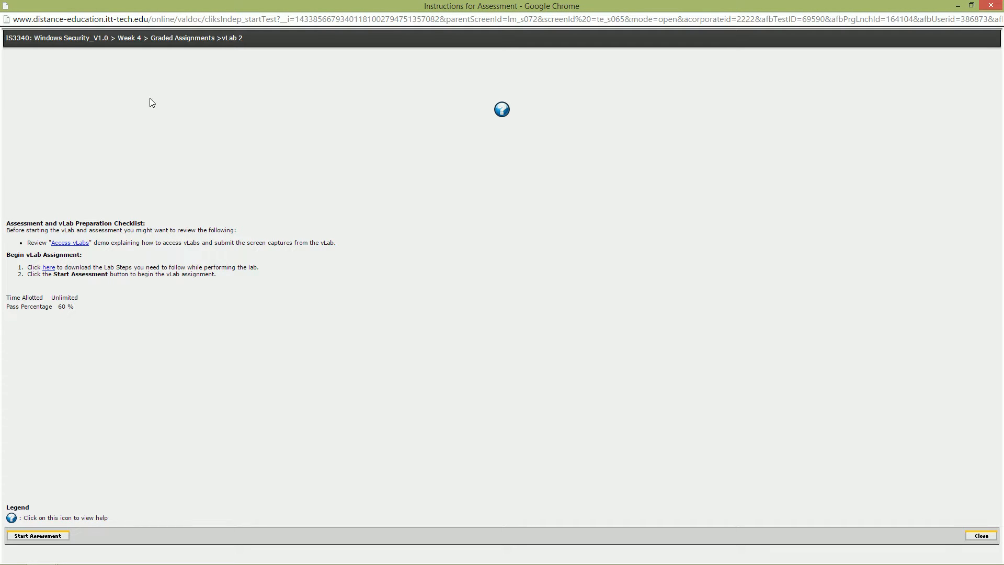
{"action": "mouse_move", "coordinate": [79, 294]}
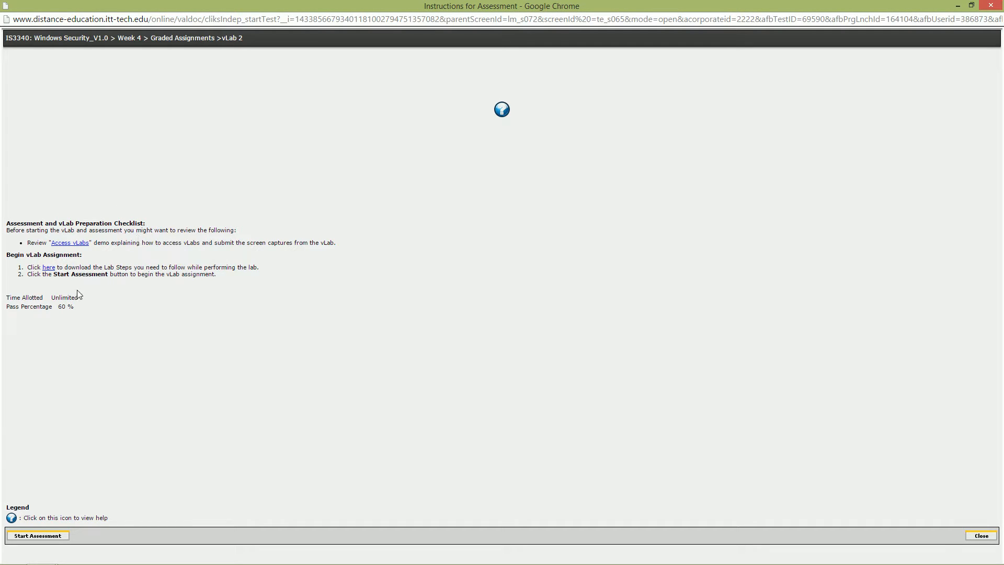
{"action": "mouse_move", "coordinate": [112, 314]}
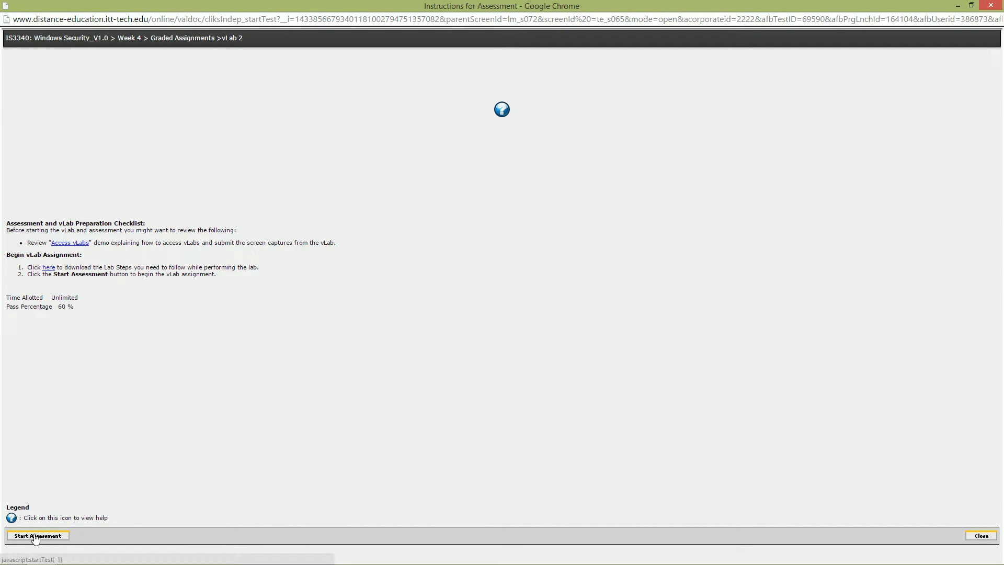
Start the vLab 2 assessment and review the Lab Report submission requirements.
{"action": "left_click", "coordinate": [38, 536]}
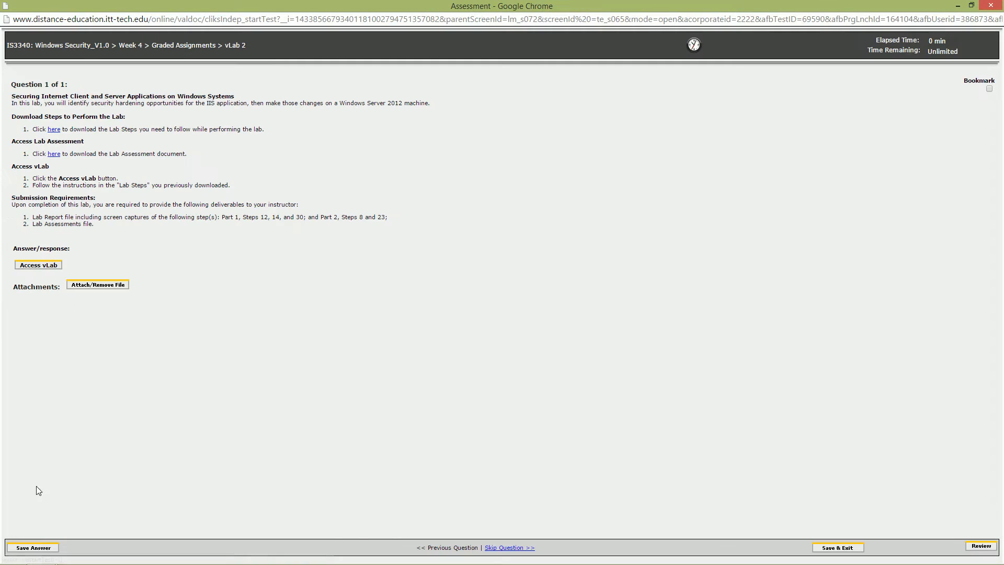
{"action": "double_click", "coordinate": [60, 217]}
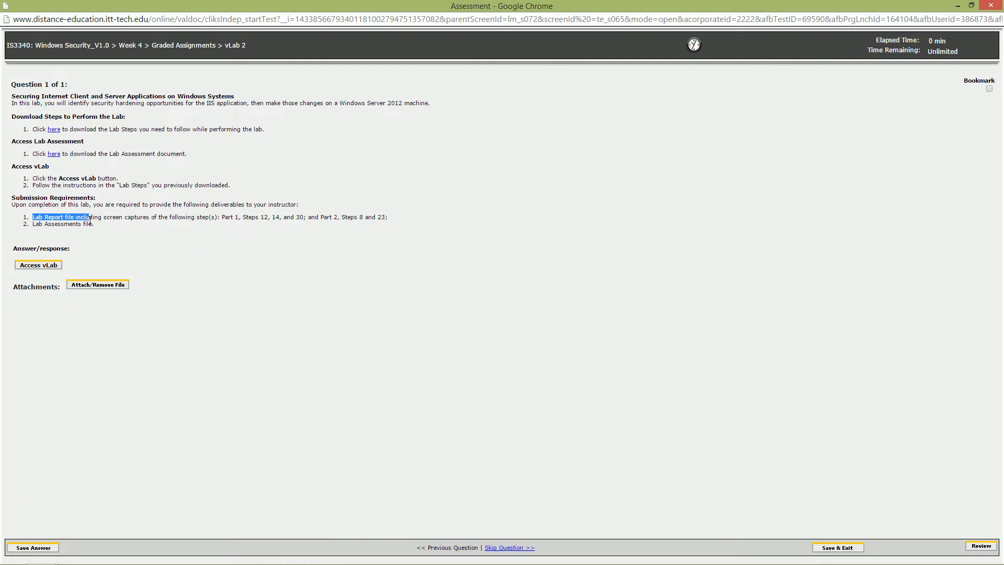
{"action": "left_click_drag", "start_coordinate": [31, 217], "coordinate": [96, 224]}
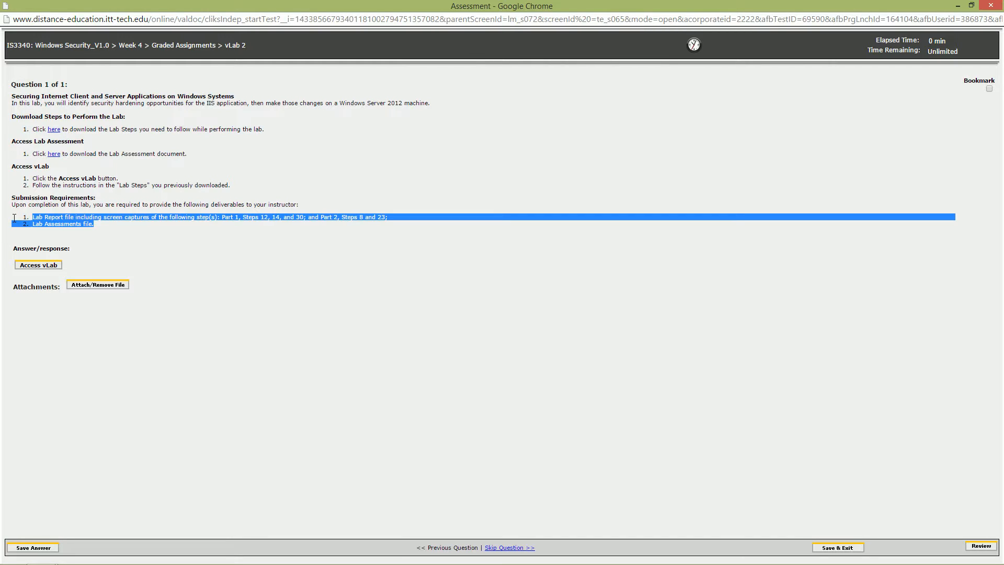
{"action": "left_click", "coordinate": [96, 254]}
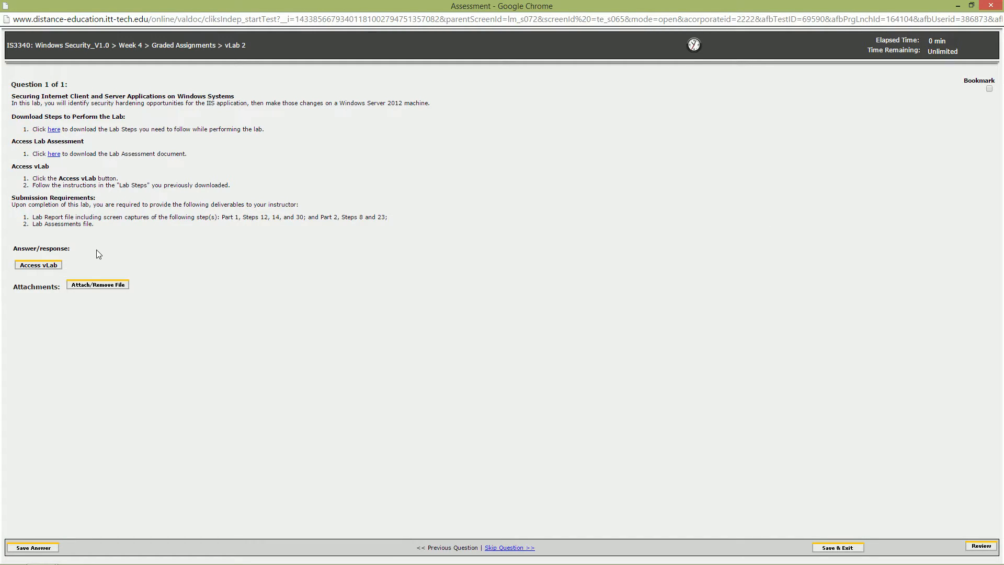
Launch the virtual lab through Access vLab.
{"action": "left_click", "coordinate": [37, 265]}
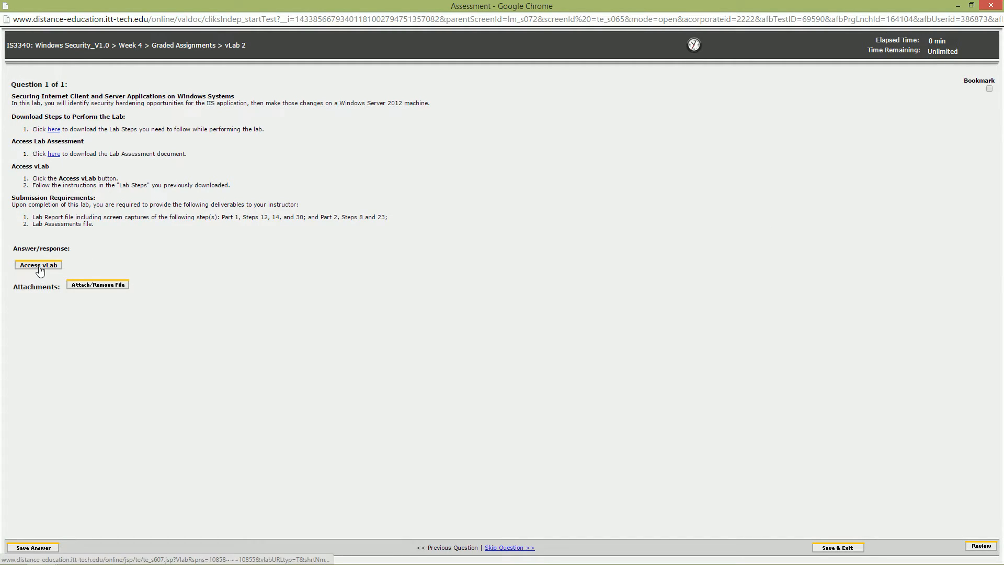
{"action": "left_click", "coordinate": [38, 265]}
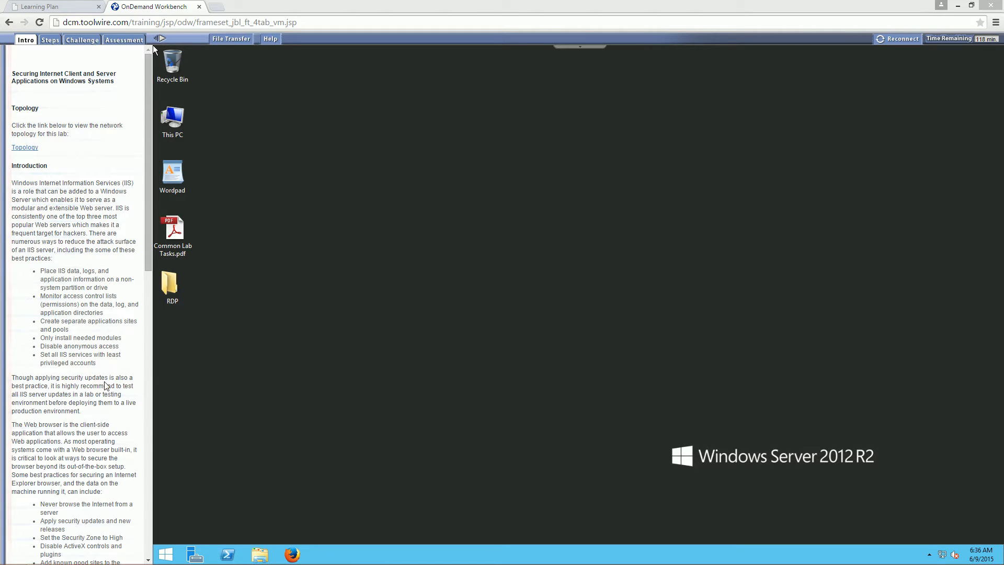
{"action": "mouse_move", "coordinate": [503, 365]}
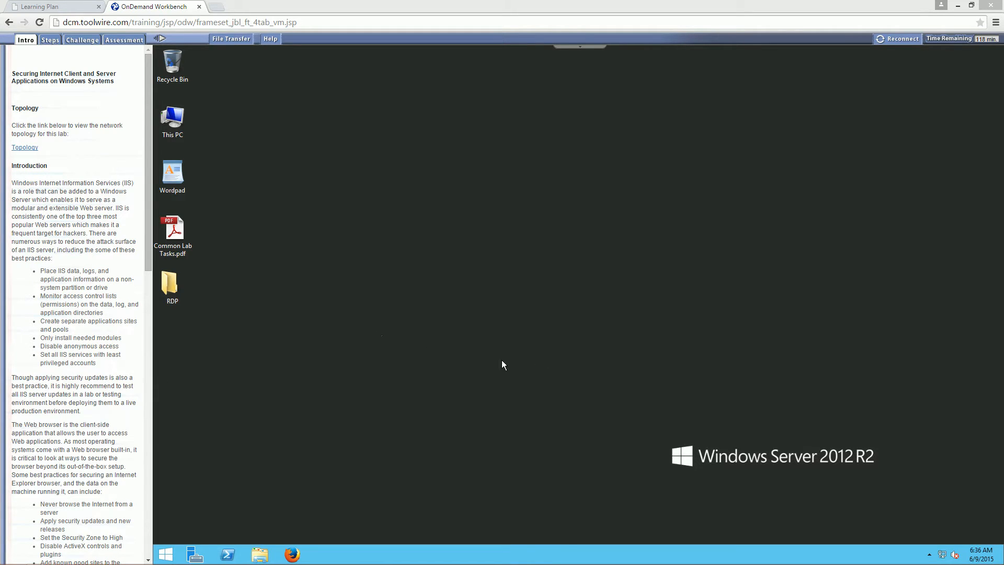
Connect to TargetWindows01 using its RDP file from the RDP folder.
{"action": "double_click", "coordinate": [171, 284]}
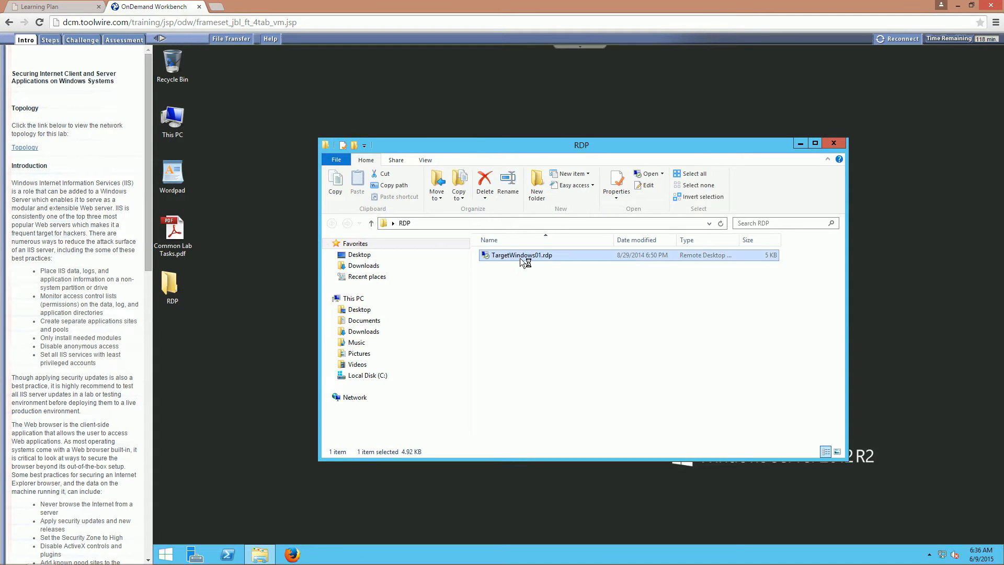
{"action": "double_click", "coordinate": [521, 255]}
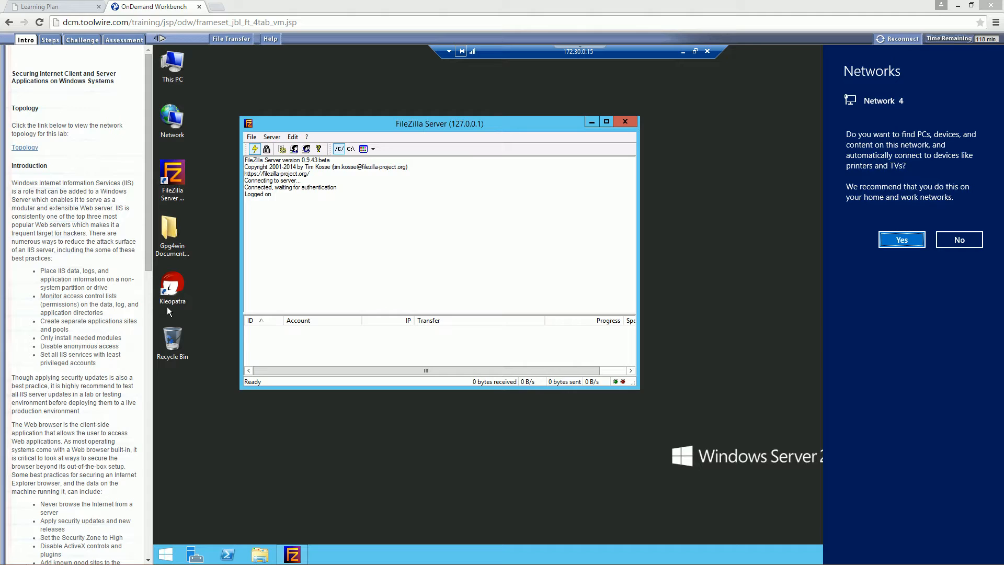
{"action": "mouse_move", "coordinate": [105, 339]}
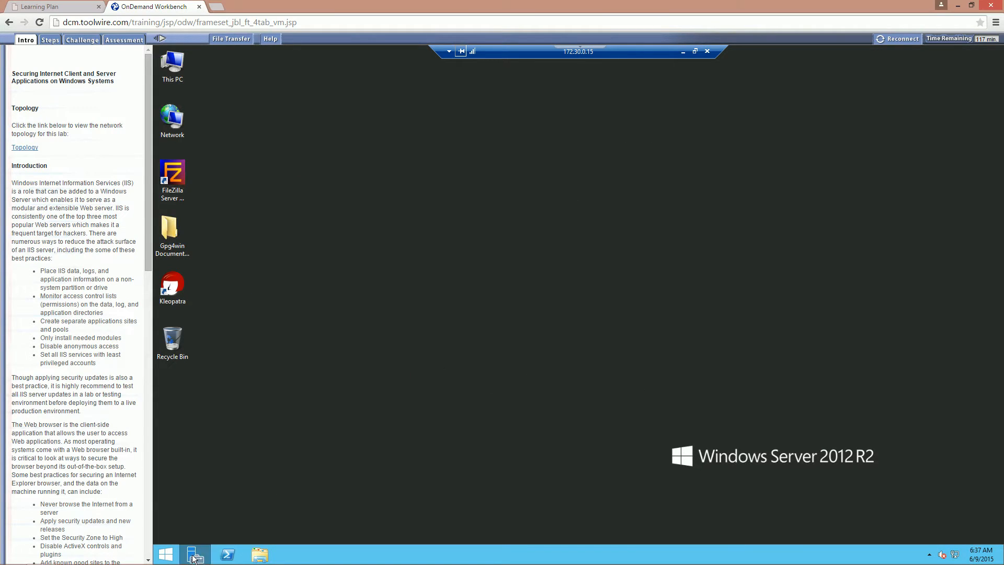
Launch Server Manager, begin Add roles and features and accept the inventory notice.
{"action": "left_click", "coordinate": [194, 554]}
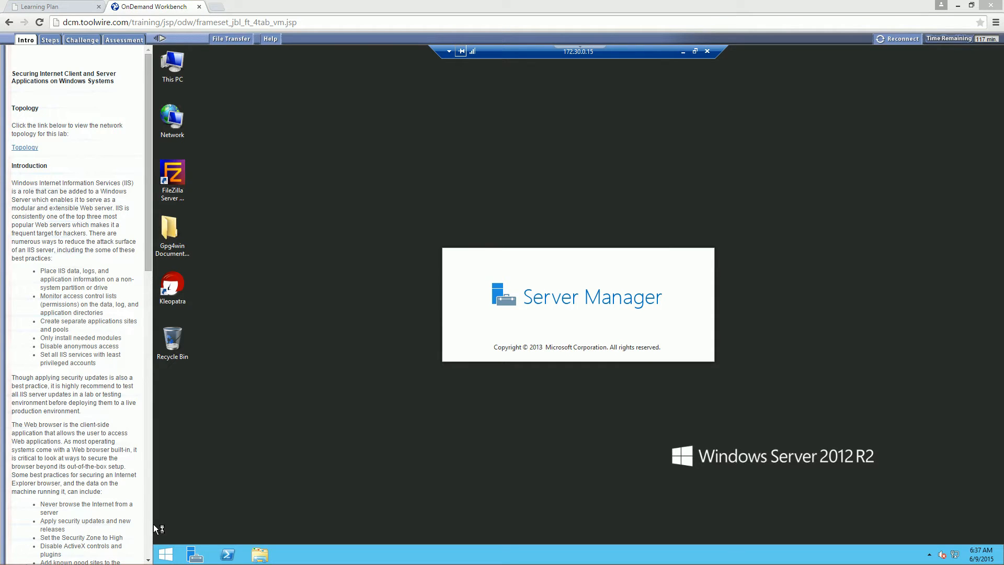
{"action": "mouse_move", "coordinate": [155, 527]}
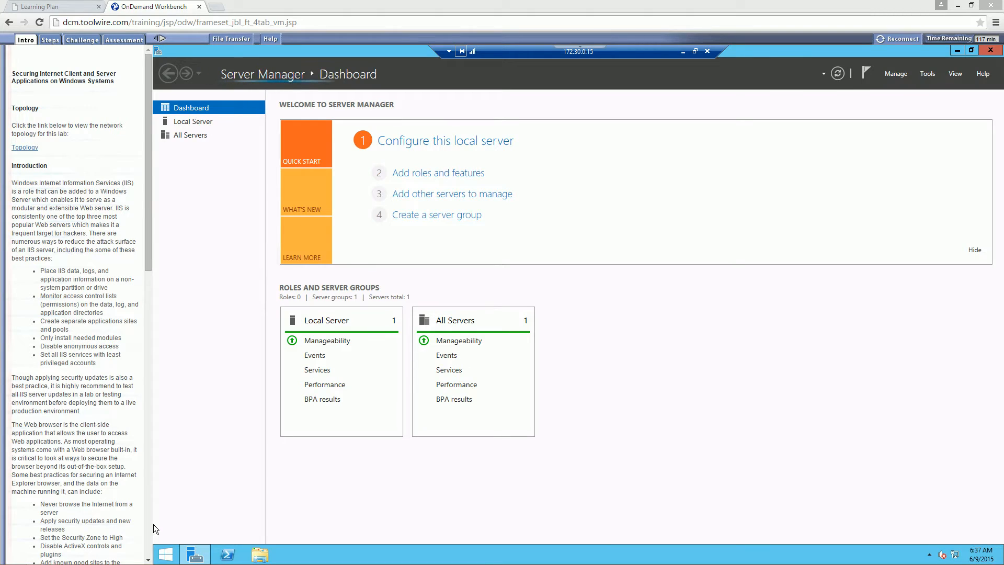
{"action": "mouse_move", "coordinate": [419, 201]}
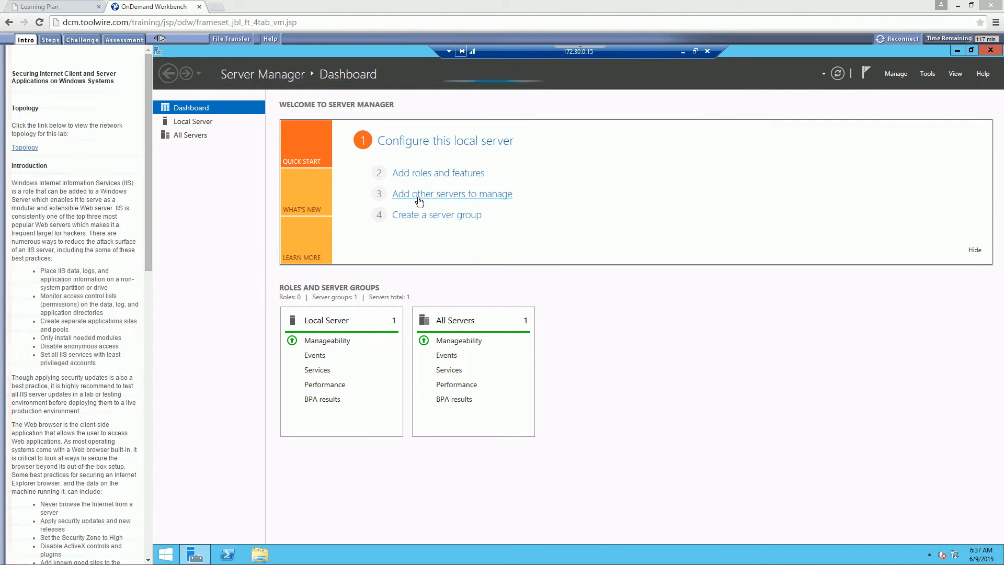
{"action": "mouse_move", "coordinate": [266, 255]}
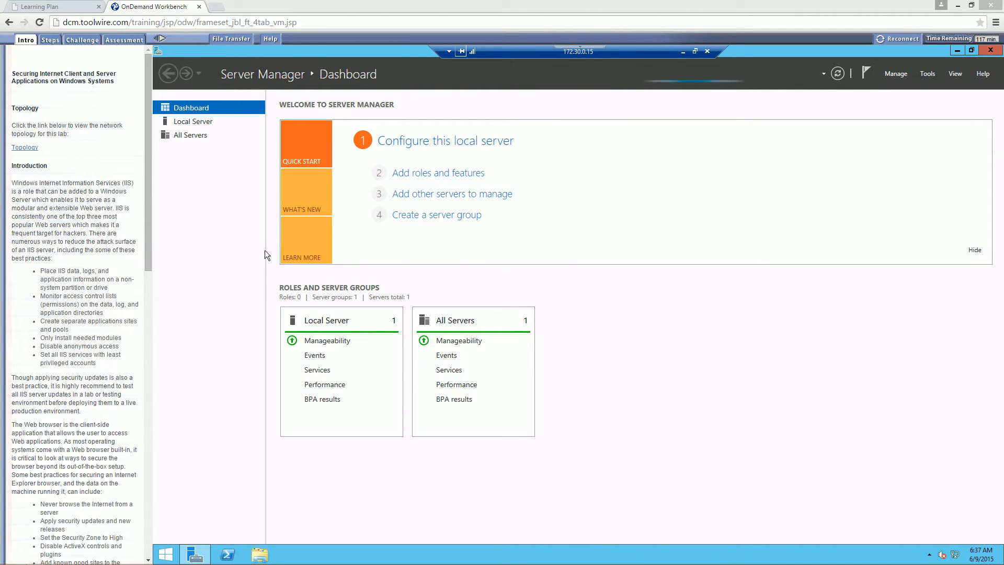
{"action": "left_click", "coordinate": [438, 172]}
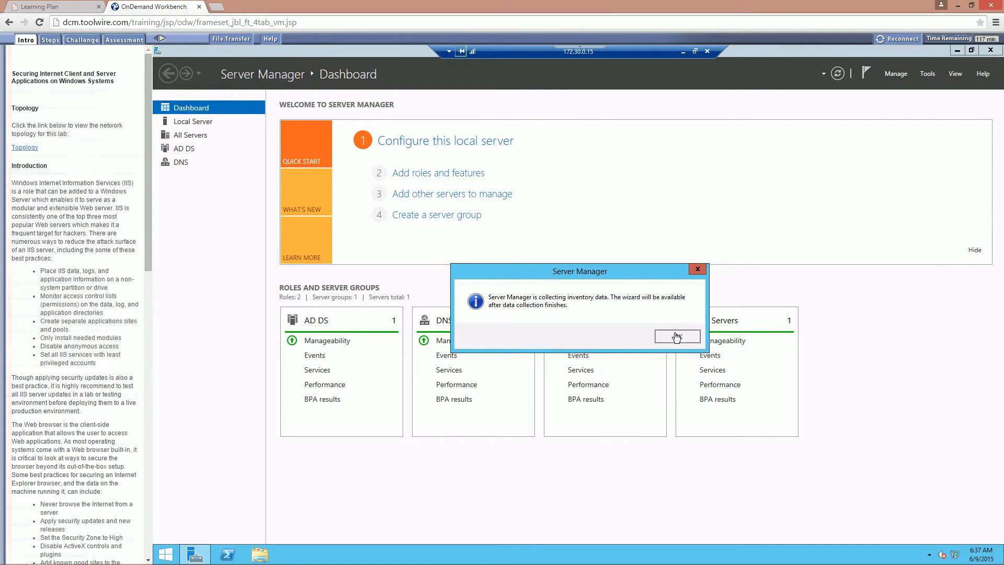
{"action": "left_click", "coordinate": [677, 336]}
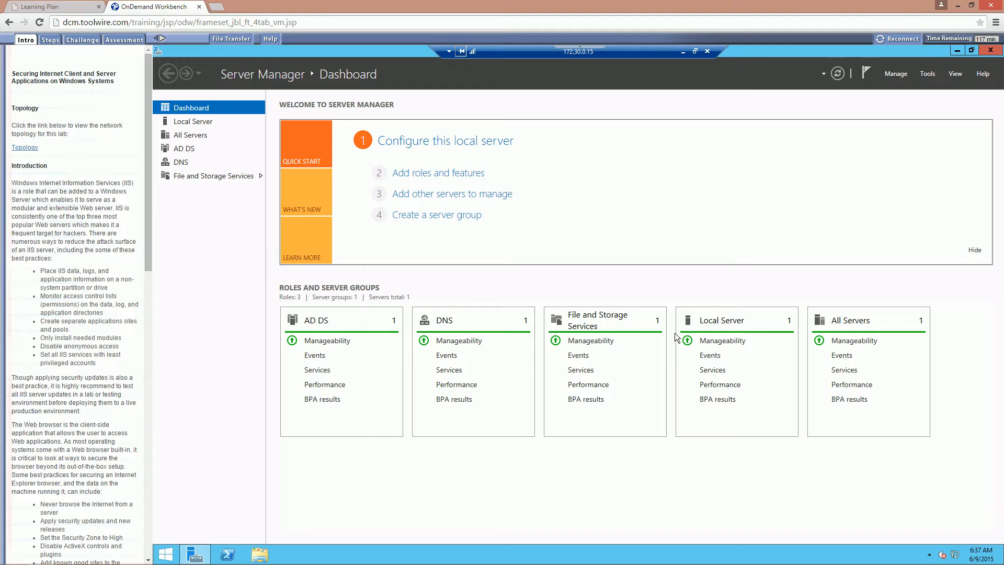
{"action": "mouse_move", "coordinate": [666, 288]}
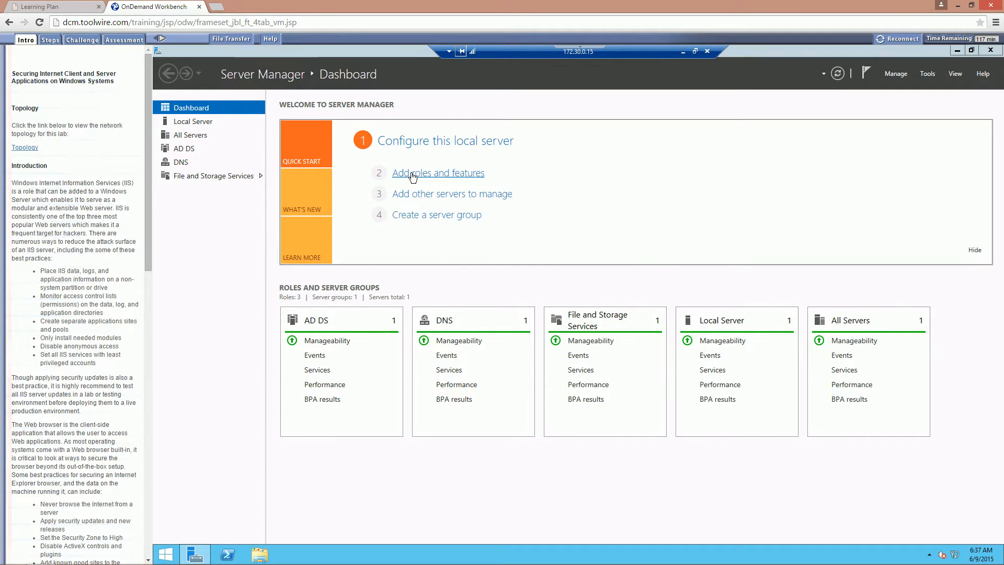
Advance the Add Roles wizard with role-based installation on the pooled server to the roles list.
{"action": "left_click", "coordinate": [439, 173]}
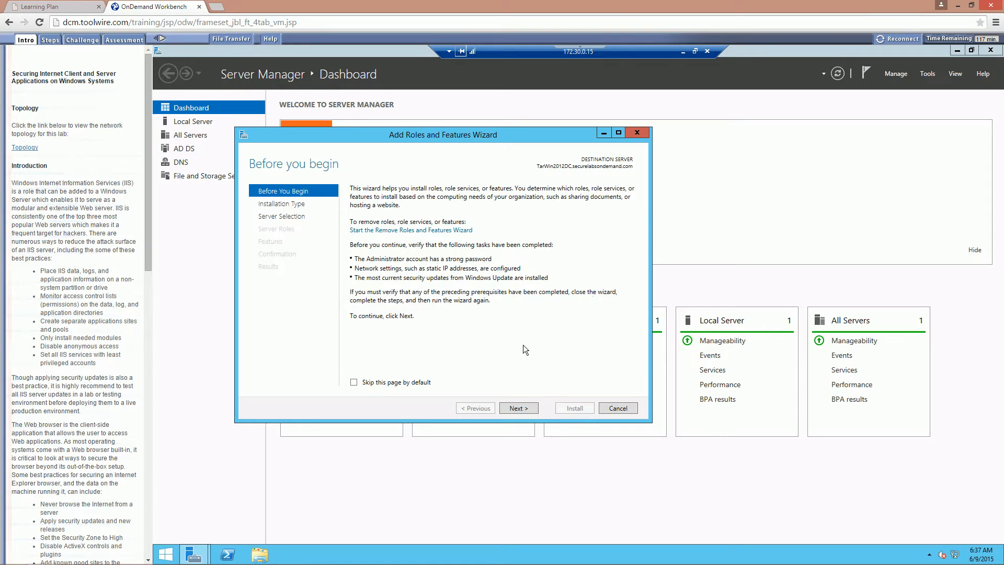
{"action": "mouse_move", "coordinate": [452, 252]}
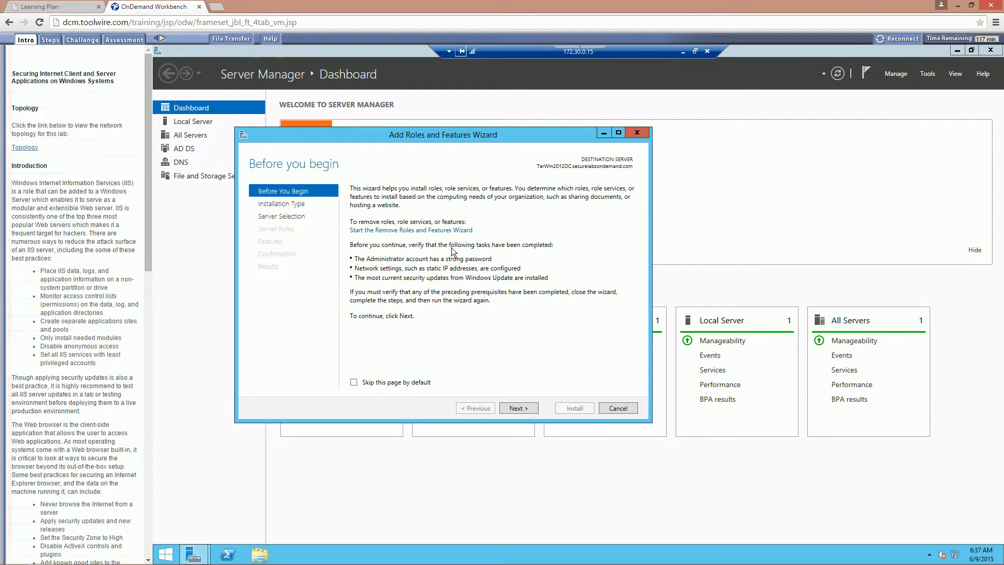
{"action": "left_click", "coordinate": [518, 408]}
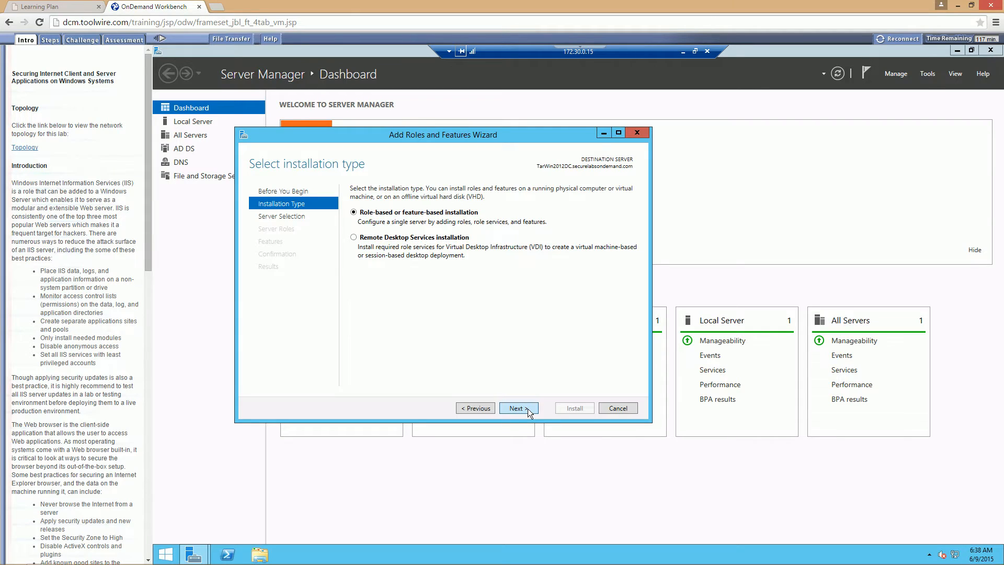
{"action": "left_click", "coordinate": [517, 408]}
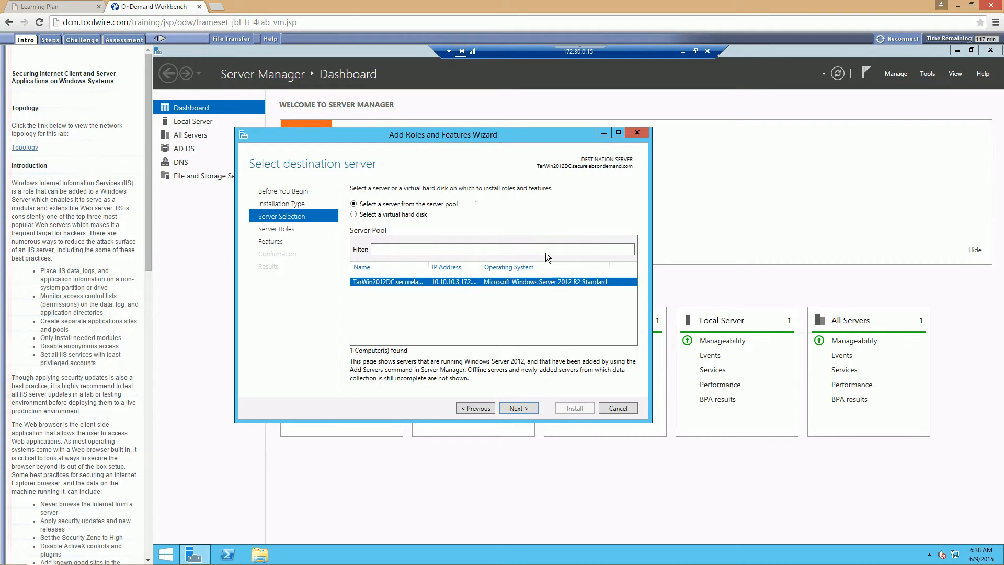
{"action": "mouse_move", "coordinate": [438, 286]}
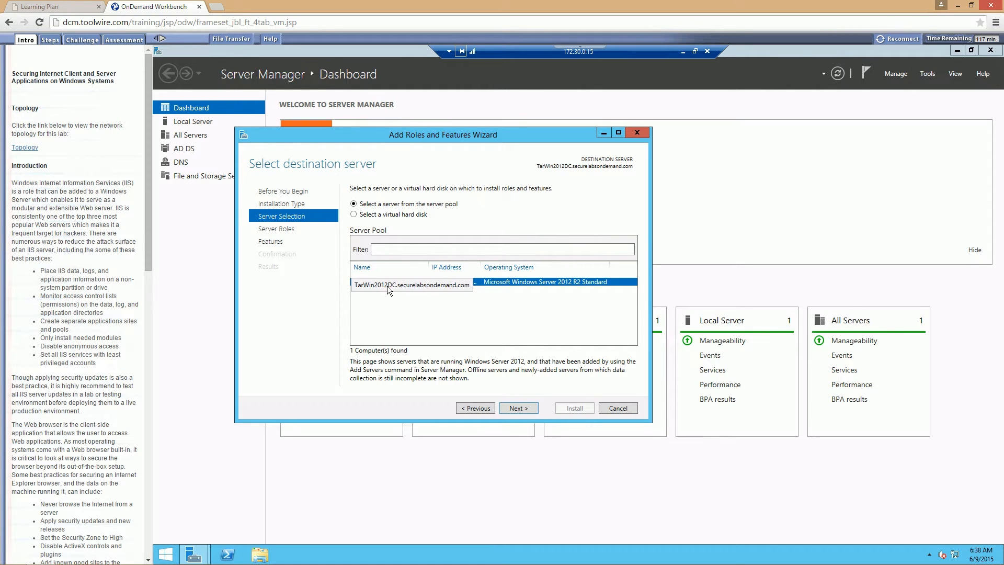
{"action": "left_click", "coordinate": [412, 285]}
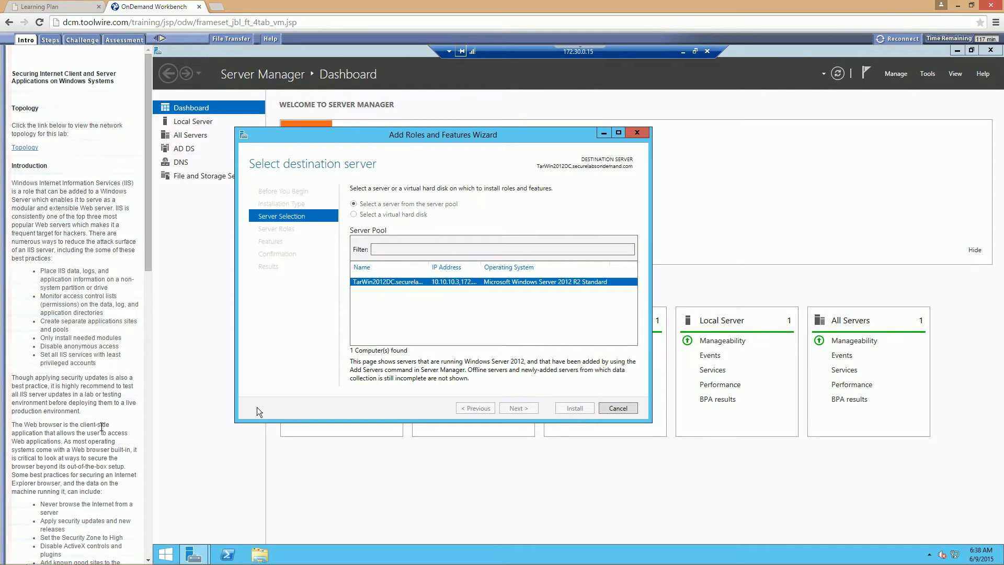
{"action": "left_click", "coordinate": [518, 407]}
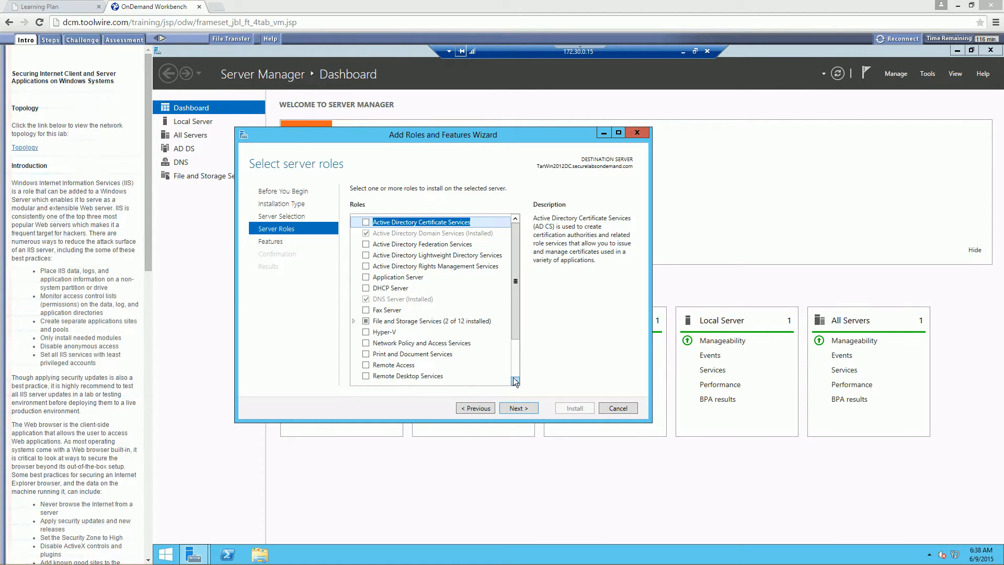
Select the Web Server (IIS) role with its required management tools.
{"action": "scroll", "scroll_direction": "down", "scroll_amount": 3}
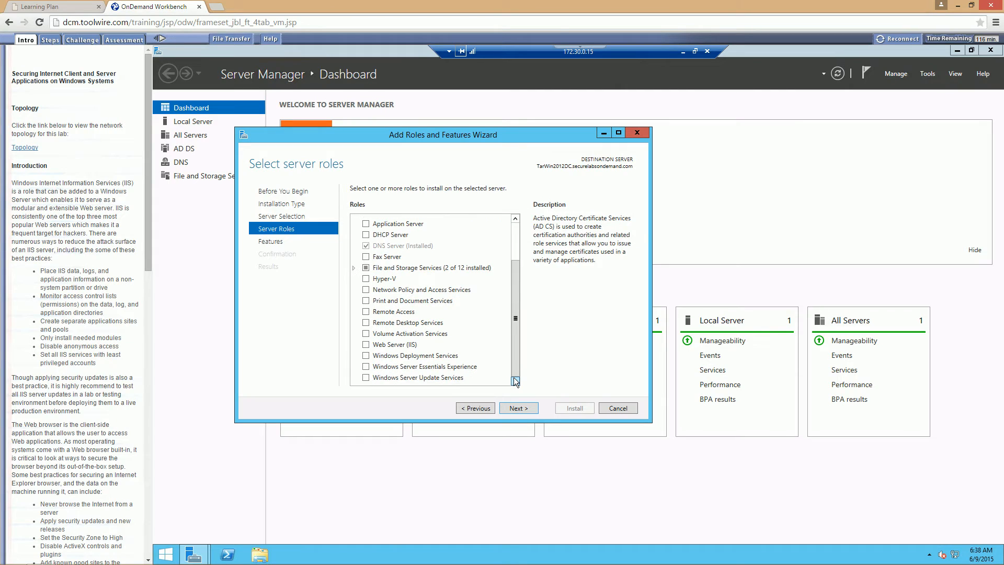
{"action": "left_click", "coordinate": [366, 344]}
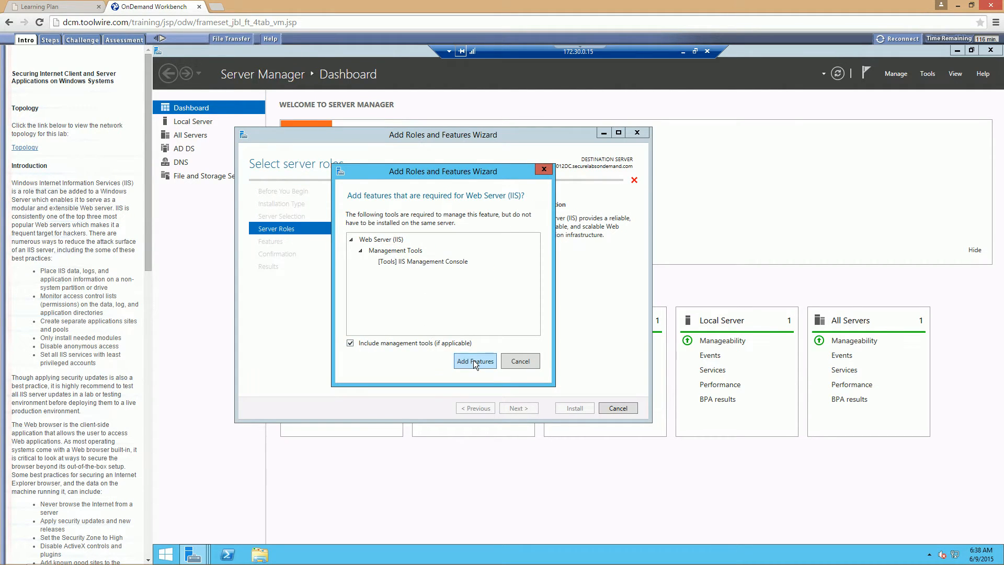
{"action": "left_click", "coordinate": [475, 360]}
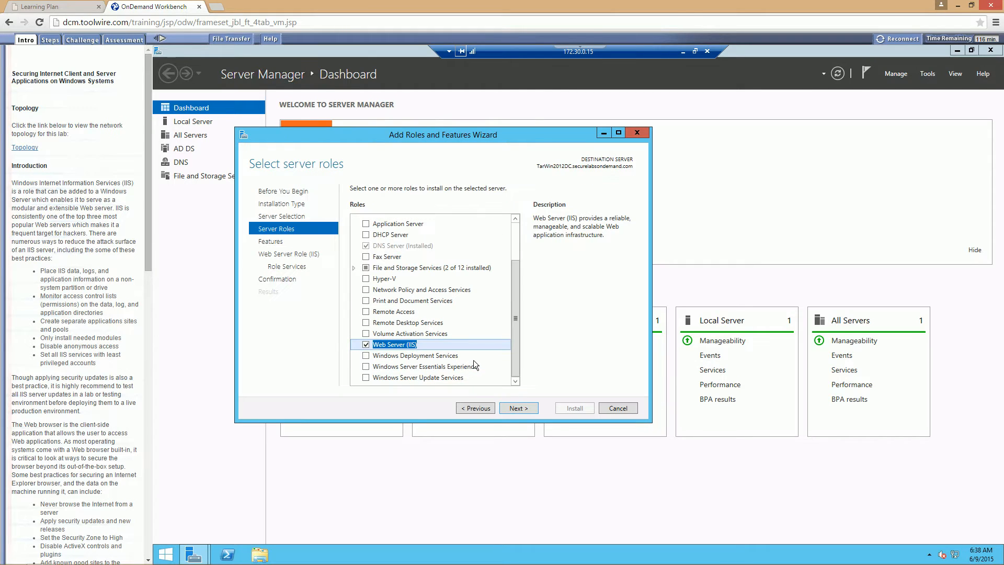
{"action": "mouse_move", "coordinate": [158, 321]}
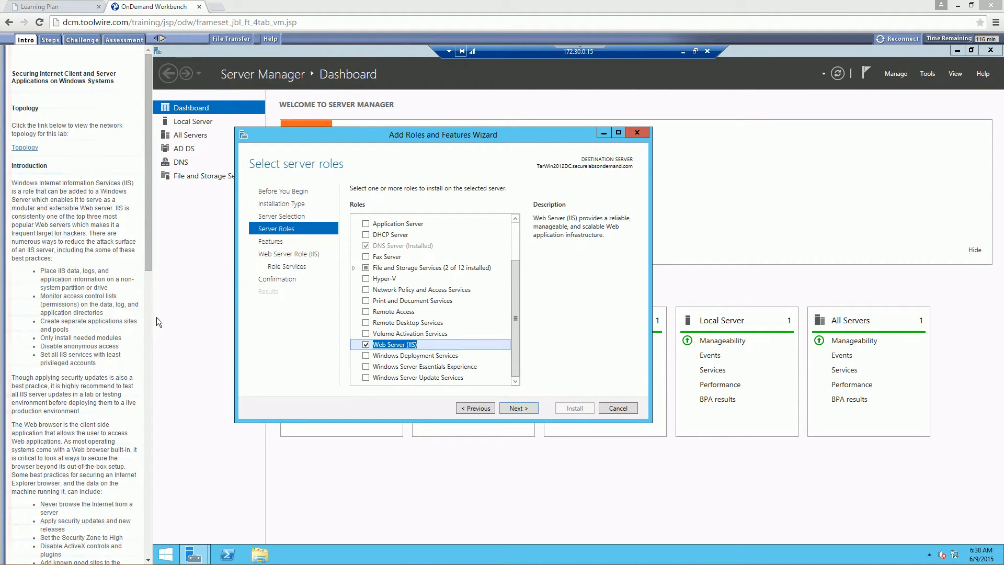
{"action": "mouse_move", "coordinate": [574, 336]}
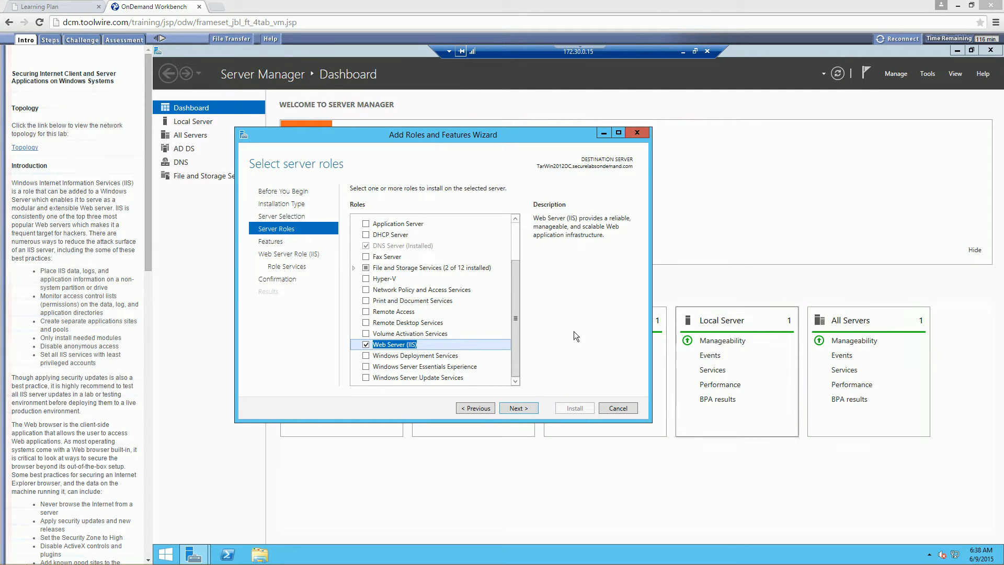
{"action": "mouse_move", "coordinate": [519, 408]}
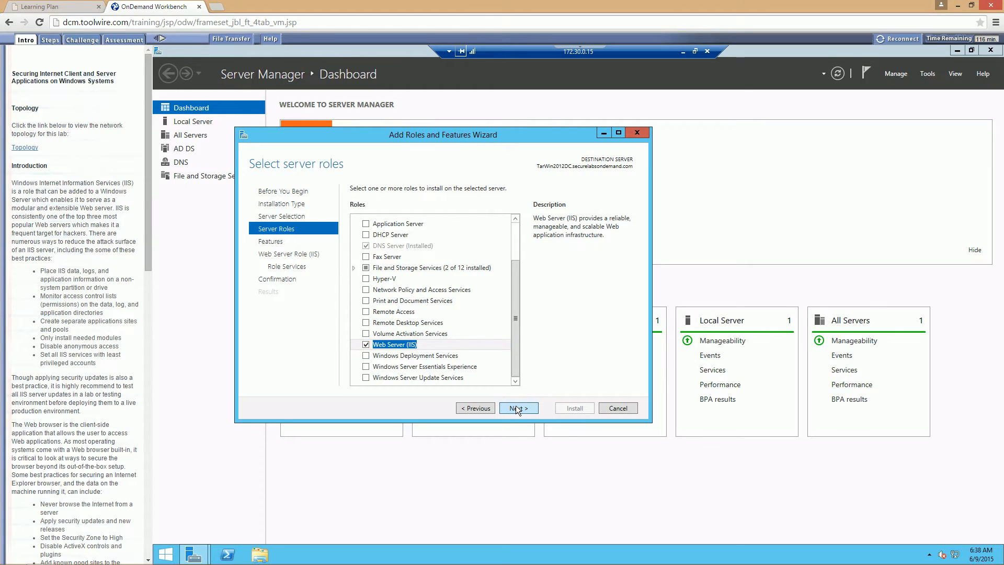
{"action": "left_click", "coordinate": [517, 408]}
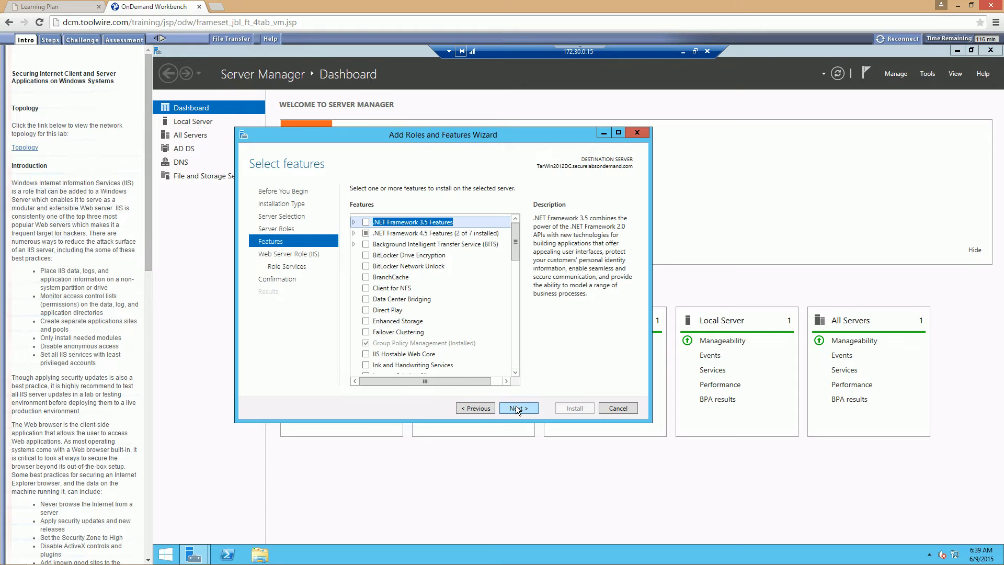
{"action": "mouse_move", "coordinate": [515, 398]}
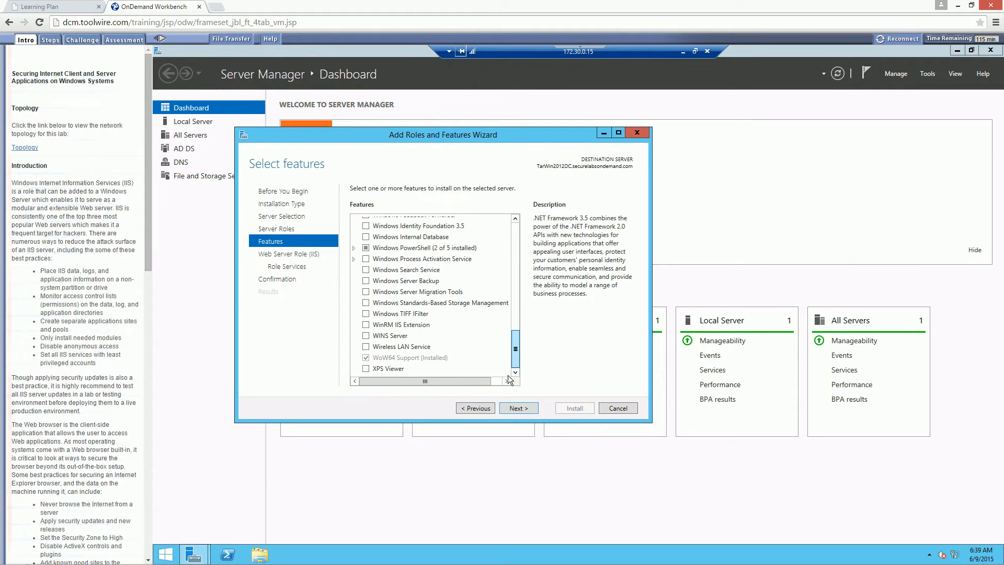
Continue through Features and Role Services to the Confirmation summary.
{"action": "scroll", "scroll_direction": "up", "scroll_amount": 3}
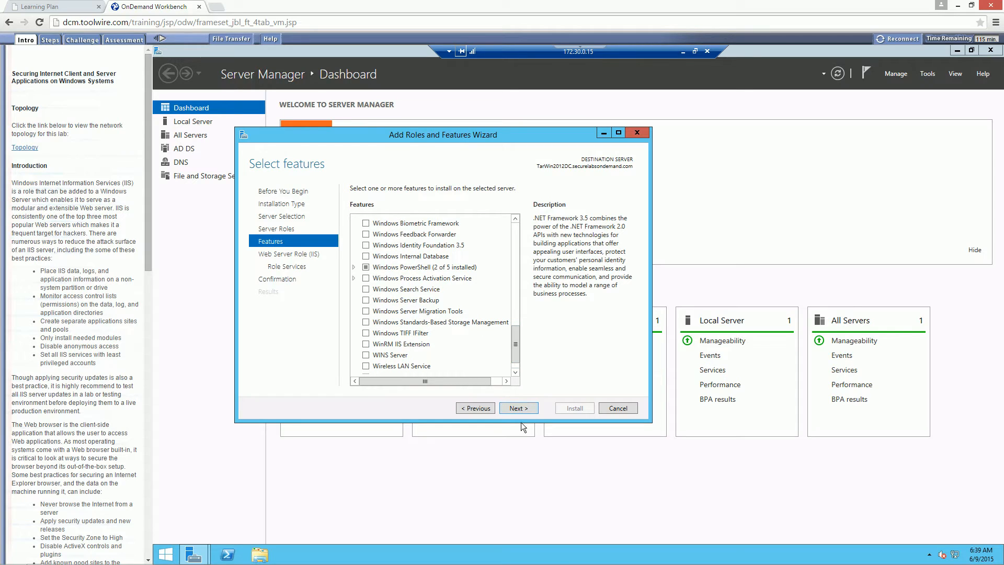
{"action": "left_click", "coordinate": [518, 408]}
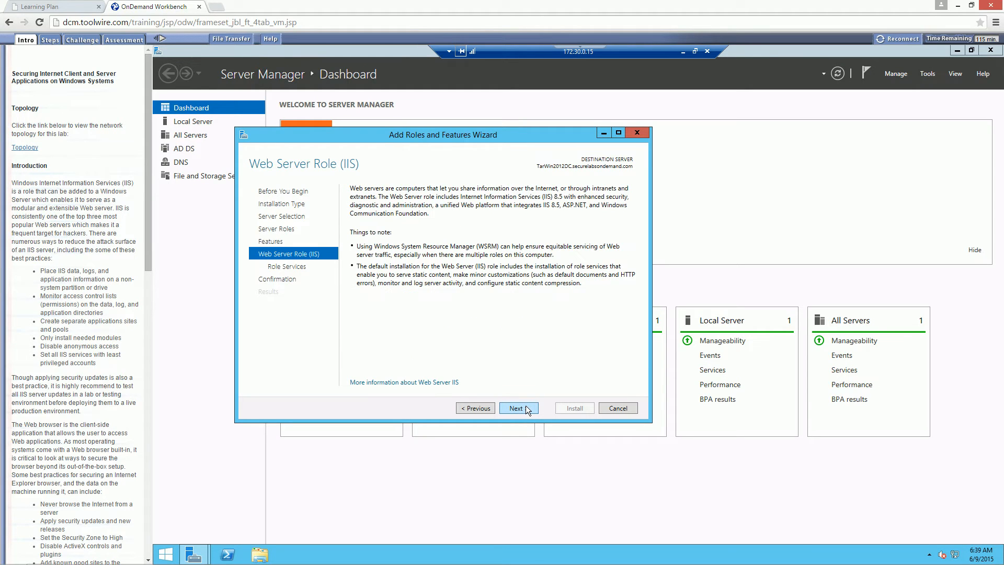
{"action": "left_click", "coordinate": [518, 408]}
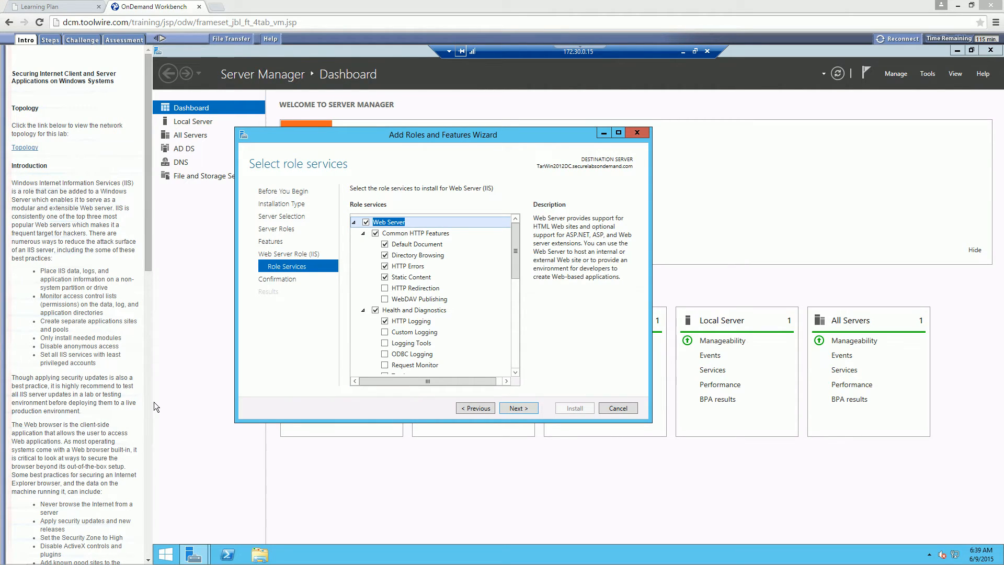
{"action": "mouse_move", "coordinate": [453, 409]}
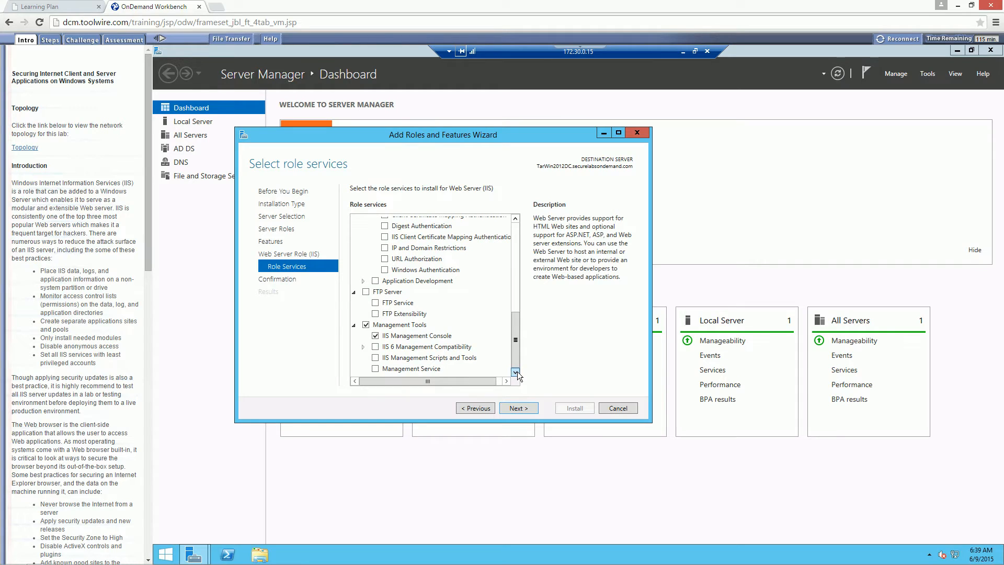
{"action": "mouse_move", "coordinate": [154, 414]}
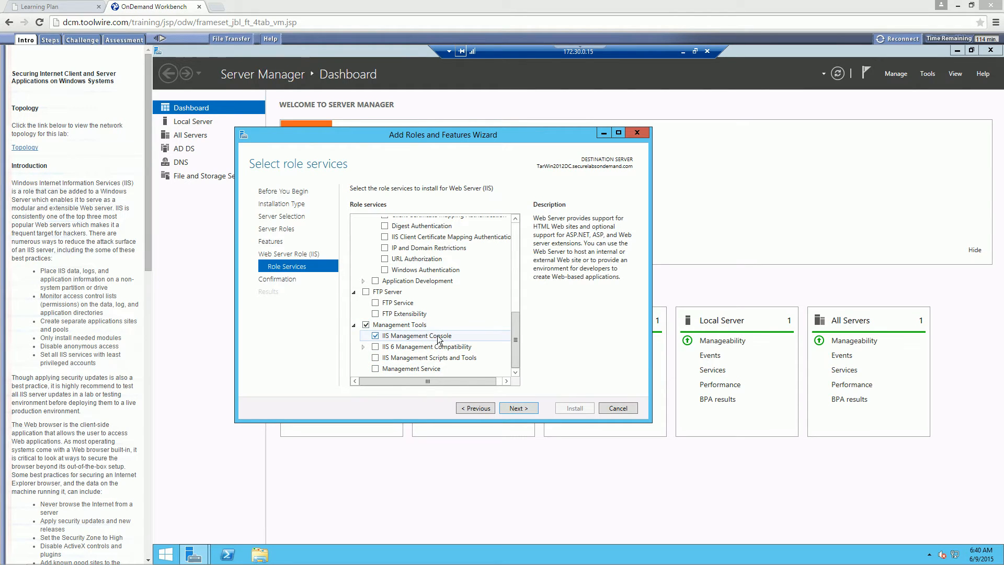
{"action": "left_click", "coordinate": [517, 408]}
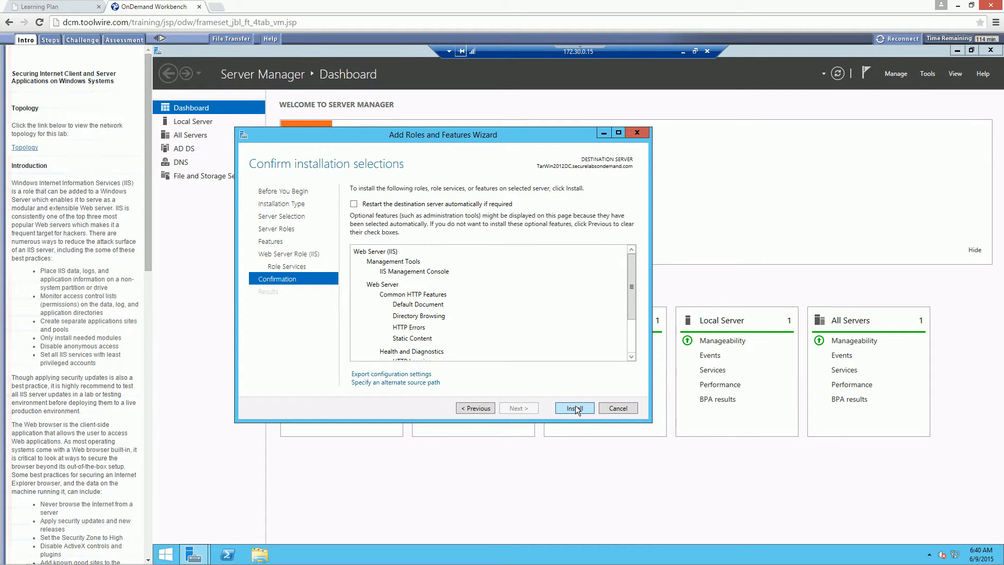
Install the Web Server (IIS) role with the IIS Management Console.
{"action": "left_click", "coordinate": [573, 408]}
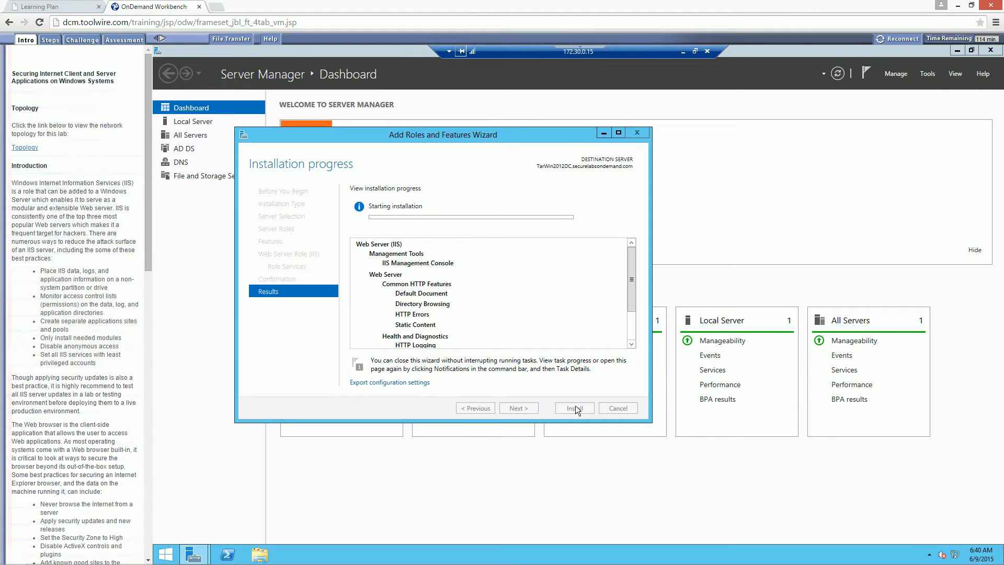
{"action": "mouse_move", "coordinate": [154, 421]}
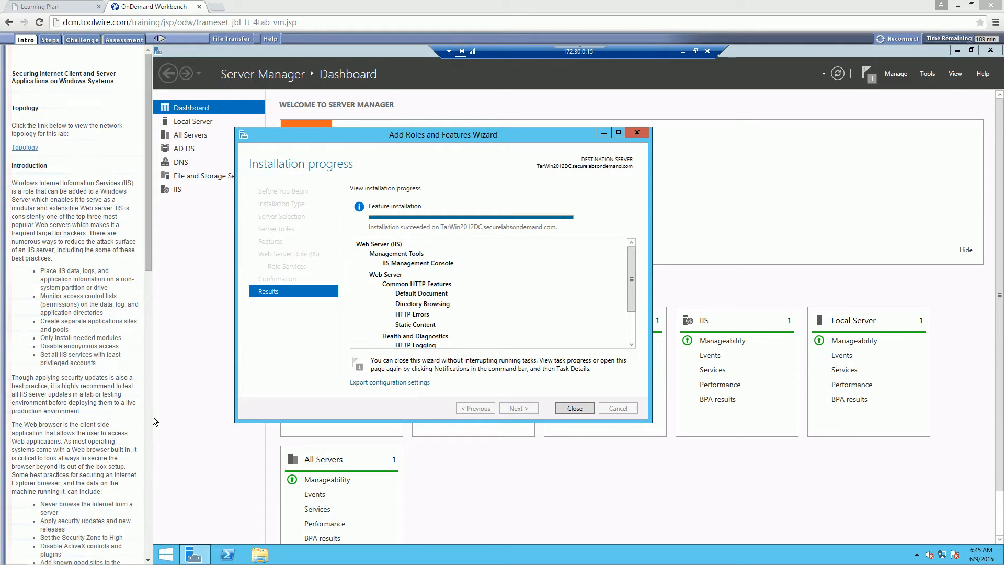
{"action": "mouse_move", "coordinate": [570, 370]}
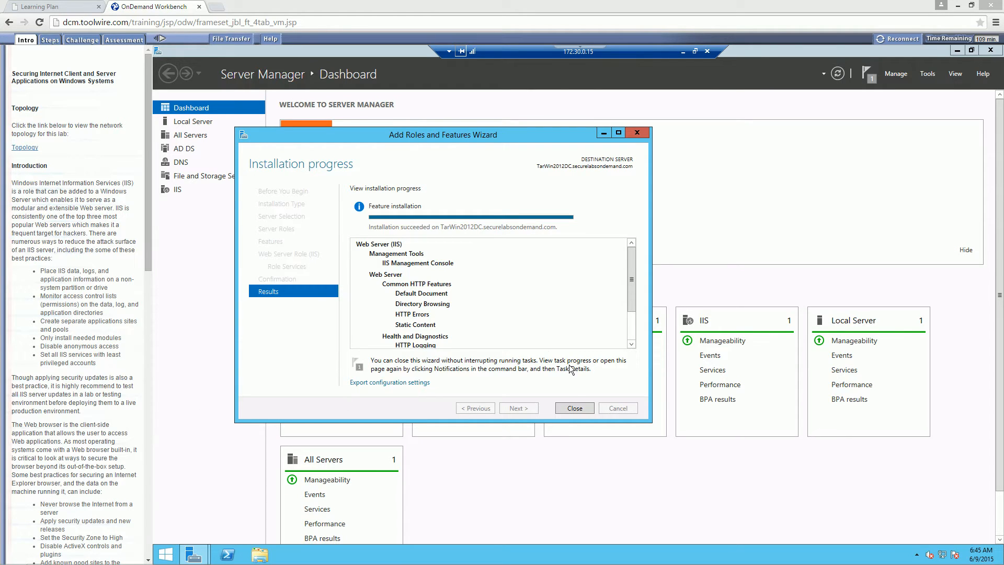
Close the finished wizard and bring up the Server Manager Tools menu.
{"action": "left_click", "coordinate": [573, 407]}
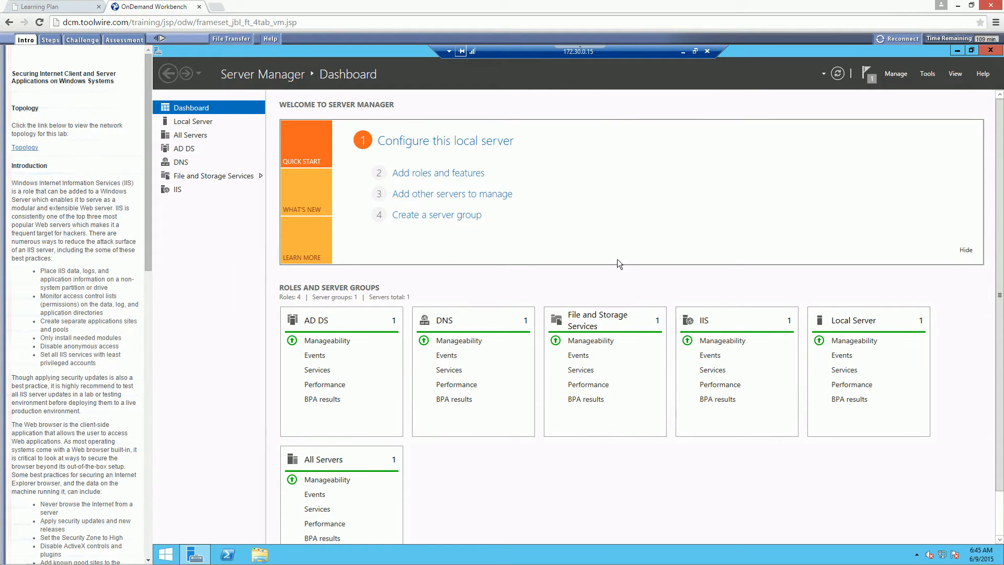
{"action": "mouse_move", "coordinate": [562, 247]}
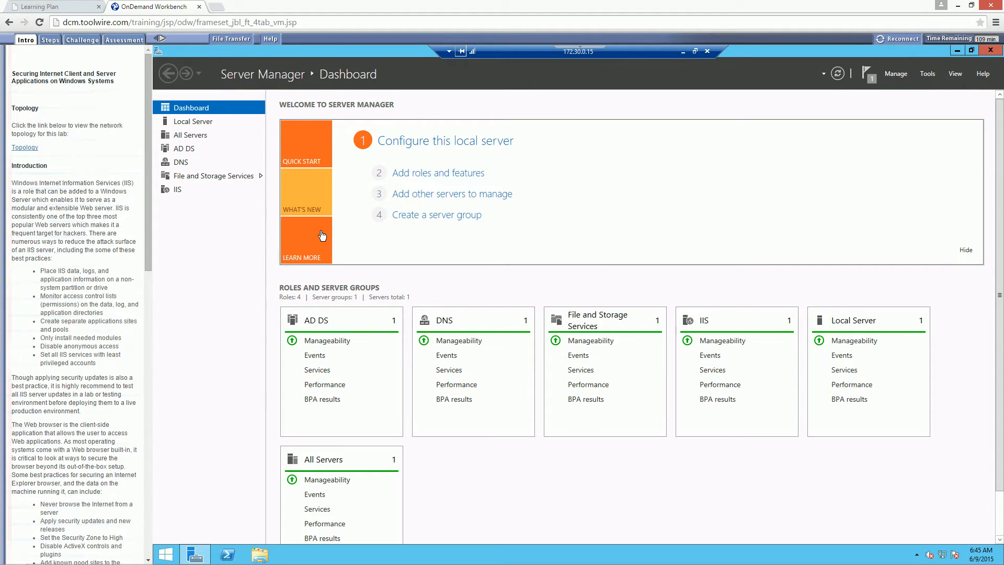
{"action": "mouse_move", "coordinate": [926, 73]}
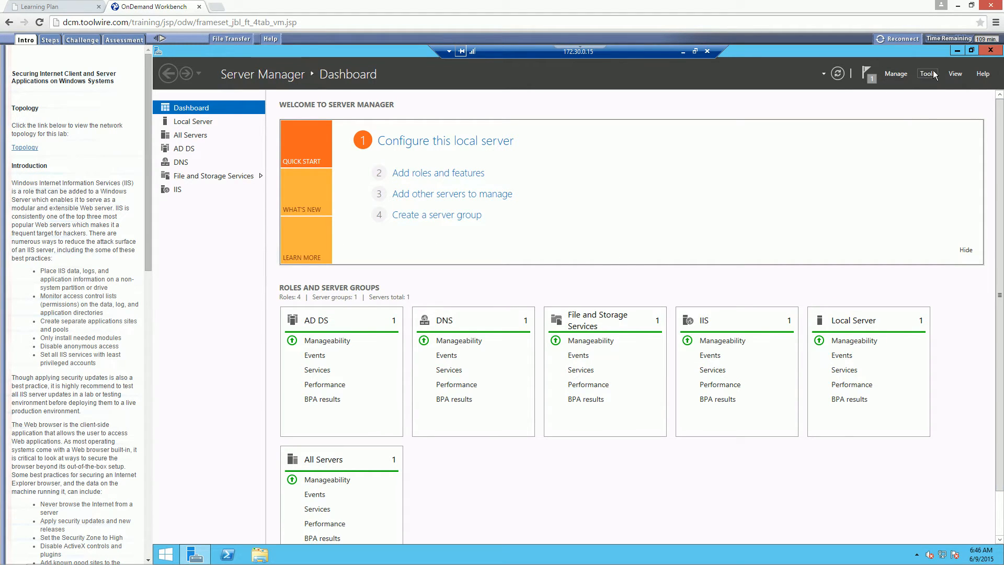
{"action": "left_click", "coordinate": [928, 73]}
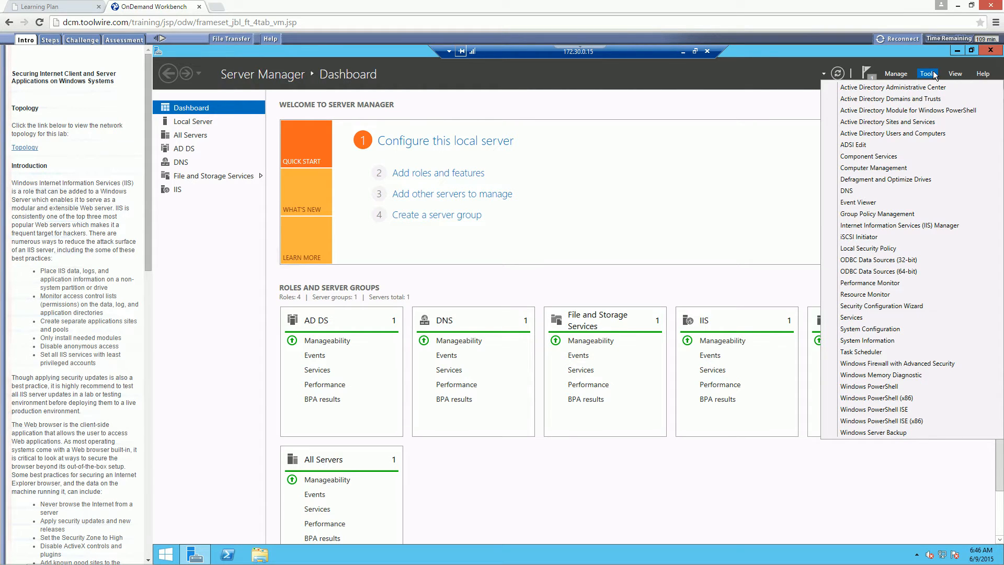
{"action": "mouse_move", "coordinate": [925, 201]}
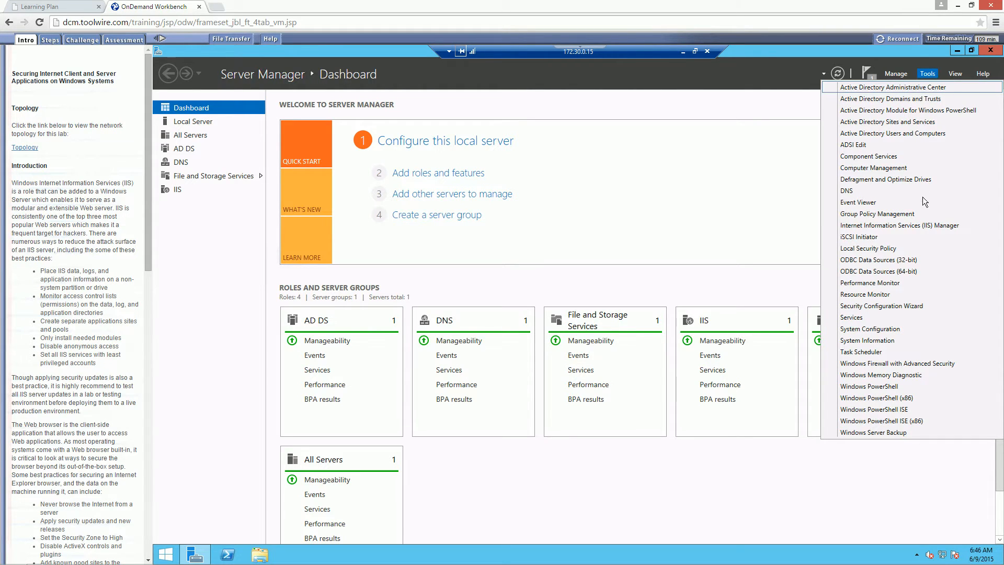
{"action": "mouse_move", "coordinate": [896, 225]}
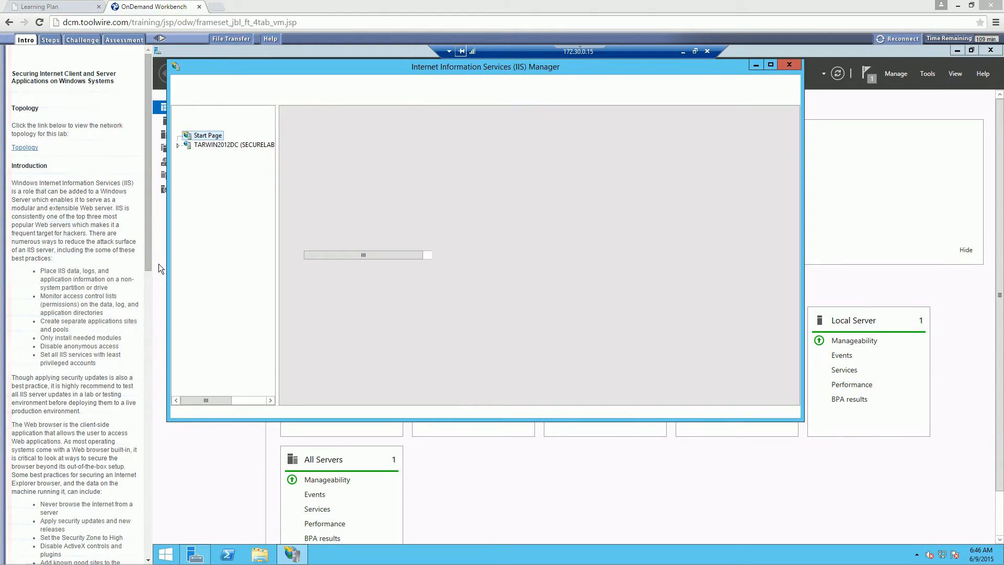
Select the TARWIN2012DC server node to show its IIS feature home page.
{"action": "left_click", "coordinate": [206, 135]}
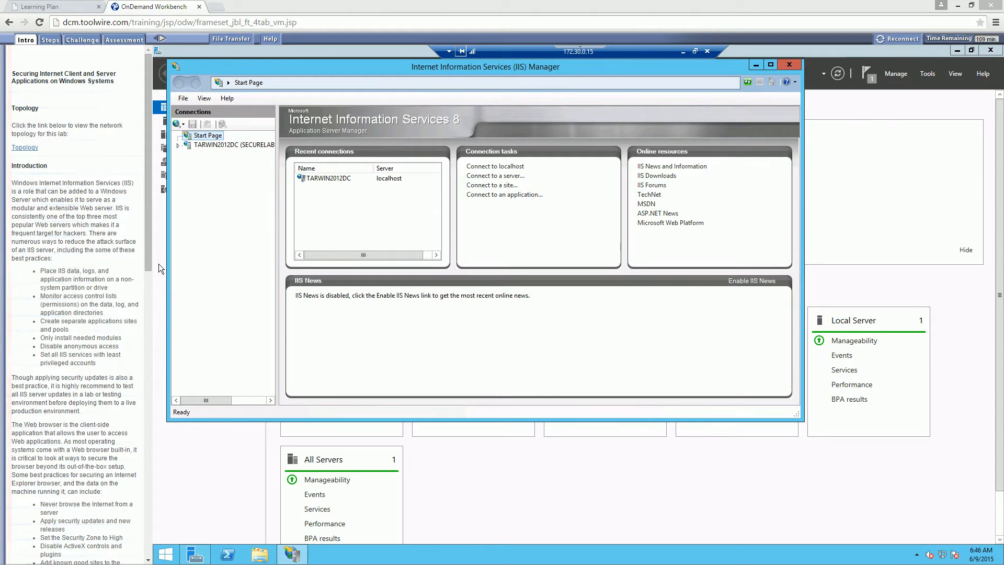
{"action": "mouse_move", "coordinate": [223, 148]}
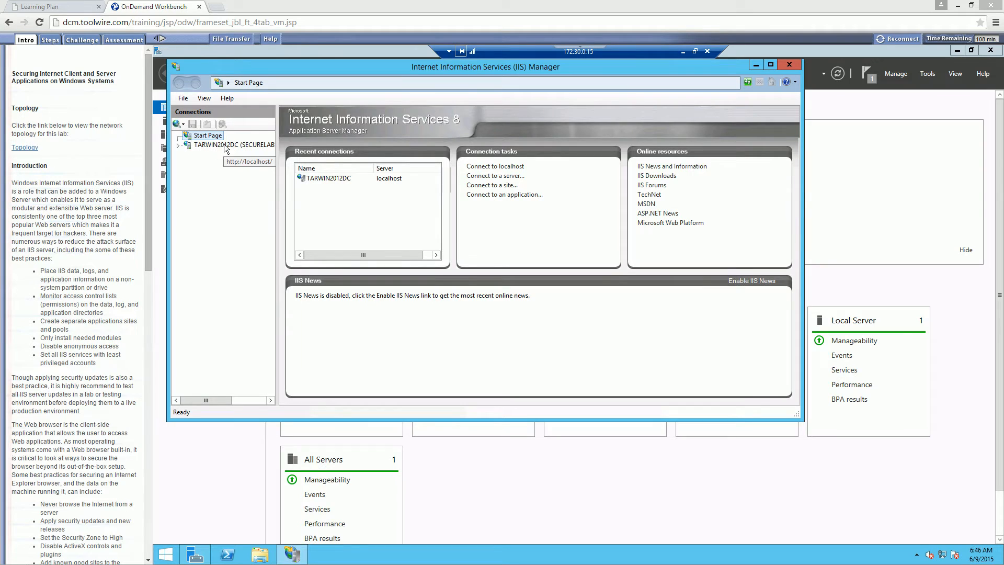
{"action": "mouse_move", "coordinate": [180, 151]}
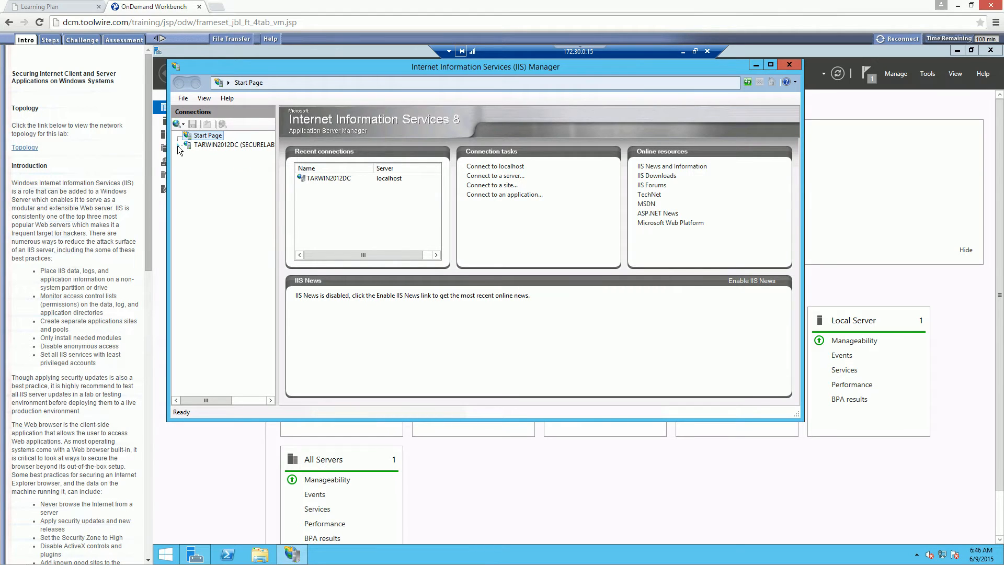
{"action": "mouse_move", "coordinate": [154, 154]}
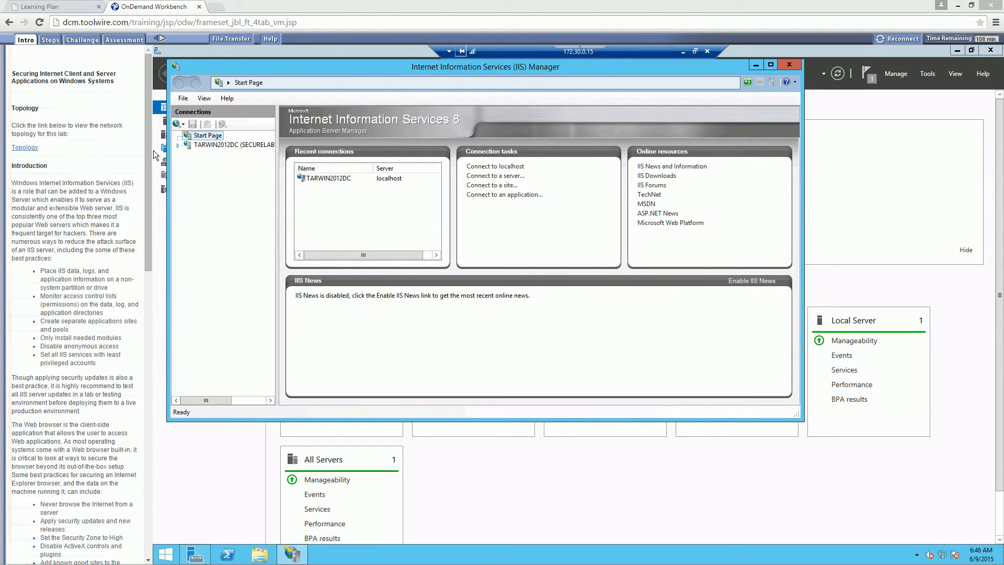
{"action": "left_click", "coordinate": [233, 144]}
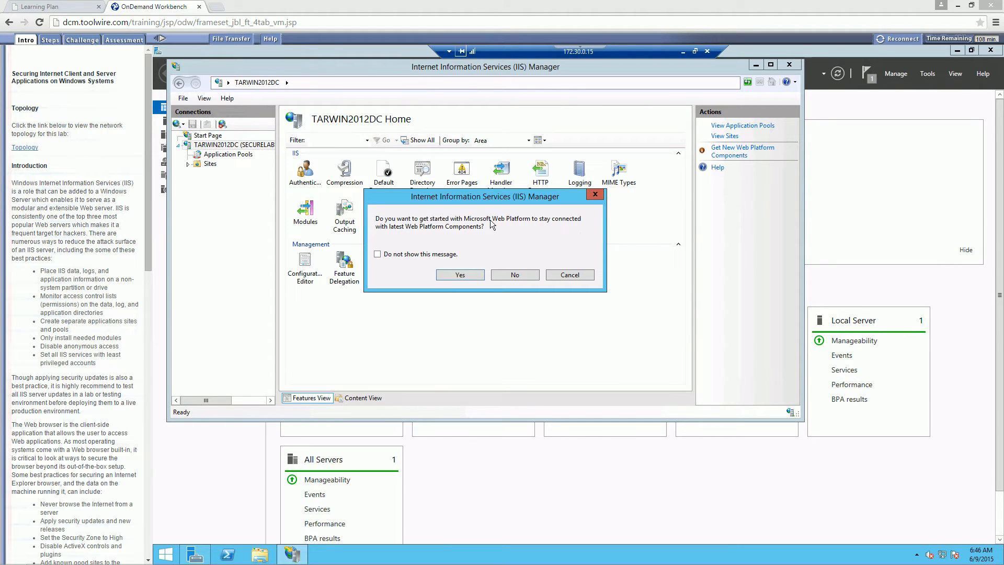
{"action": "mouse_move", "coordinate": [414, 239]}
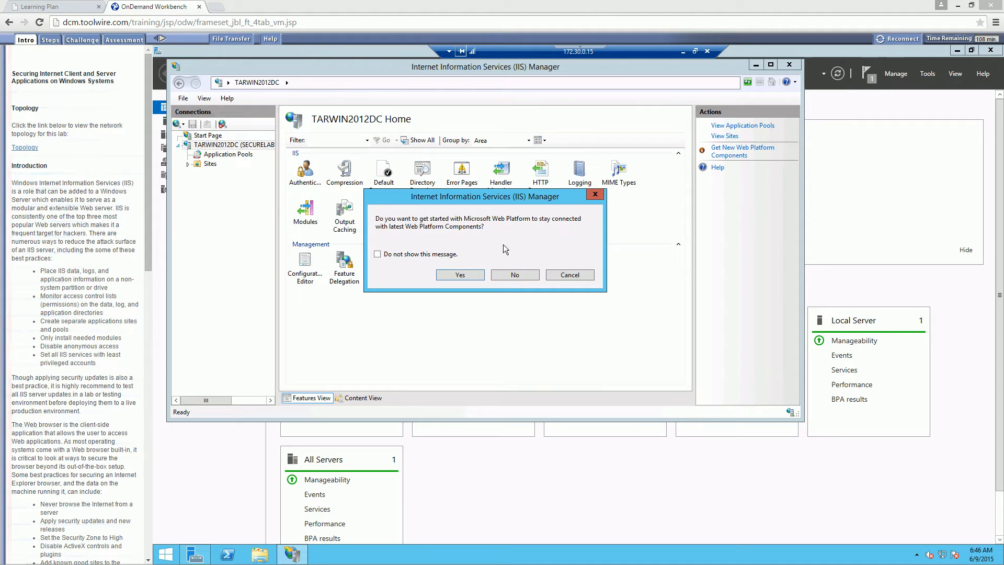
Decline the Web Platform offer, disable Directory Browsing, and return to the server home.
{"action": "left_click", "coordinate": [515, 274]}
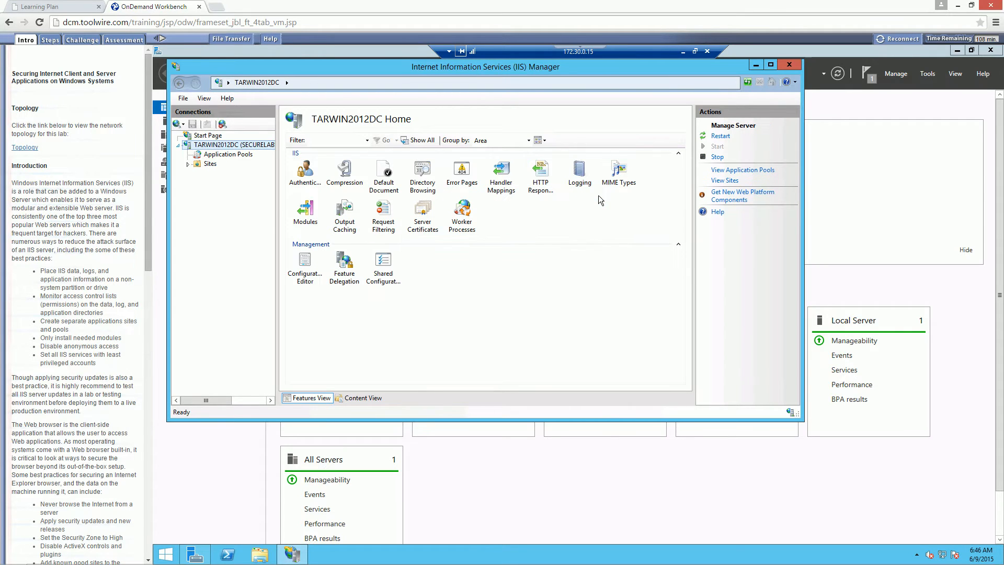
{"action": "mouse_move", "coordinate": [155, 207]}
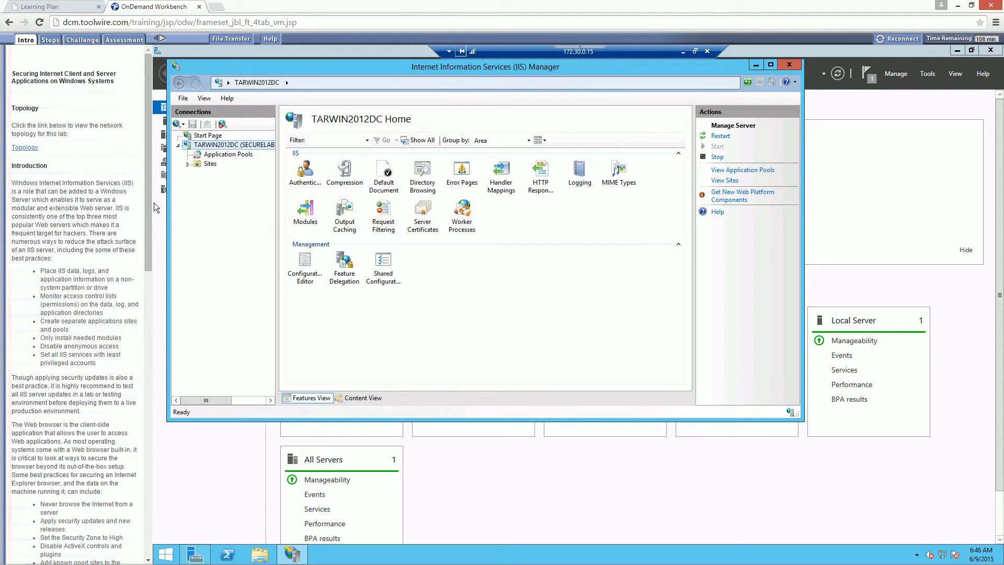
{"action": "mouse_move", "coordinate": [244, 315]}
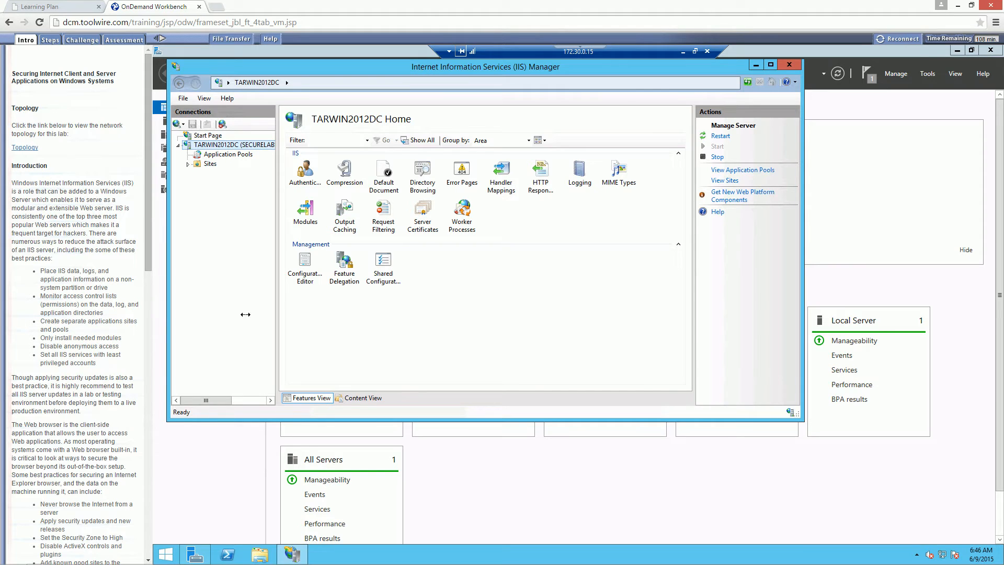
{"action": "mouse_move", "coordinate": [575, 317]}
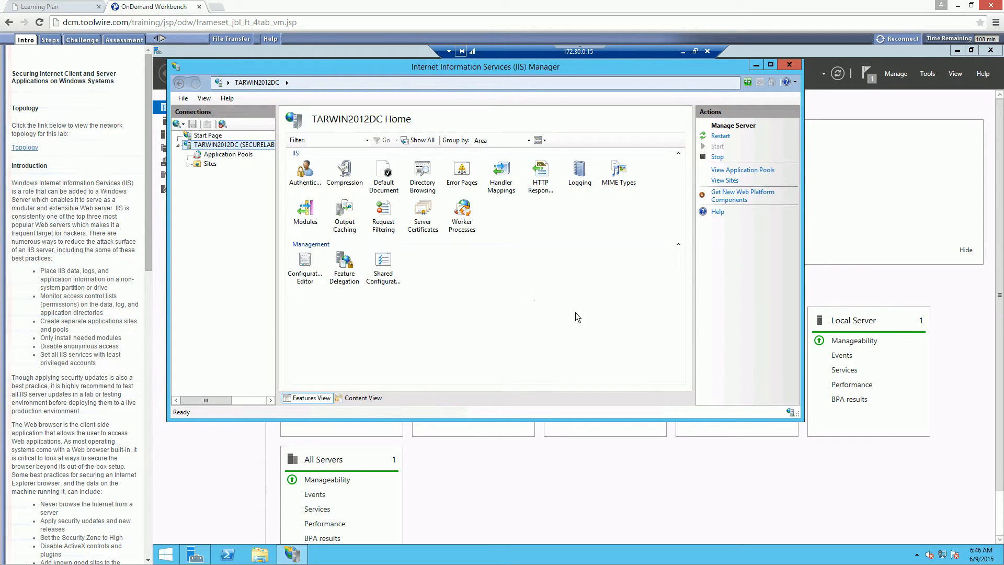
{"action": "mouse_move", "coordinate": [280, 248]}
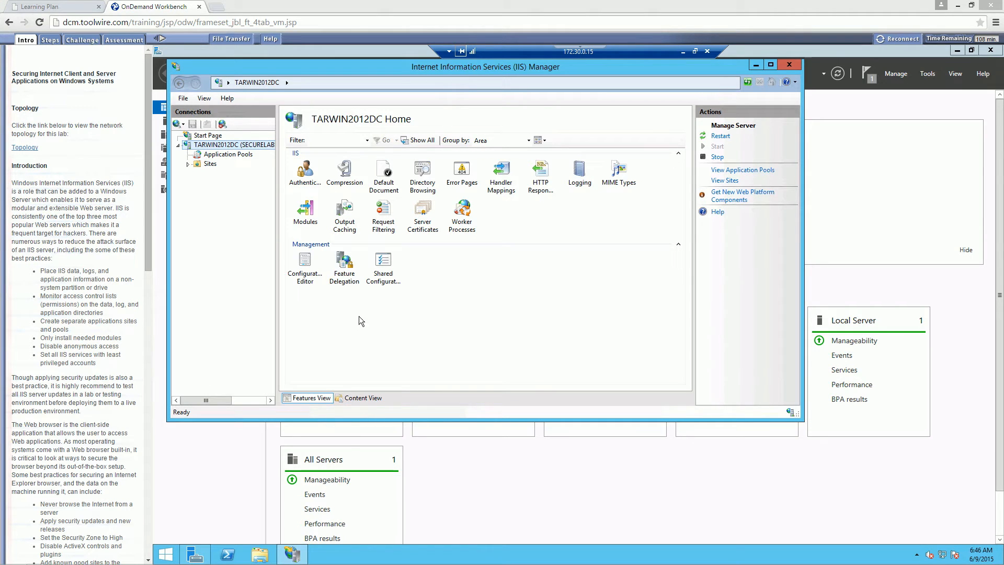
{"action": "mouse_move", "coordinate": [422, 169]}
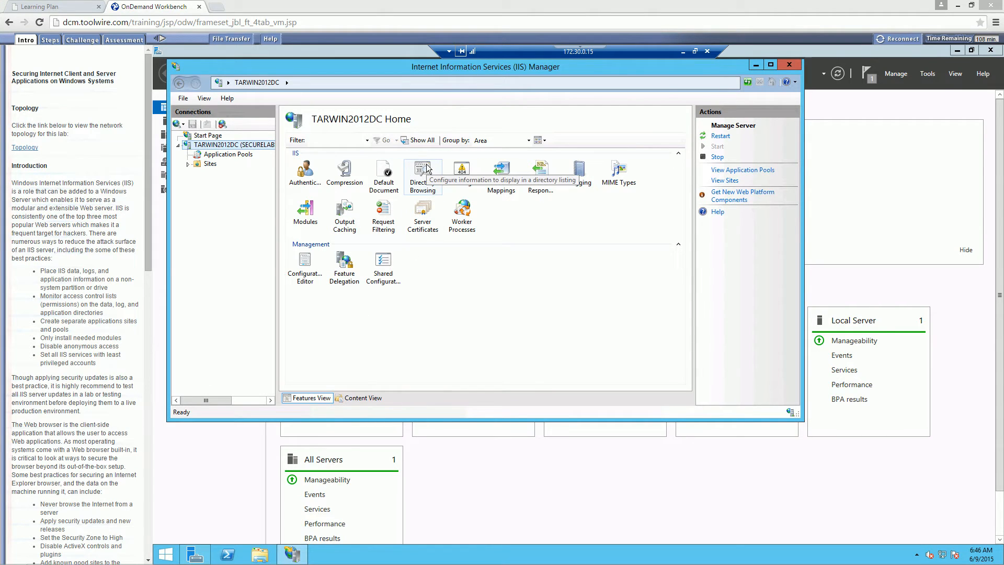
{"action": "left_click", "coordinate": [422, 171]}
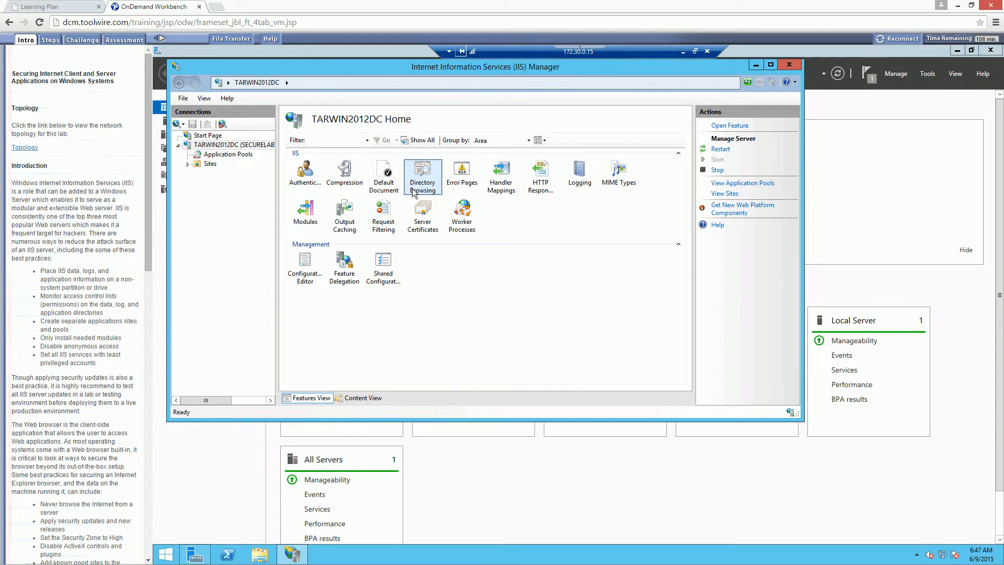
{"action": "mouse_move", "coordinate": [423, 173]}
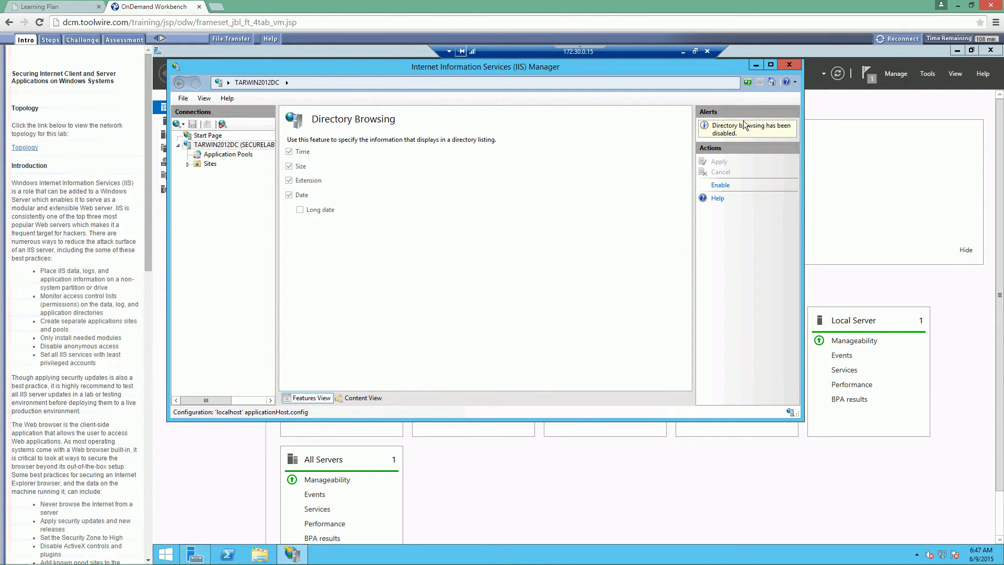
{"action": "left_click", "coordinate": [234, 144]}
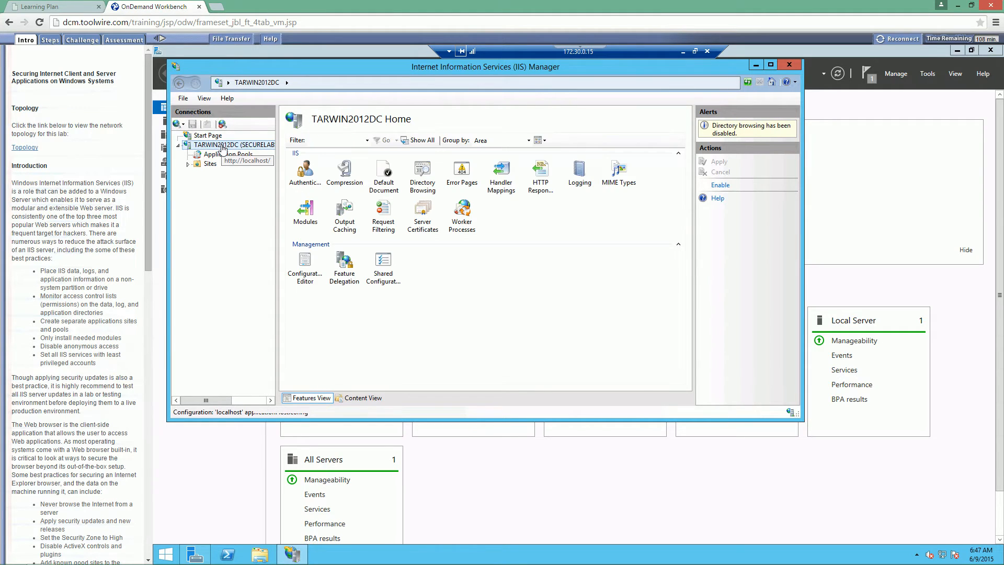
{"action": "left_click", "coordinate": [233, 144]}
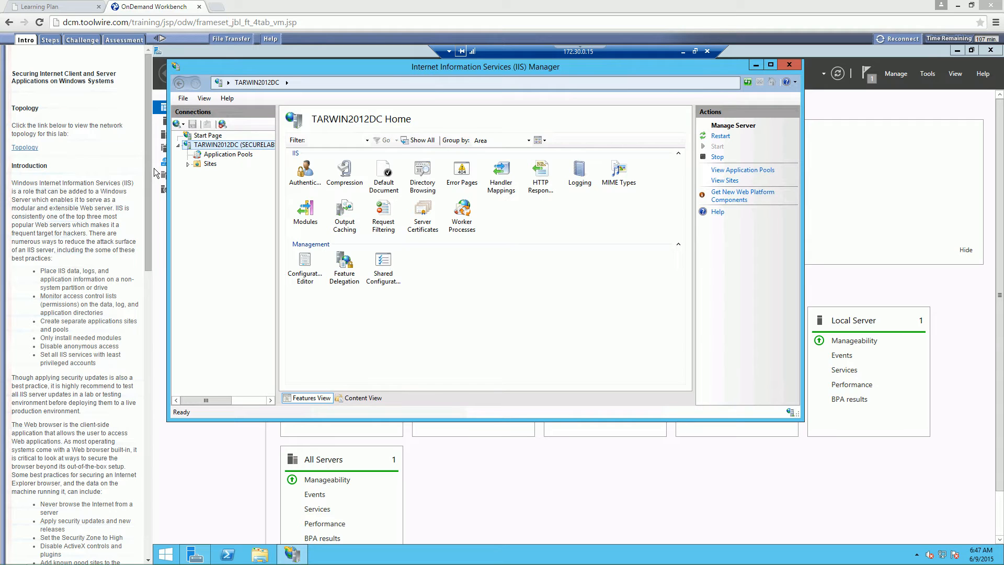
{"action": "mouse_move", "coordinate": [421, 271]}
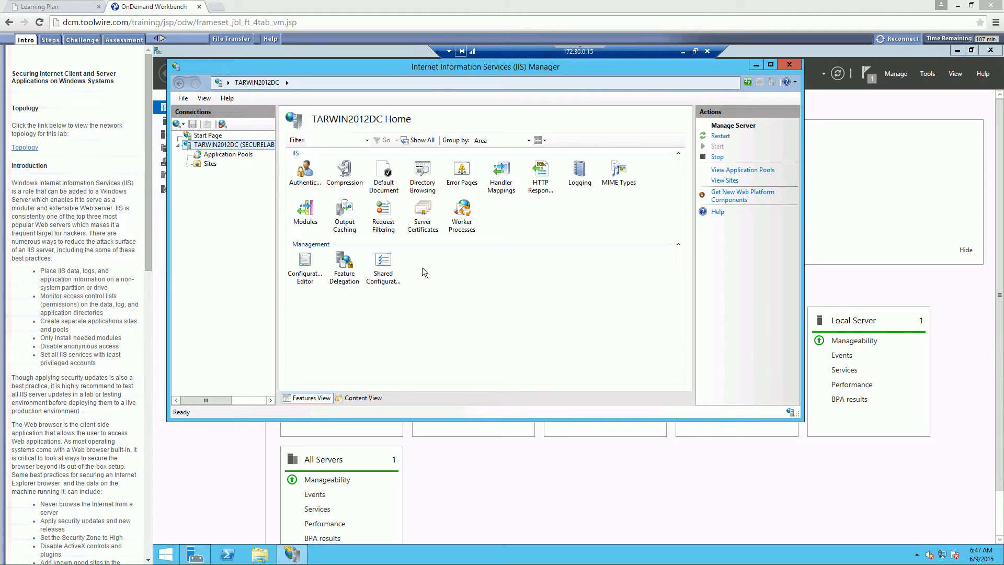
Open the Logging feature showing W3C format and the LogFiles directory.
{"action": "left_click", "coordinate": [578, 173]}
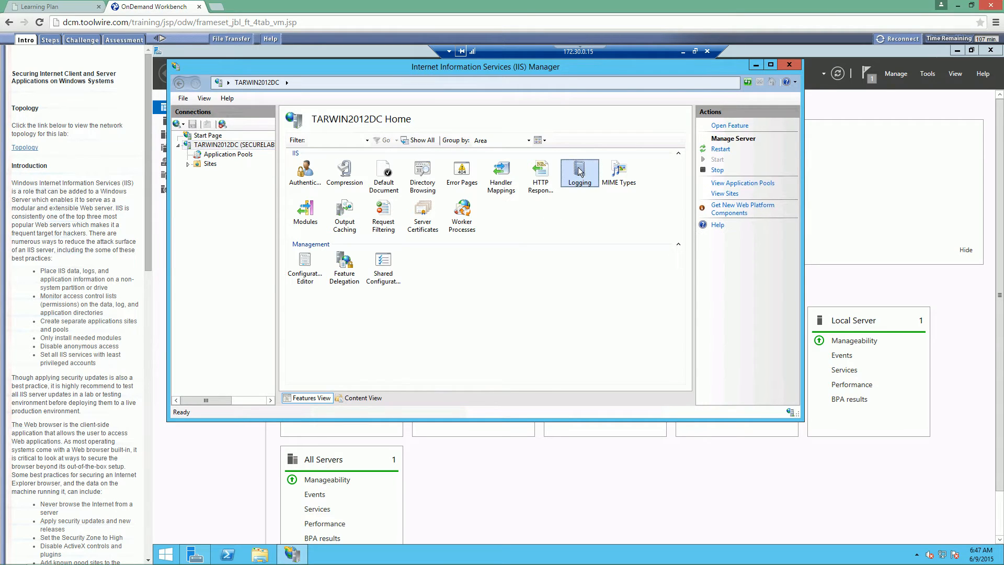
{"action": "double_click", "coordinate": [578, 170]}
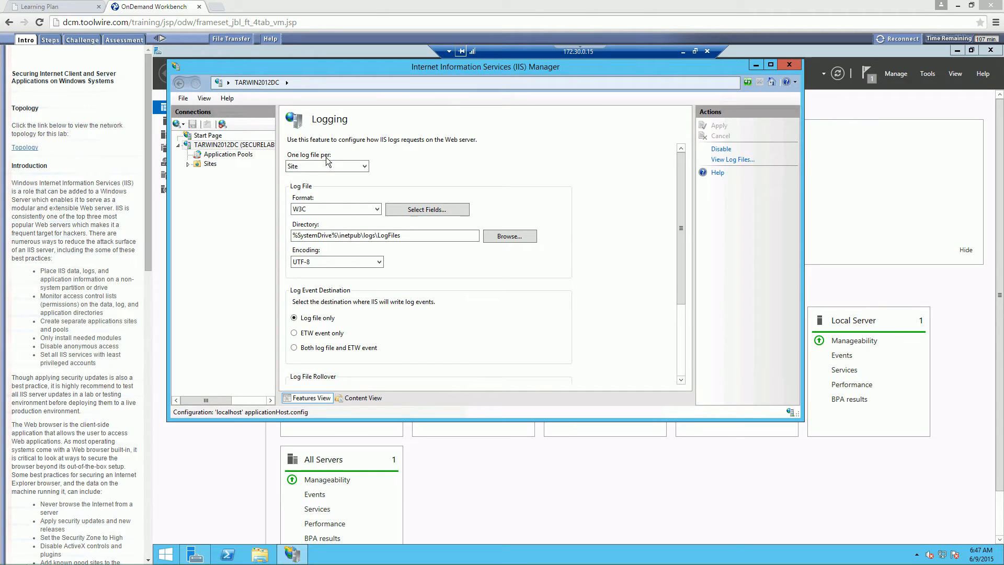
{"action": "mouse_move", "coordinate": [278, 232]}
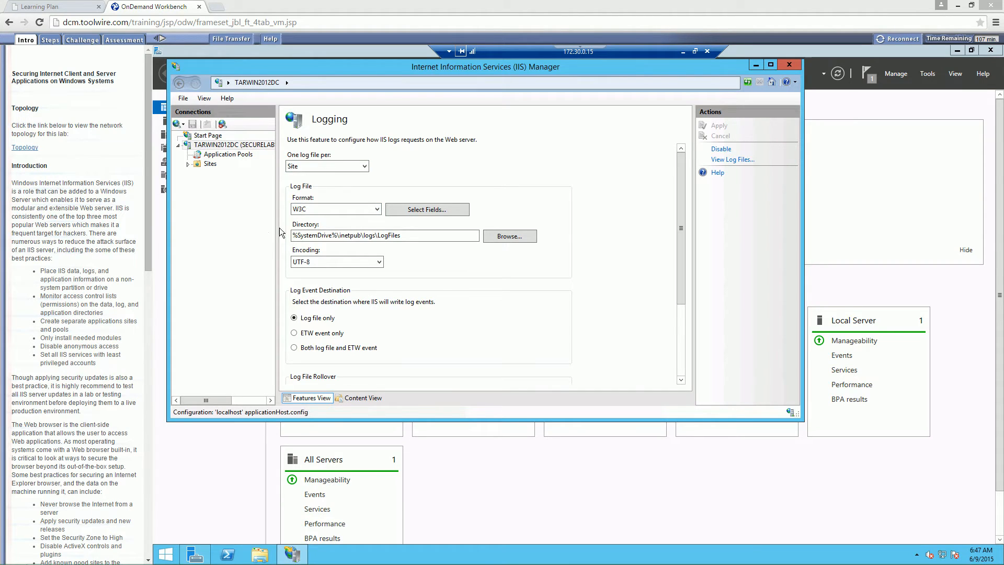
{"action": "mouse_move", "coordinate": [290, 283]}
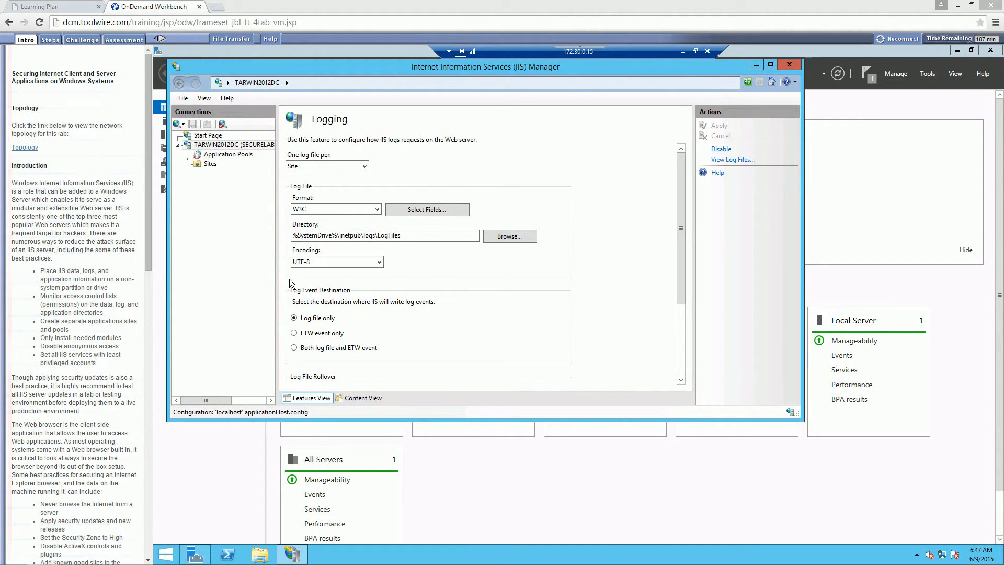
{"action": "mouse_move", "coordinate": [155, 307]}
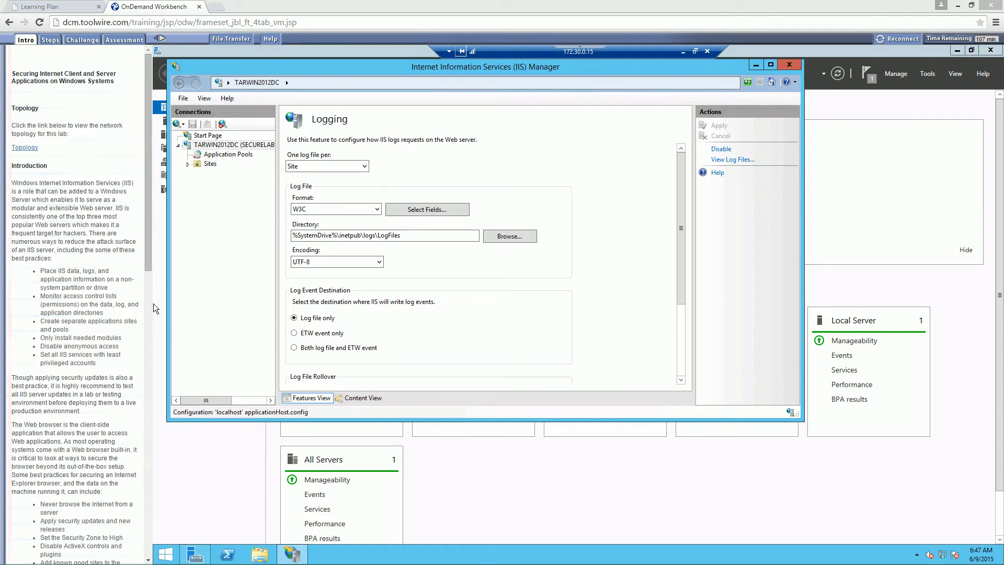
{"action": "mouse_move", "coordinate": [509, 237]}
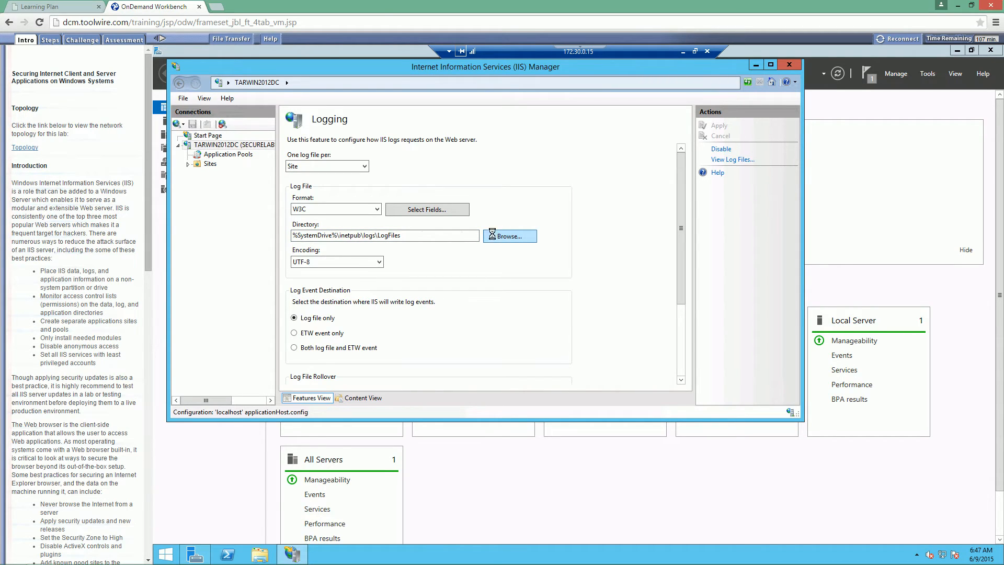
Browse to This PC > C: > inetpub > logs and select the resulting directory path.
{"action": "left_click", "coordinate": [509, 235]}
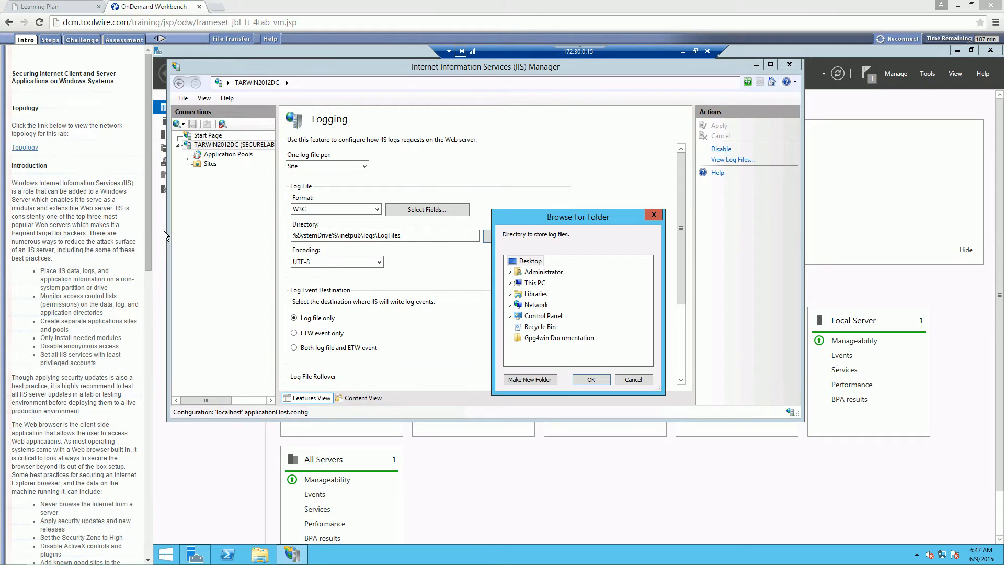
{"action": "left_click", "coordinate": [511, 282]}
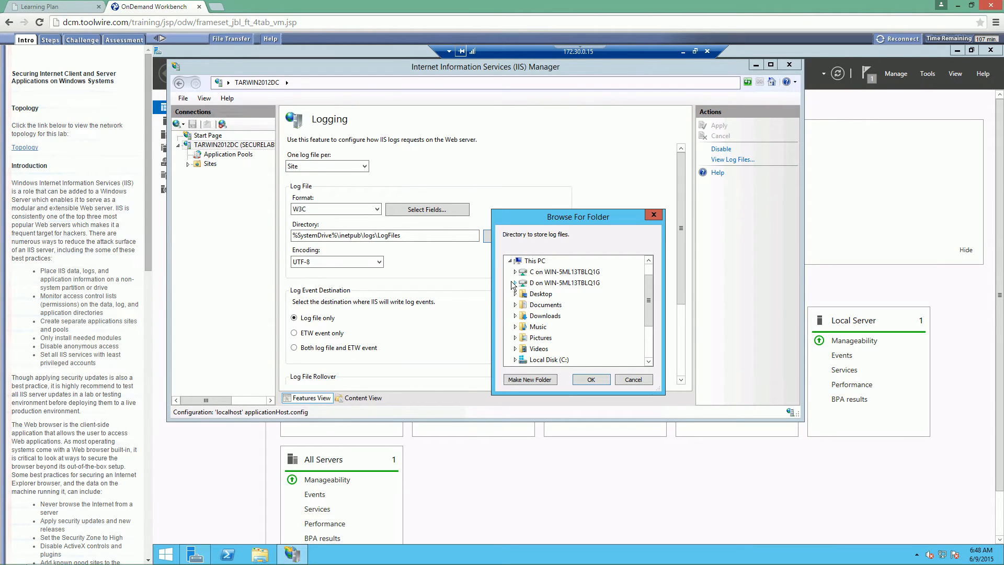
{"action": "mouse_move", "coordinate": [516, 367]}
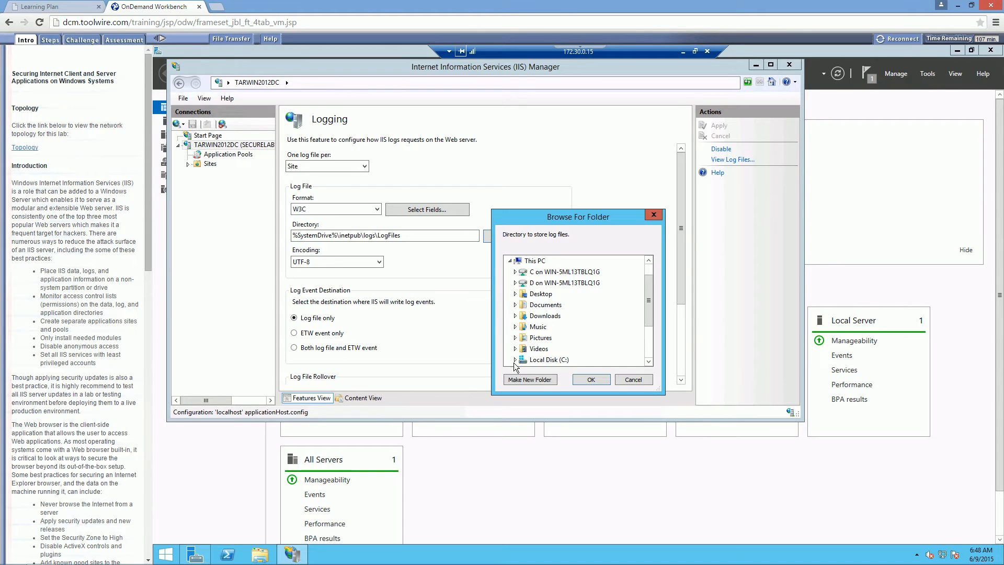
{"action": "left_click", "coordinate": [515, 359]}
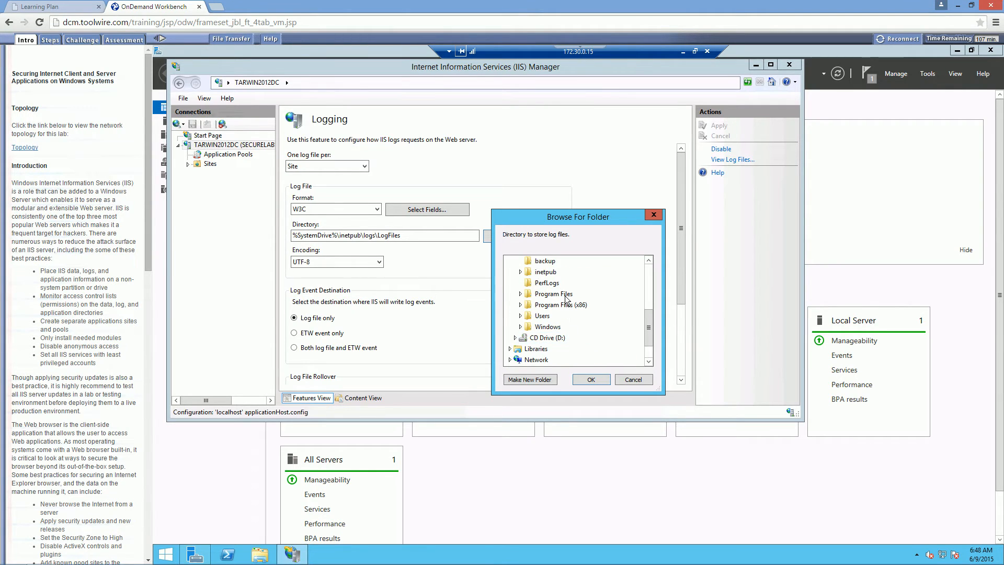
{"action": "mouse_move", "coordinate": [522, 275]}
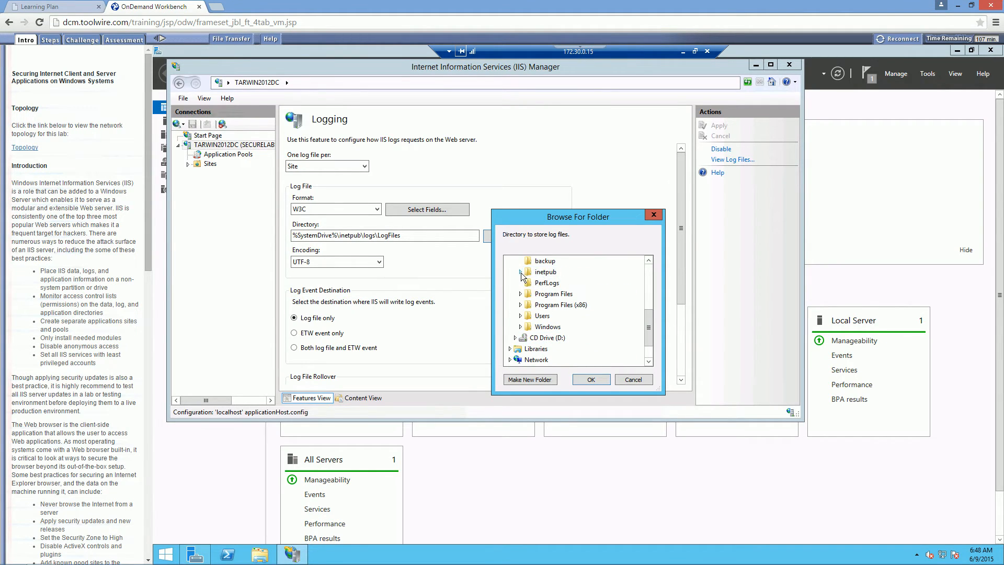
{"action": "left_click", "coordinate": [519, 272]}
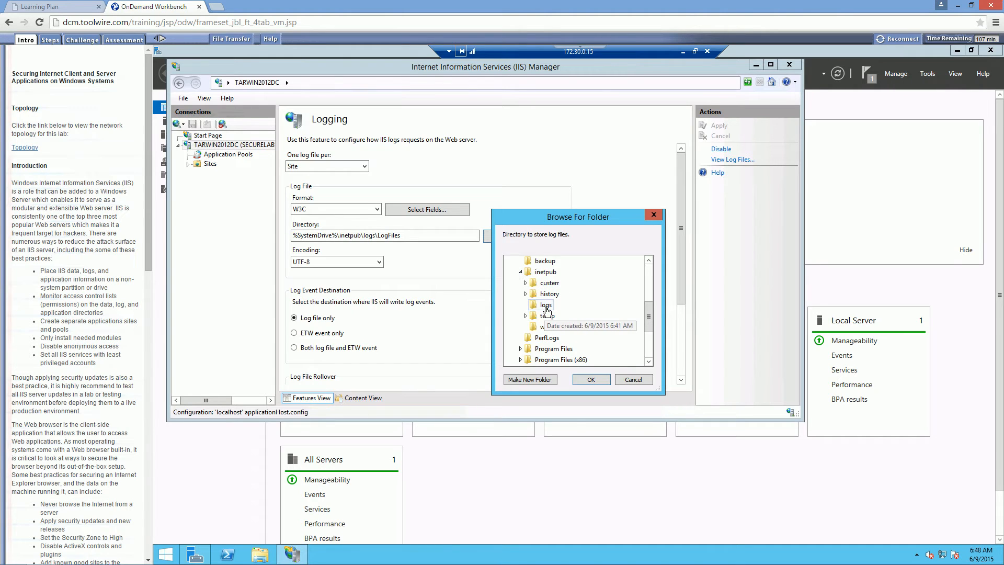
{"action": "left_click", "coordinate": [589, 379]}
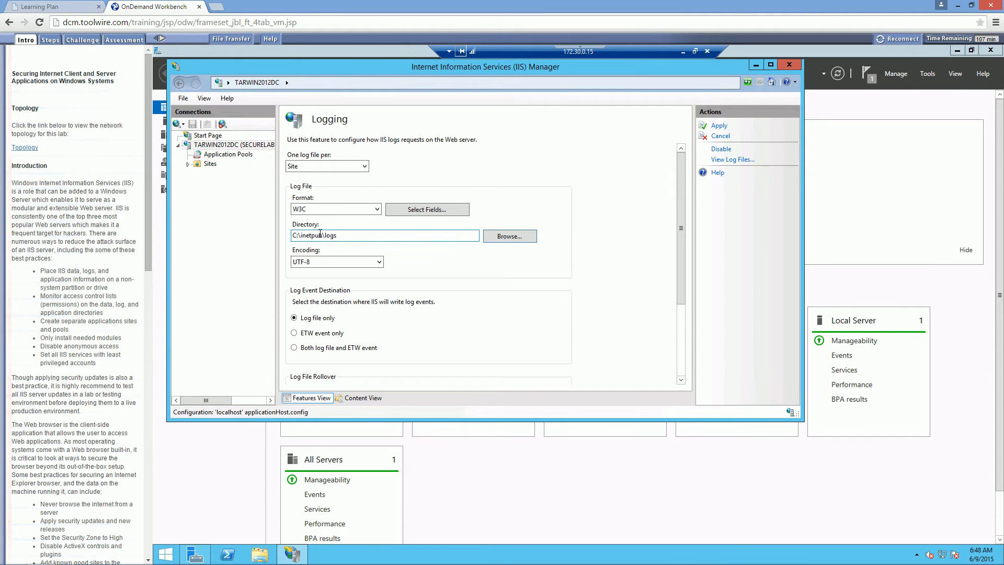
{"action": "triple_click", "coordinate": [384, 235]}
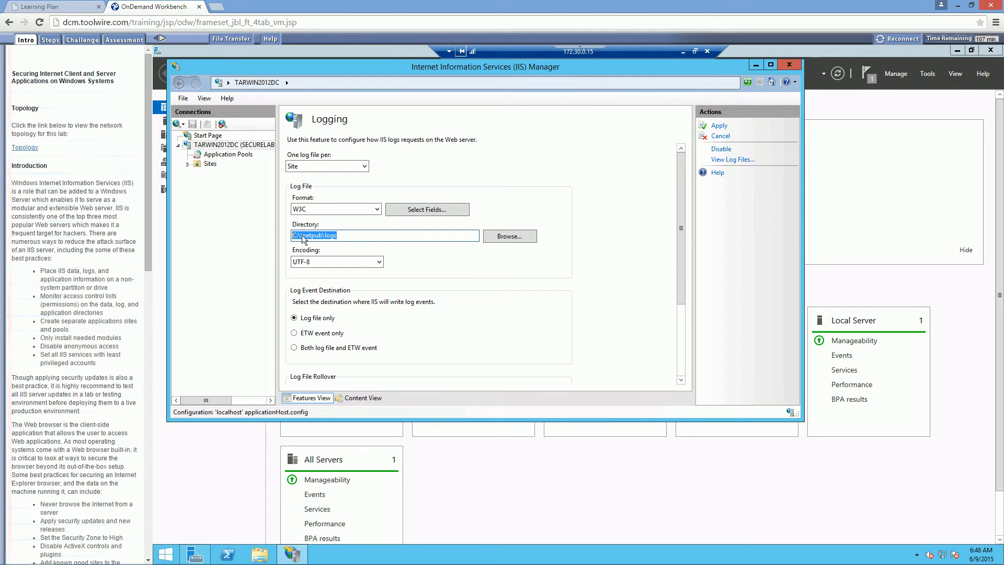
{"action": "mouse_move", "coordinate": [155, 237]}
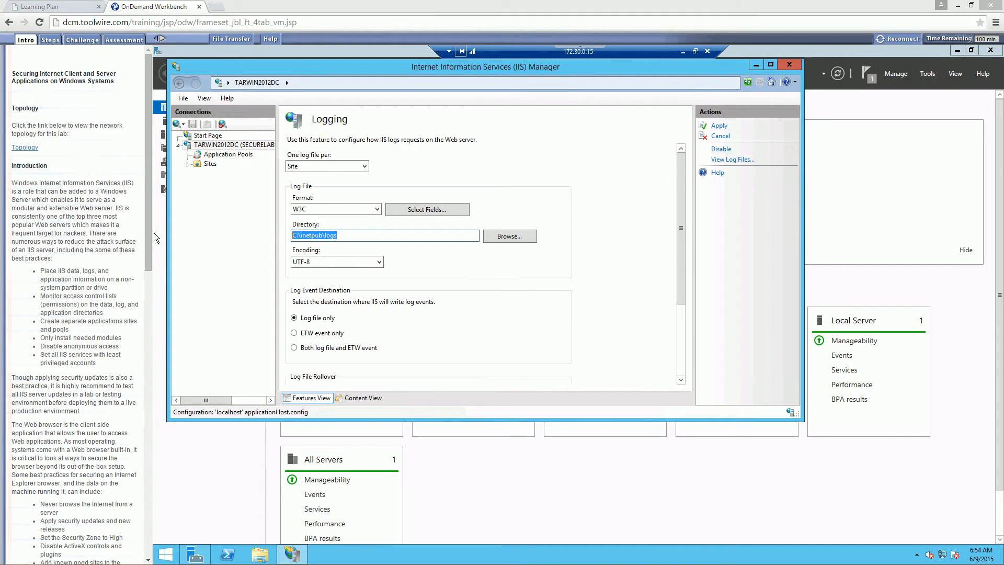
{"action": "mouse_move", "coordinate": [695, 187]}
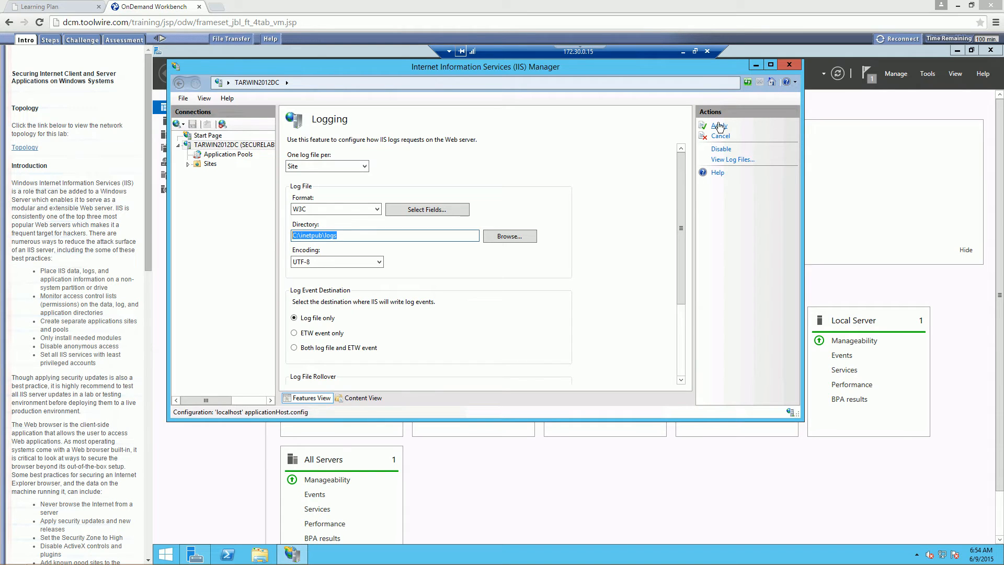
Apply the C:\inetpub\logs directory change and return to the server node.
{"action": "left_click", "coordinate": [718, 125]}
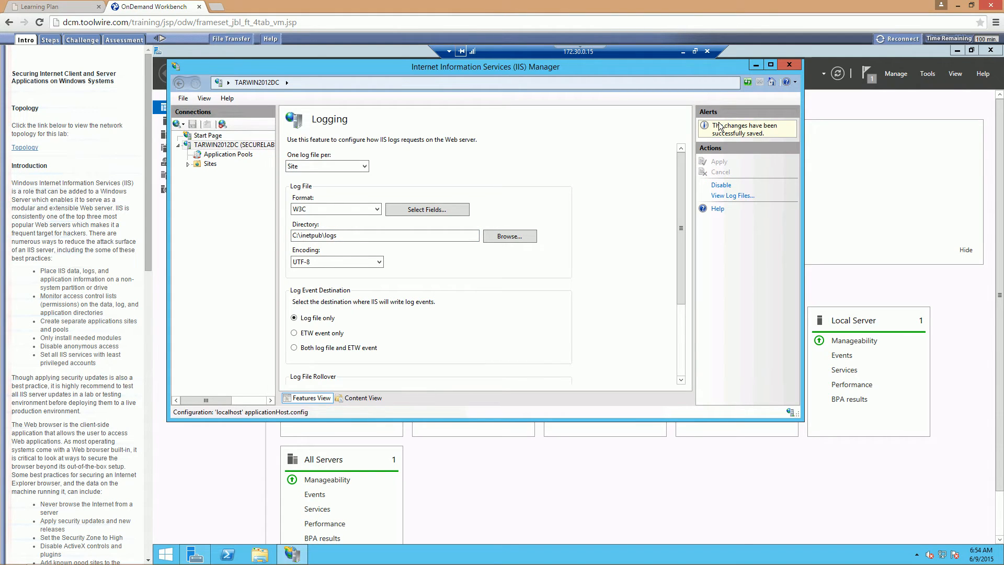
{"action": "left_click", "coordinate": [233, 144]}
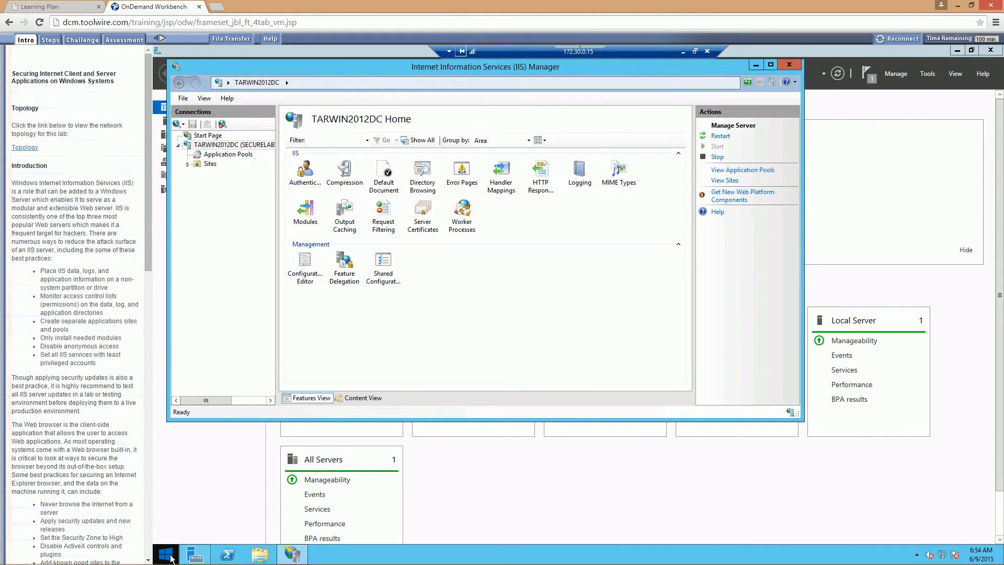
{"action": "left_click", "coordinate": [166, 553]}
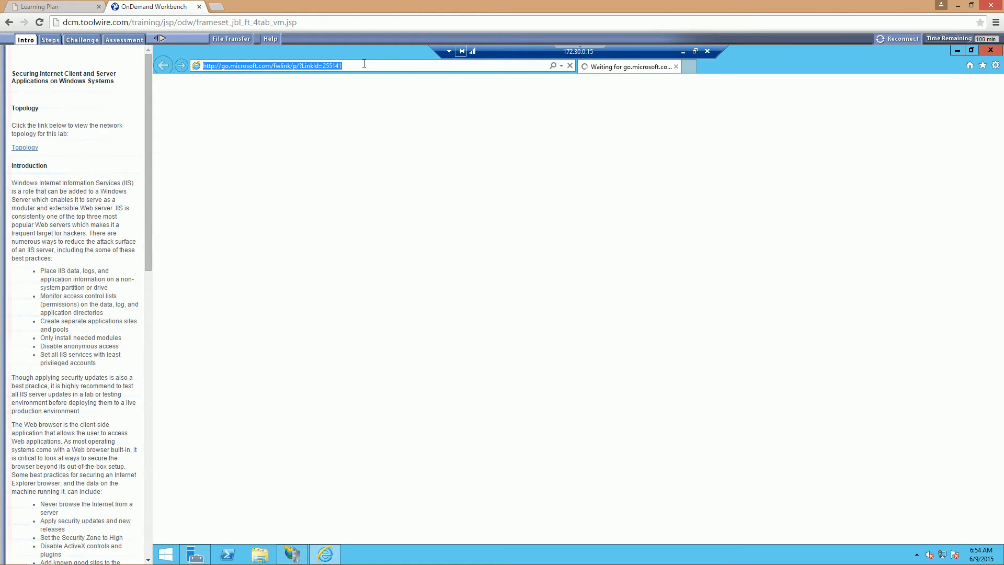
{"action": "type", "text": "Arthur Salmon"}
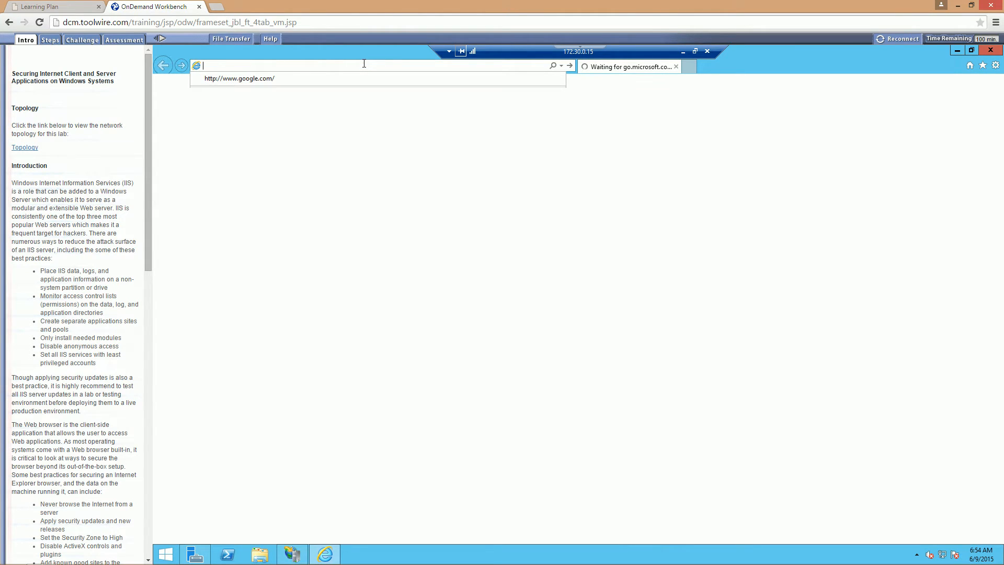
{"action": "type", "text": "http:"}
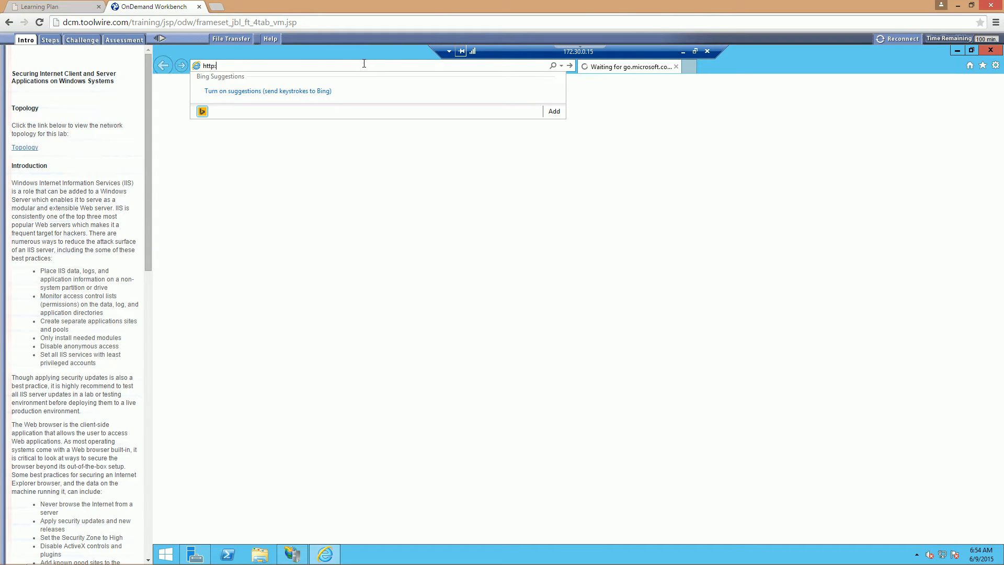
{"action": "type", "text": "tech"}
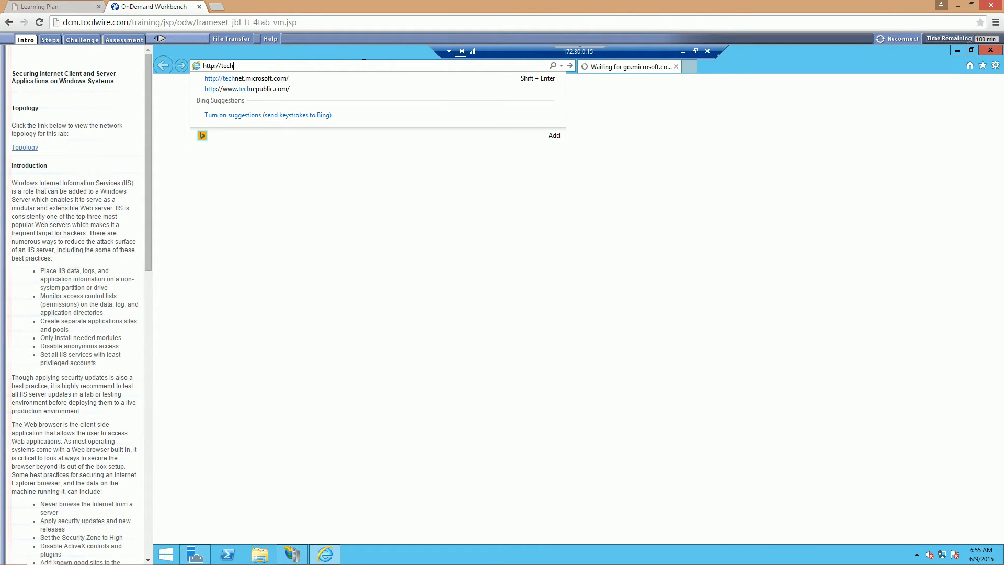
{"action": "type", "text": "net.microsoft.com/en"}
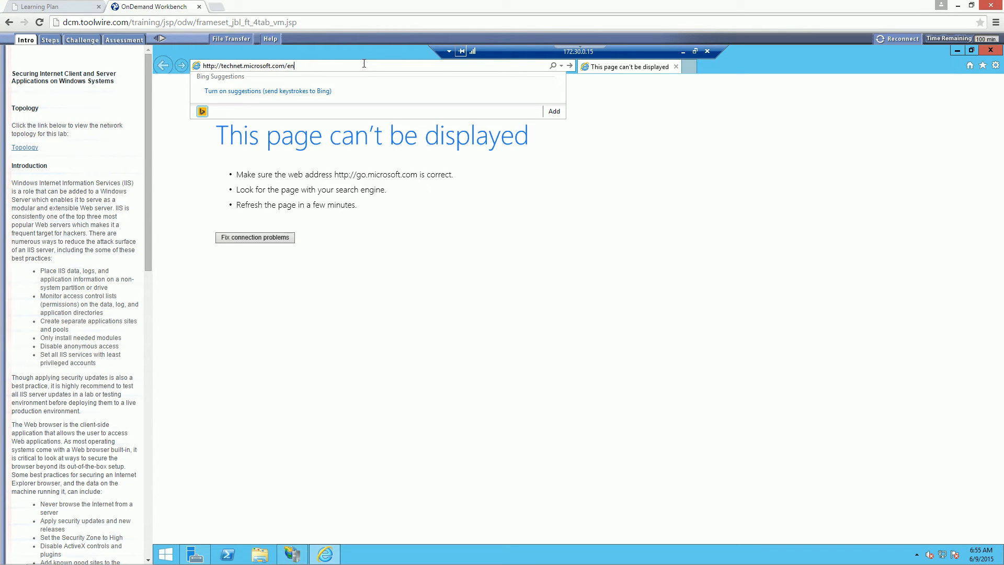
{"action": "type", "text": "-us"}
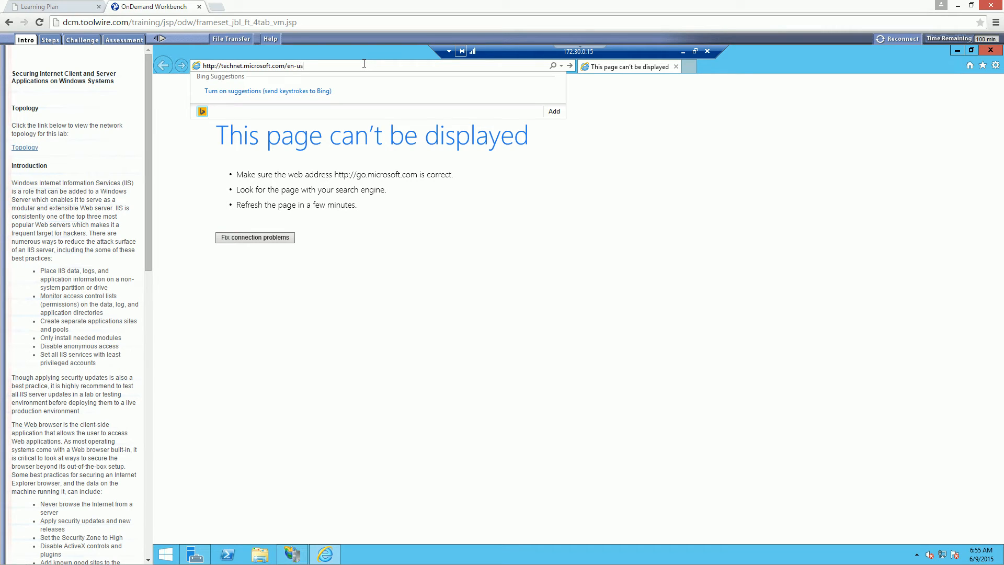
{"action": "type", "text": "/lib"}
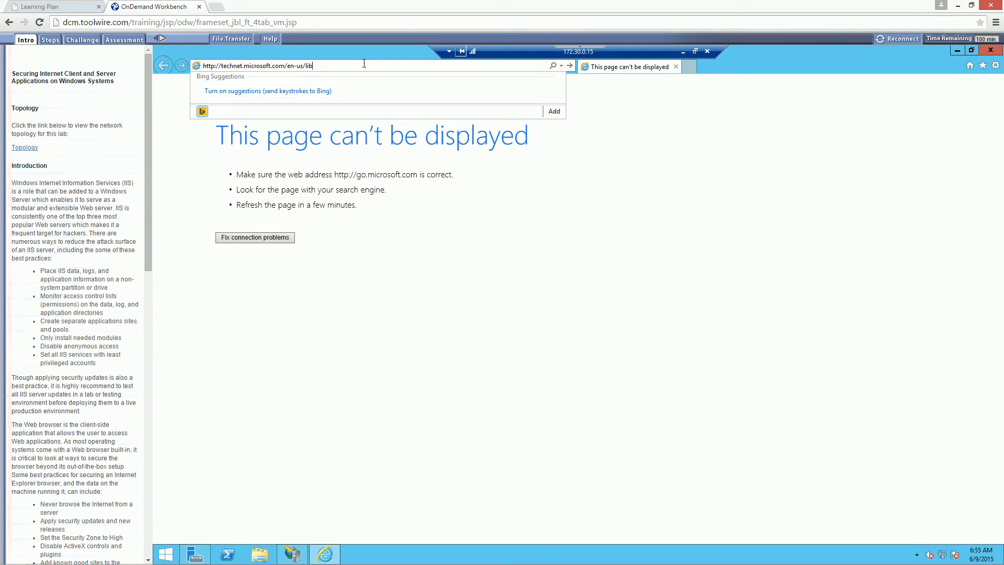
{"action": "type", "text": "rar"}
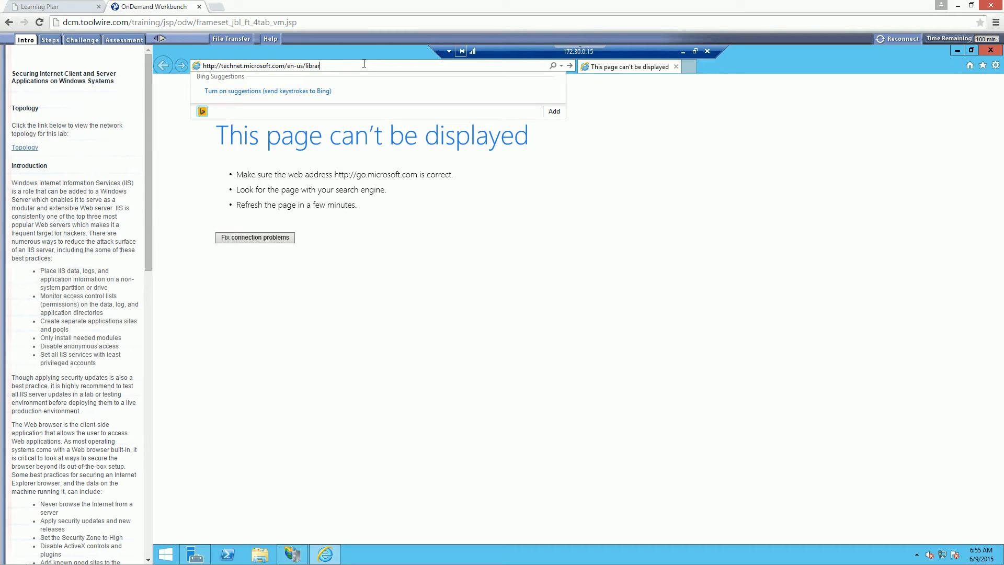
{"action": "type", "text": "y/"}
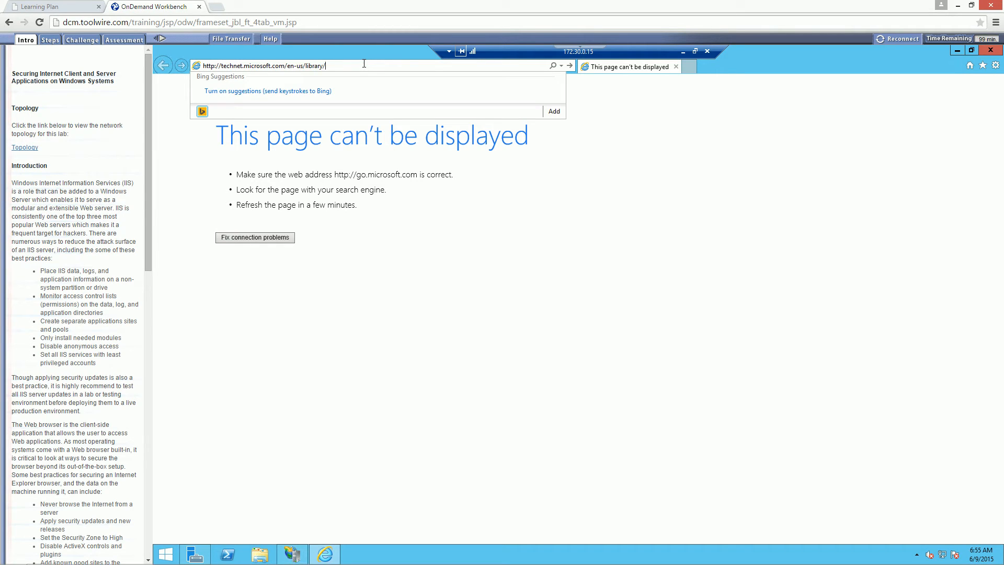
{"action": "type", "text": "jj"}
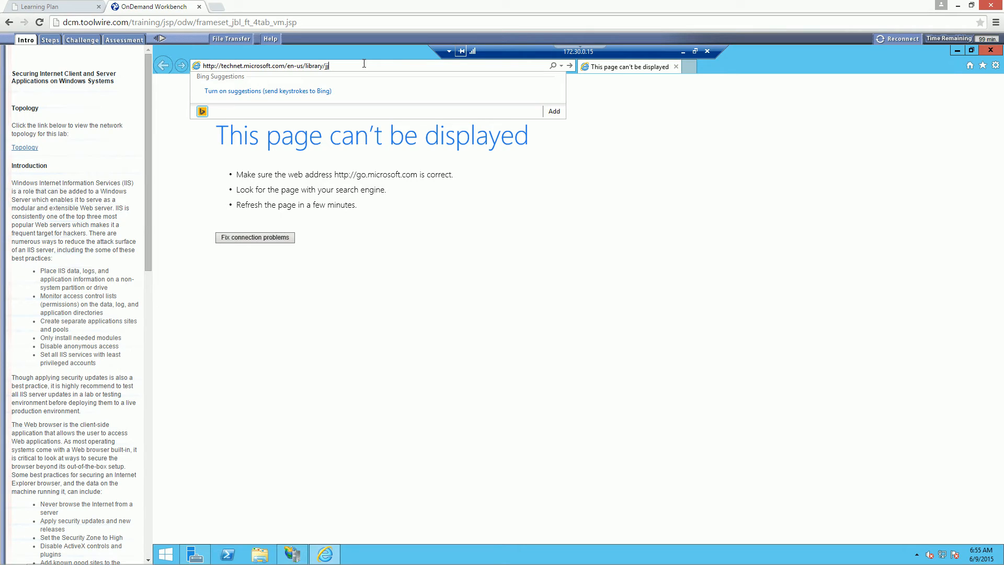
{"action": "type", "text": "635855"}
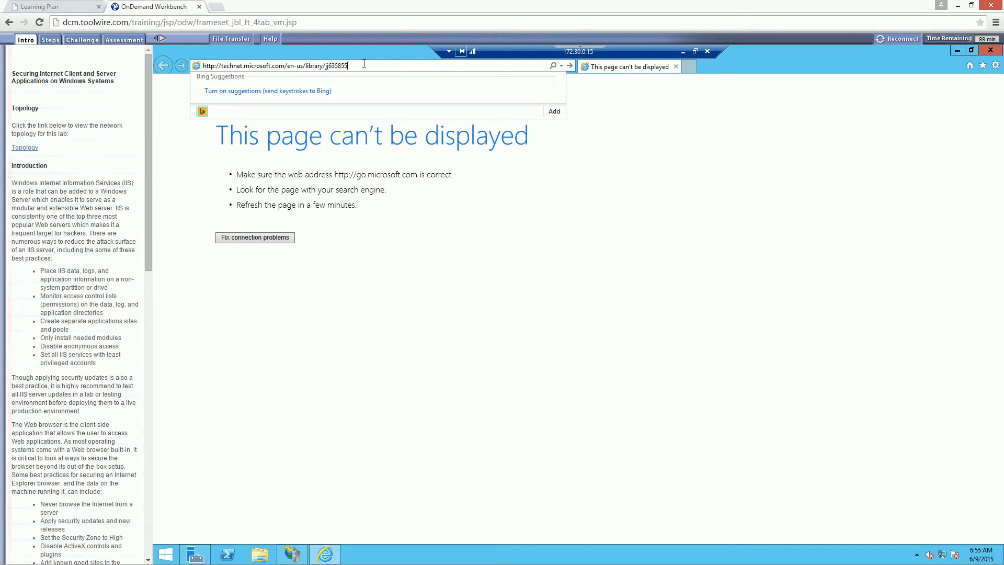
{"action": "type", "text": ".aspx"}
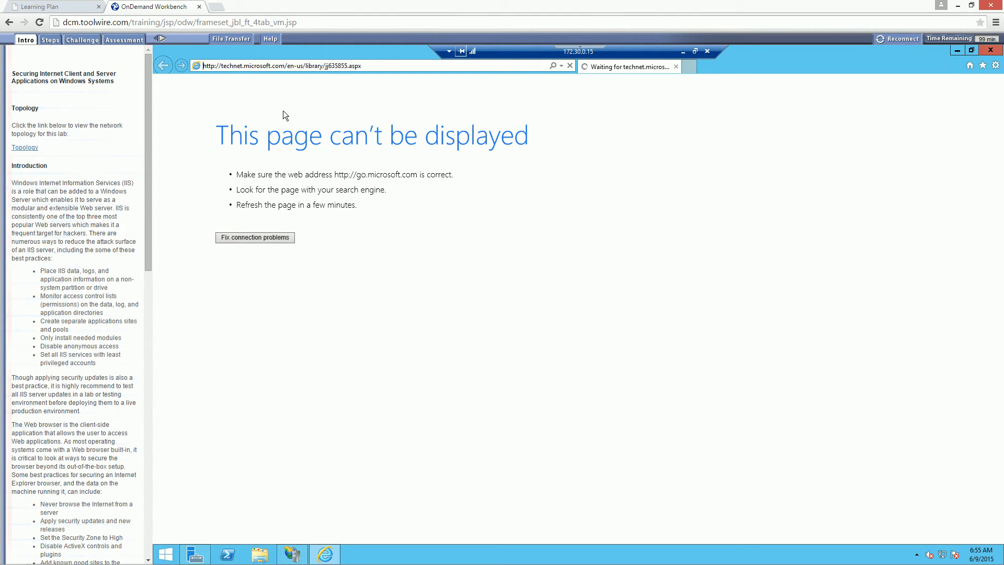
{"action": "mouse_move", "coordinate": [154, 119]}
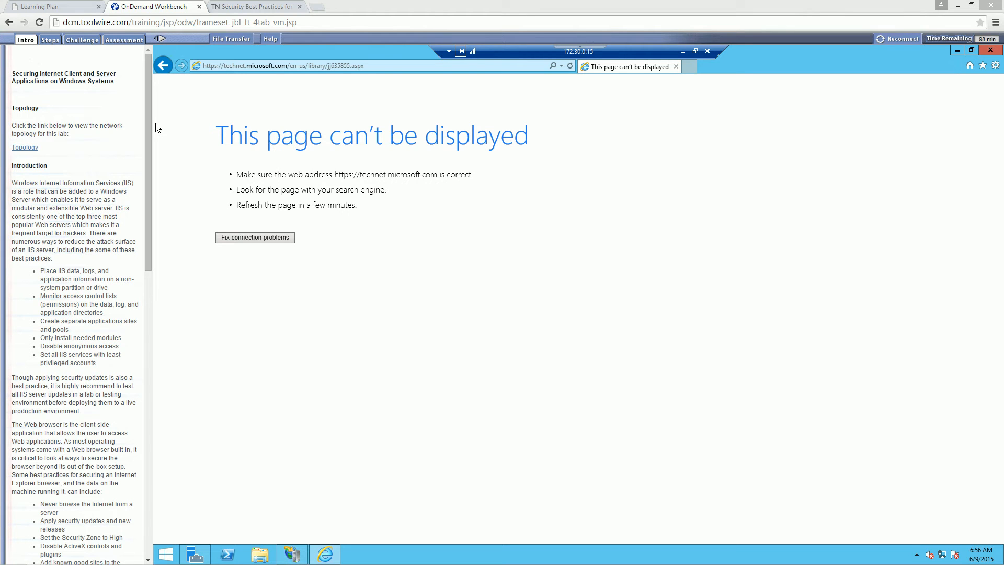
View the TechNet IIS 8 security article tab in Chrome, then switch back to the OnDemand Workbench tab.
{"action": "left_click", "coordinate": [255, 7]}
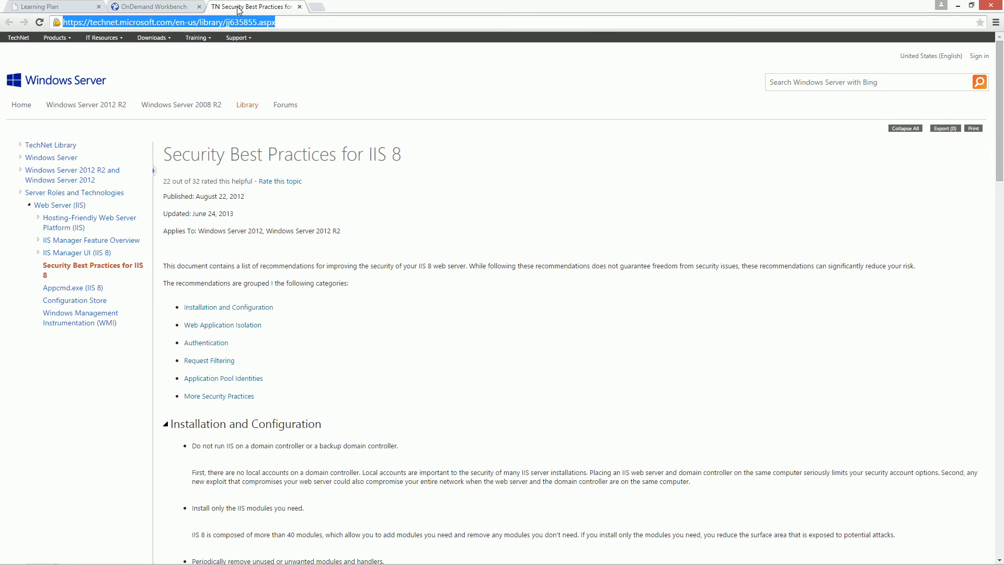
{"action": "mouse_move", "coordinate": [356, 109]}
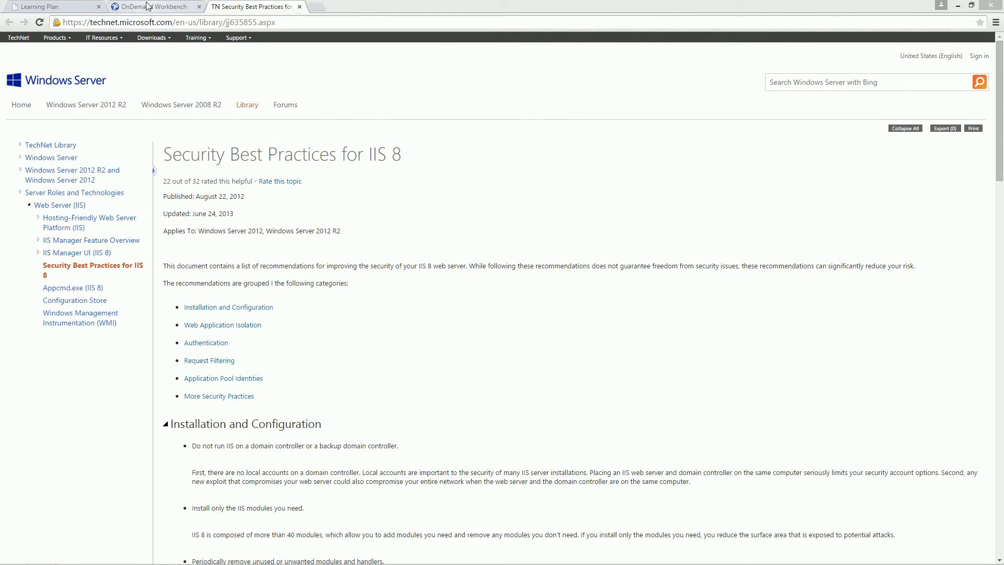
{"action": "left_click", "coordinate": [154, 7]}
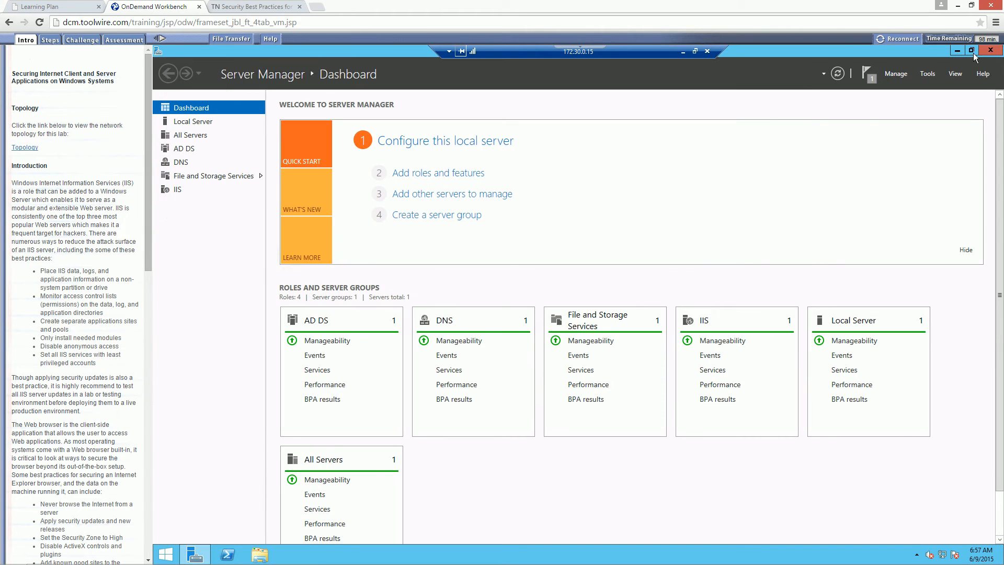
{"action": "mouse_move", "coordinate": [157, 325]}
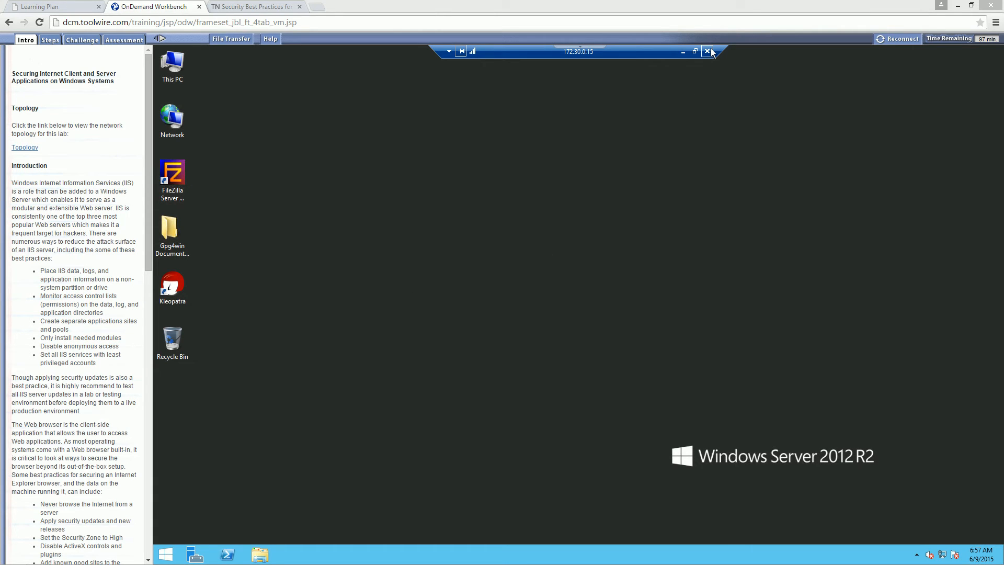
Disconnect the Remote Desktop session, confirm it, and close the RDP File Explorer window.
{"action": "left_click", "coordinate": [706, 51]}
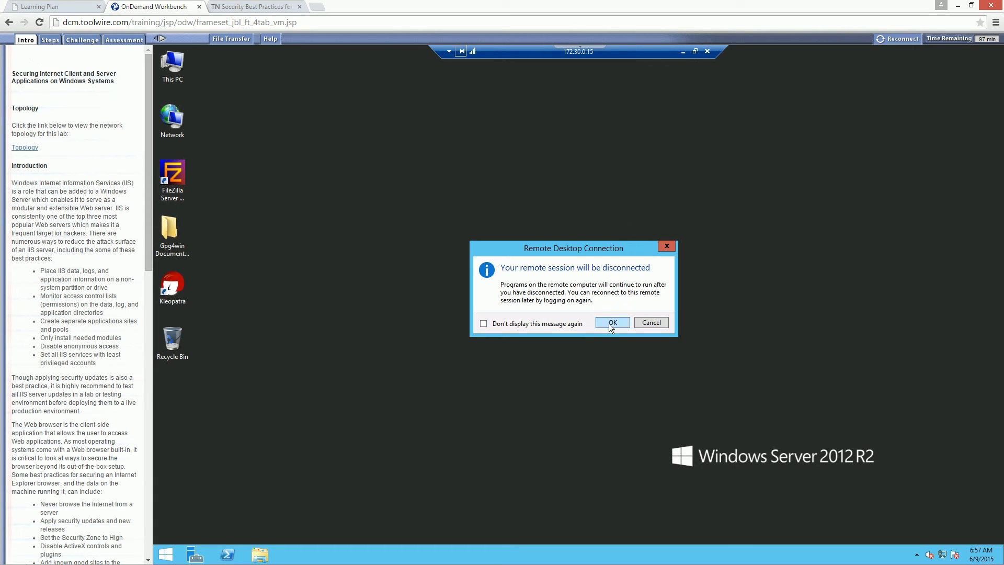
{"action": "left_click", "coordinate": [612, 322]}
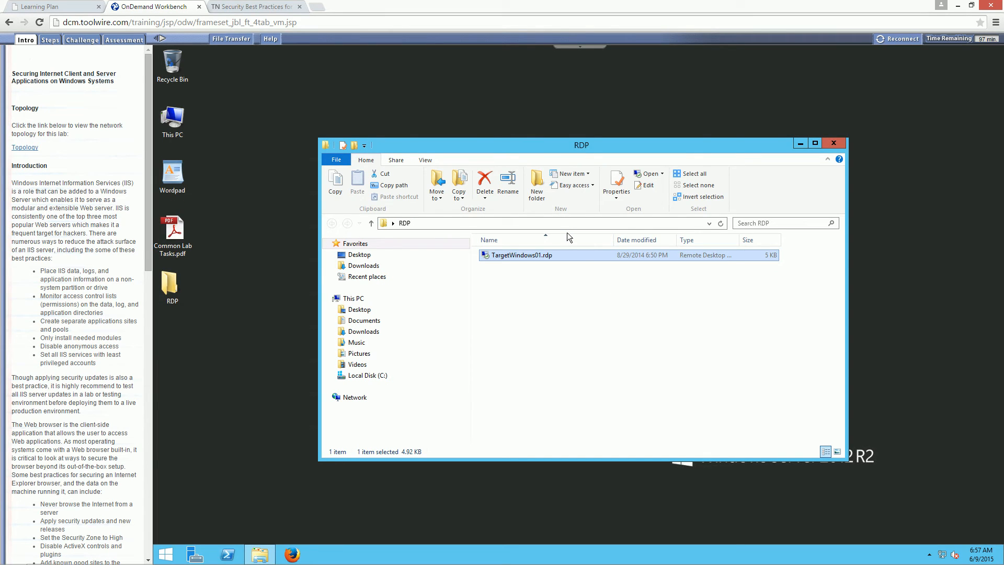
{"action": "mouse_move", "coordinate": [828, 119]}
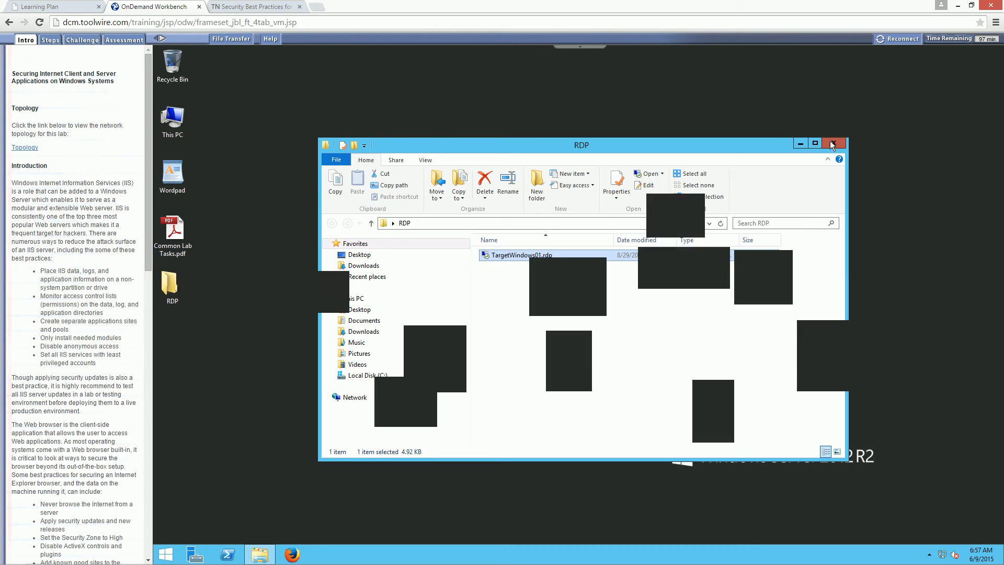
{"action": "left_click", "coordinate": [834, 143]}
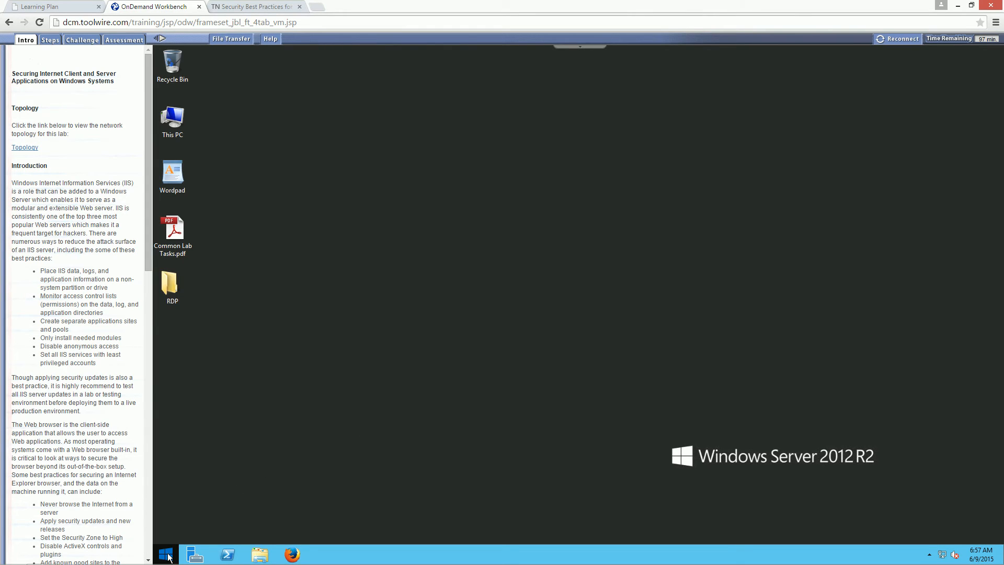
Launch Internet Explorer from the Start screen on the local desktop.
{"action": "left_click", "coordinate": [165, 554]}
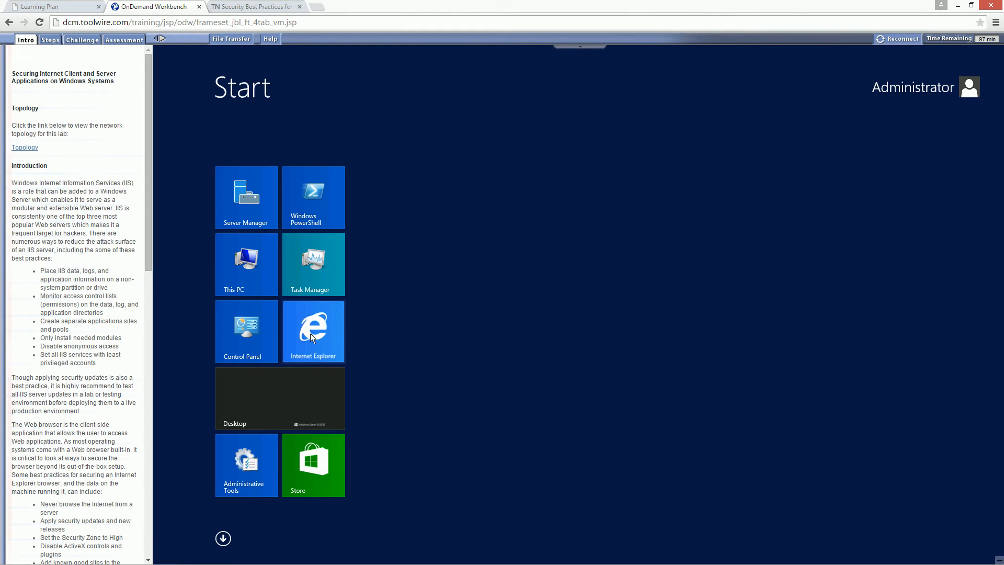
{"action": "left_click", "coordinate": [313, 331]}
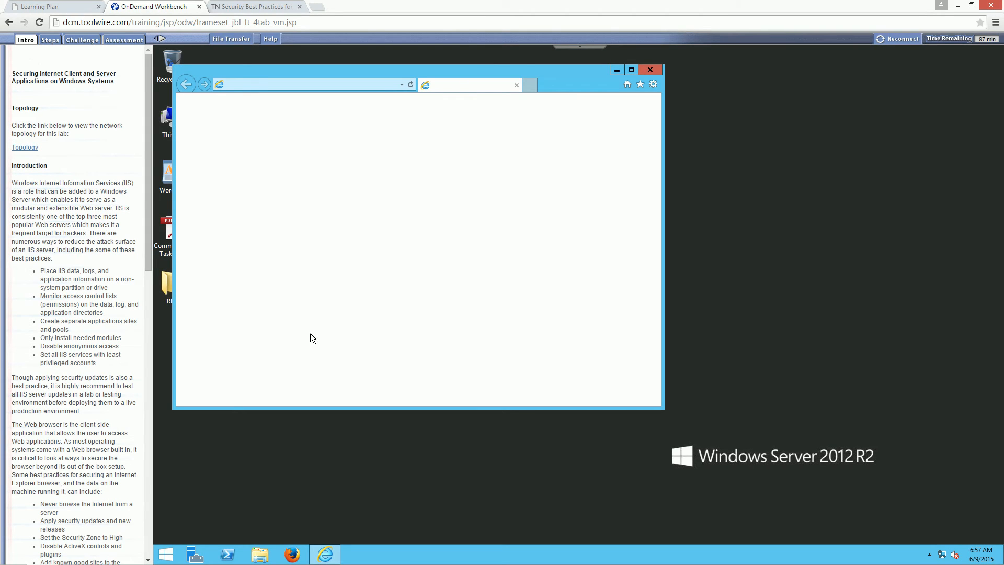
{"action": "left_click", "coordinate": [307, 84]}
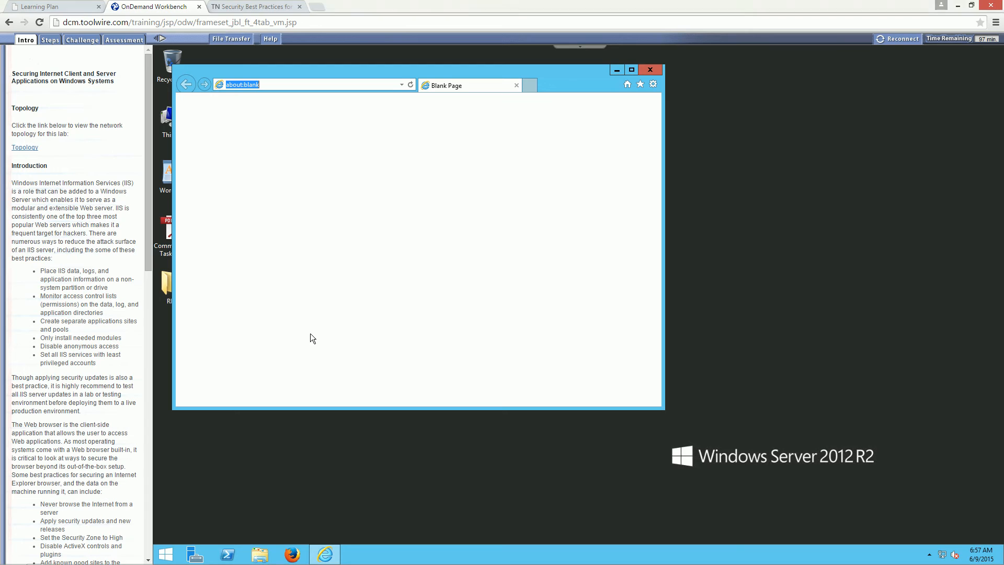
{"action": "mouse_move", "coordinate": [474, 213]}
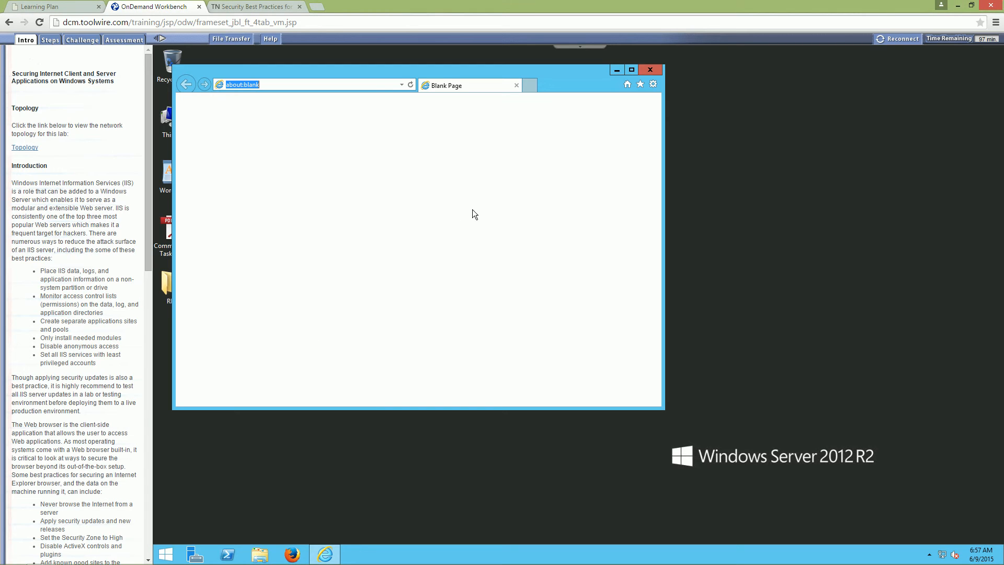
{"action": "mouse_move", "coordinate": [618, 133]}
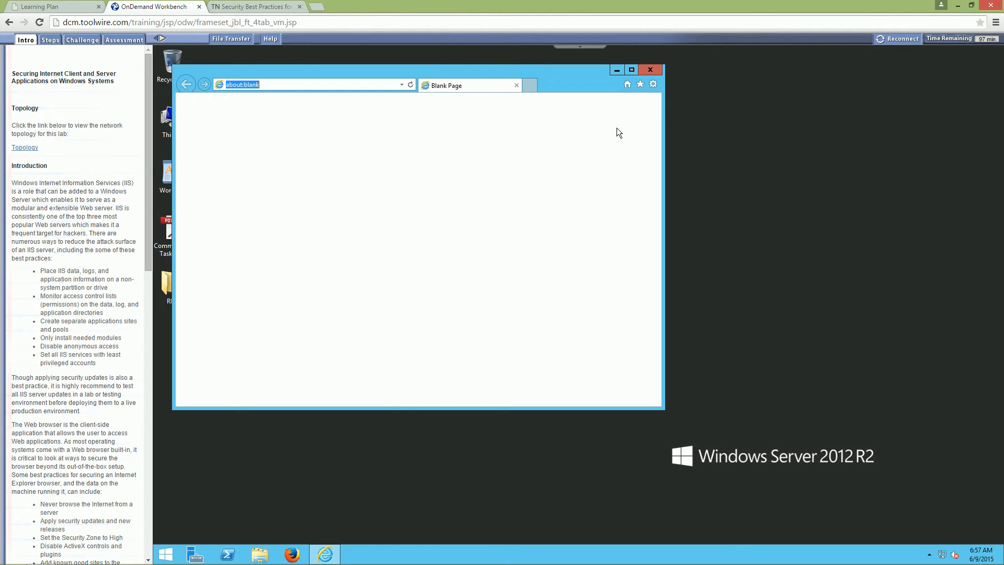
Bring up the Internet Options dialog from the Tools menu.
{"action": "left_click", "coordinate": [652, 84]}
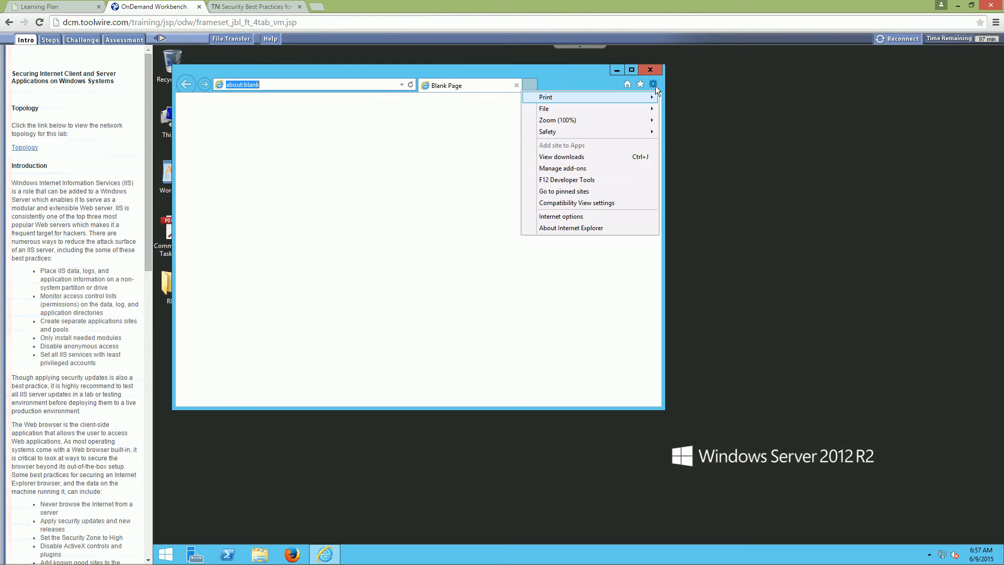
{"action": "mouse_move", "coordinate": [563, 228]}
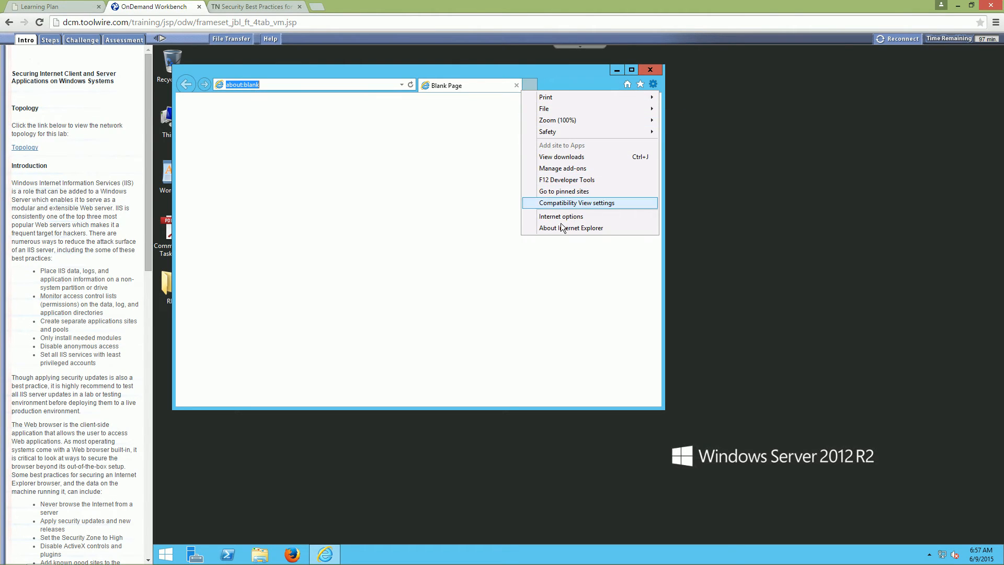
{"action": "mouse_move", "coordinate": [558, 85]}
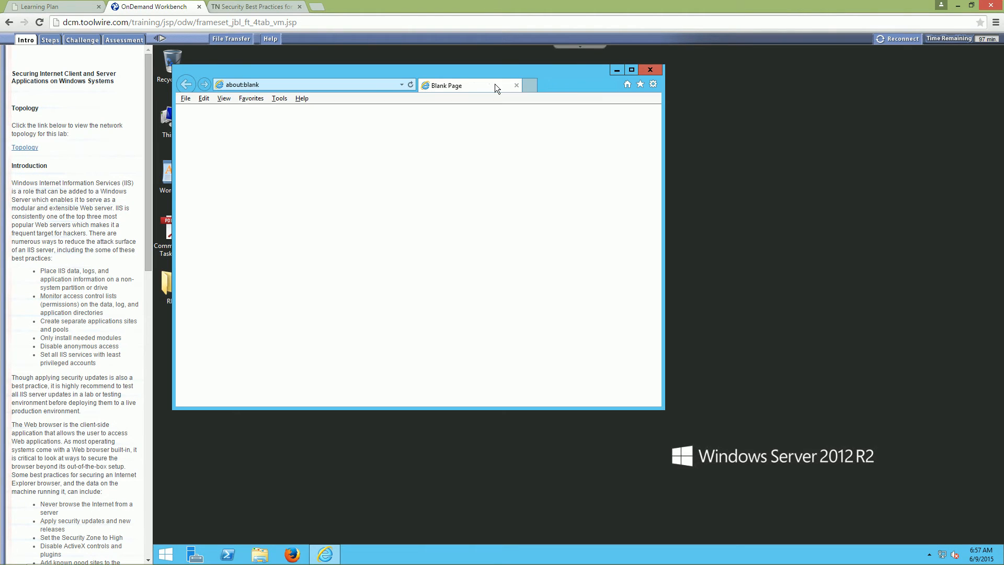
{"action": "left_click", "coordinate": [279, 99]}
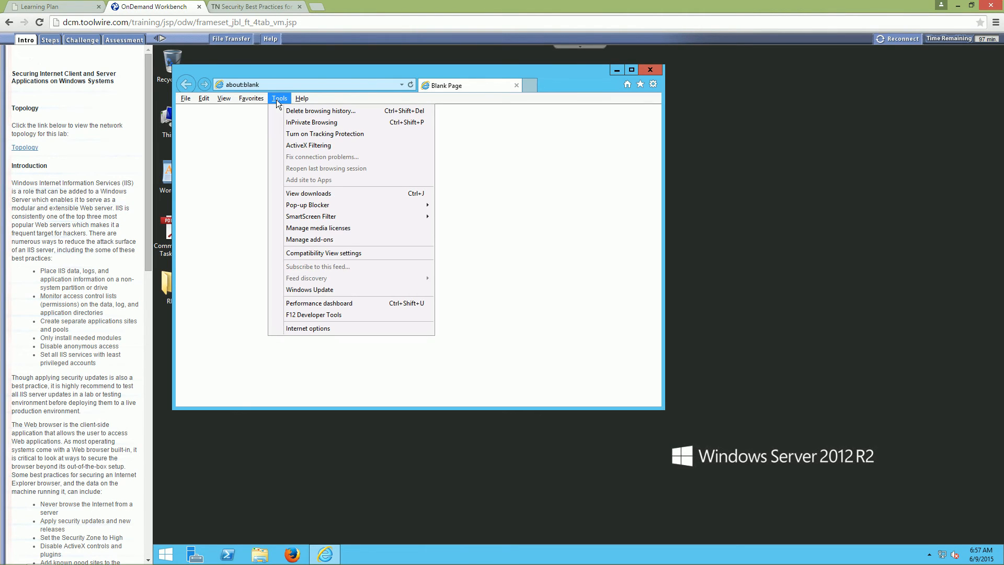
{"action": "mouse_move", "coordinate": [308, 327]}
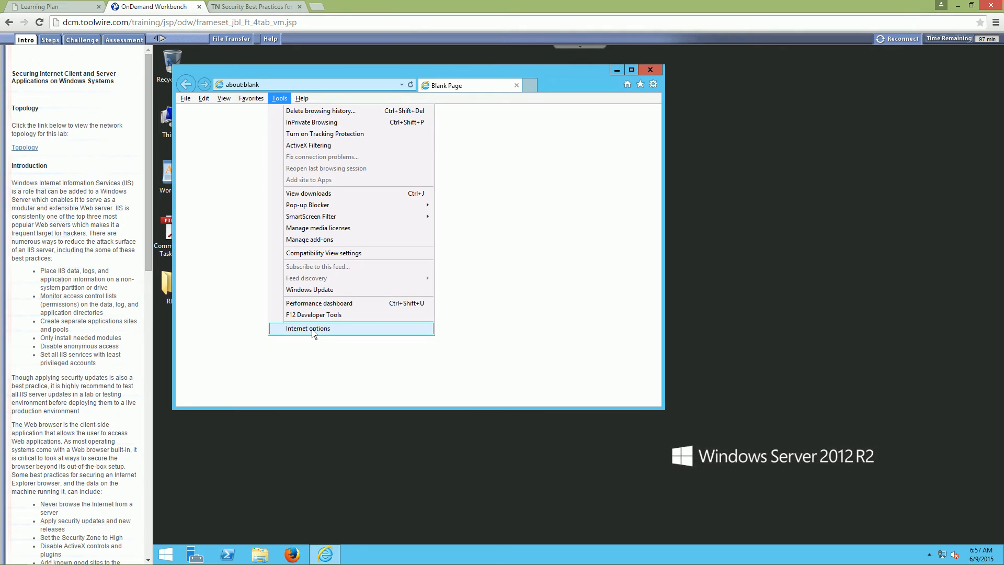
{"action": "left_click", "coordinate": [308, 327]}
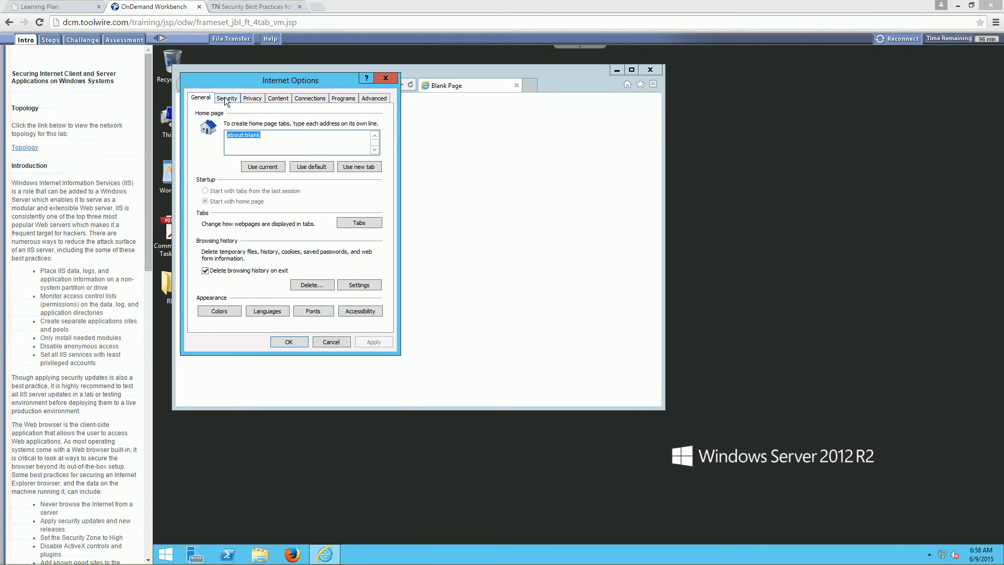
On the Security tab, review the Internet (High), Local intranet (Medium-low) and Trusted sites (Medium) zones.
{"action": "left_click", "coordinate": [227, 98]}
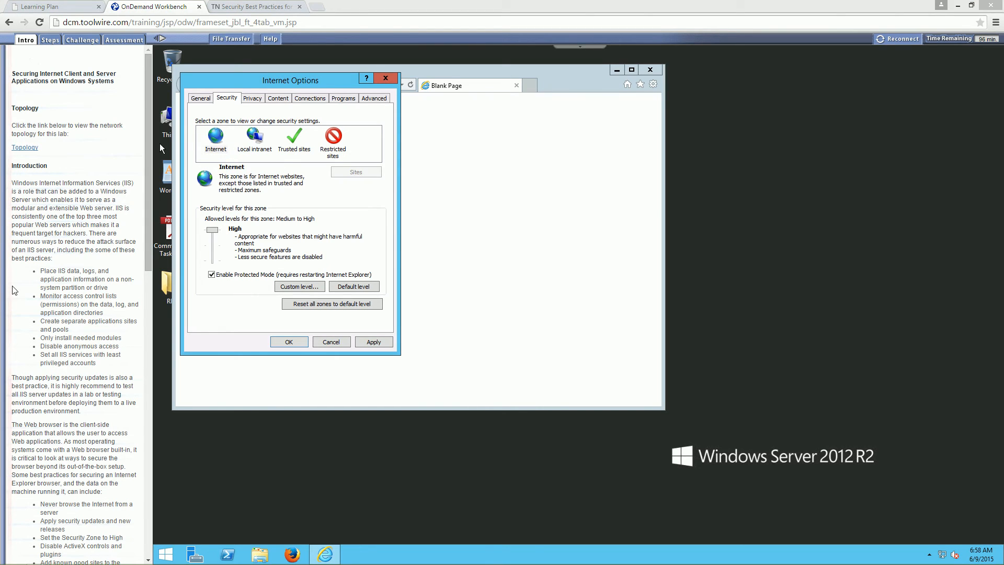
{"action": "mouse_move", "coordinate": [158, 363]}
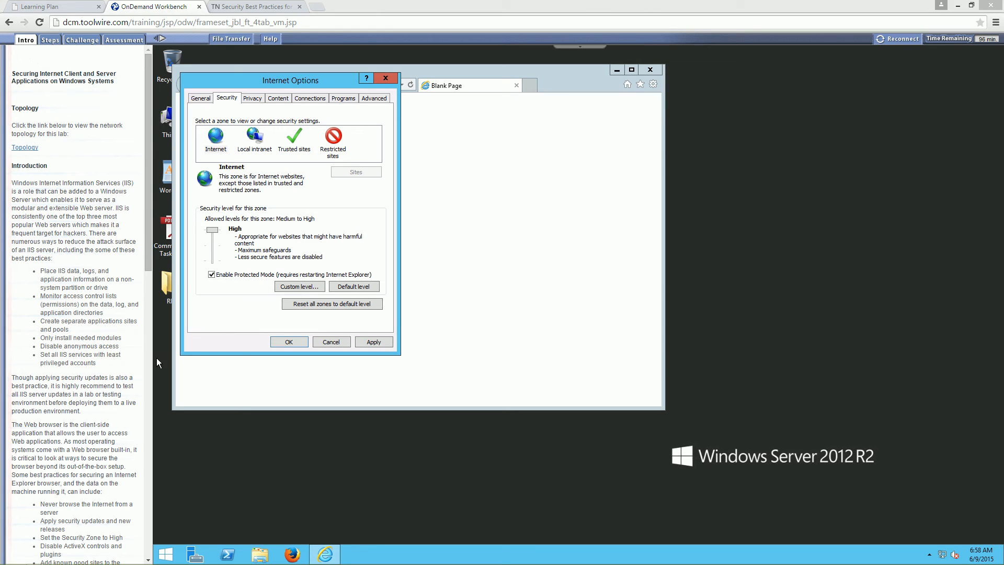
{"action": "left_click", "coordinate": [215, 139]}
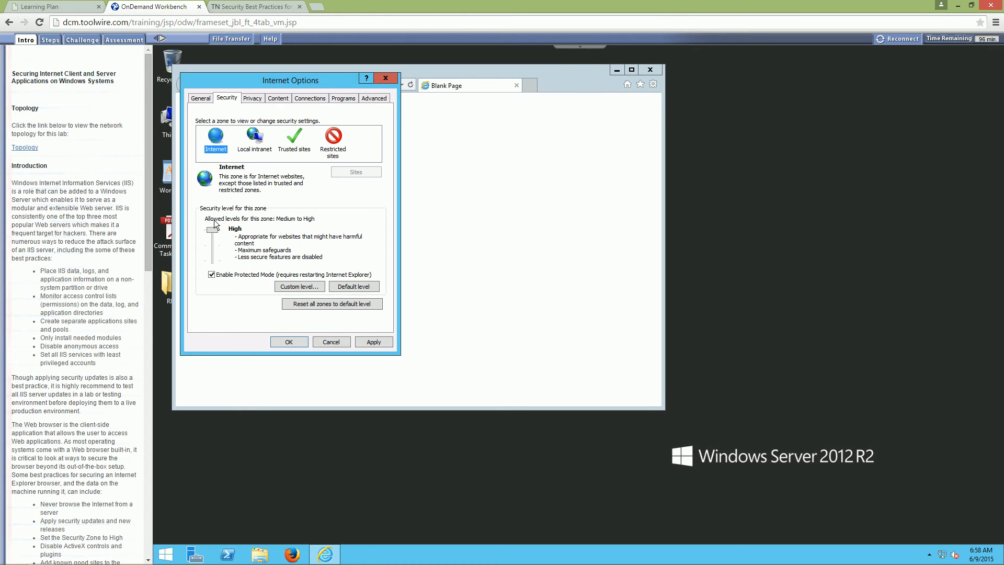
{"action": "left_click", "coordinate": [294, 138]}
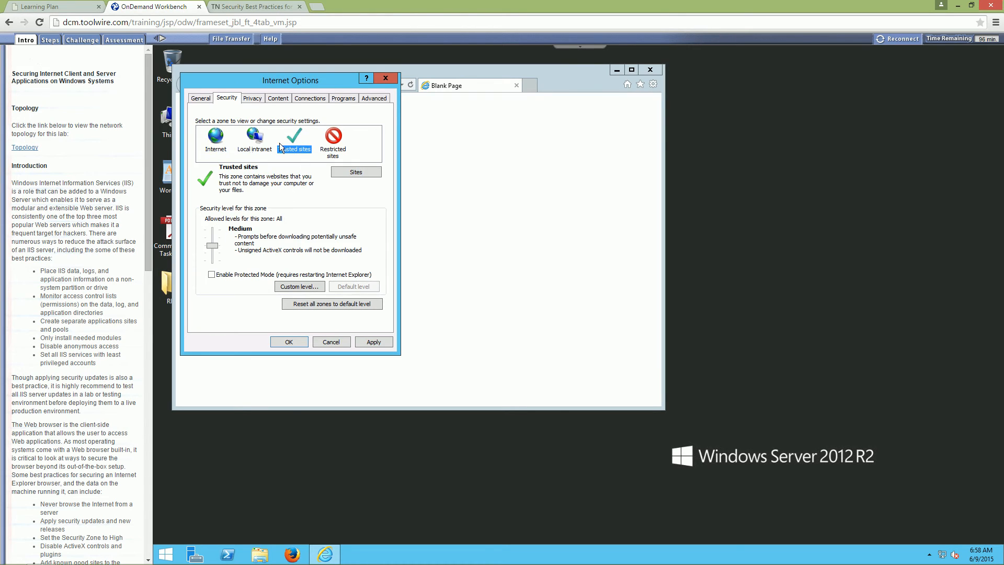
{"action": "left_click", "coordinate": [216, 139]}
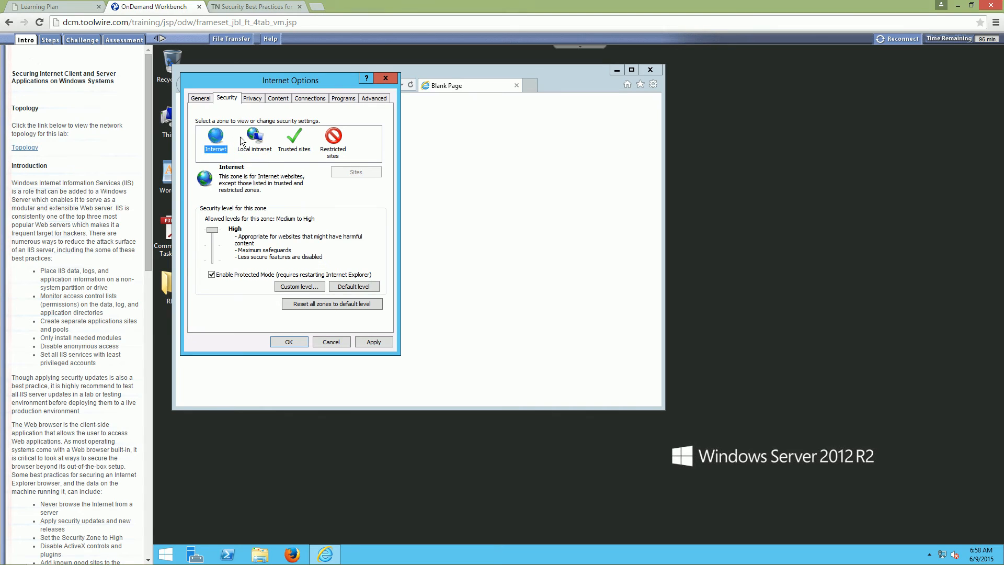
{"action": "left_click", "coordinate": [254, 139]}
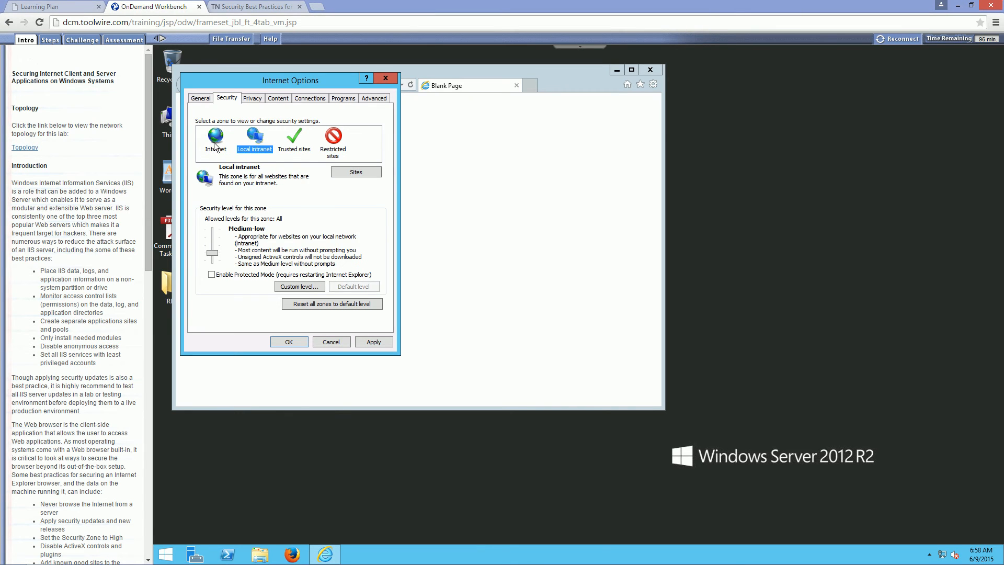
{"action": "mouse_move", "coordinate": [265, 151]}
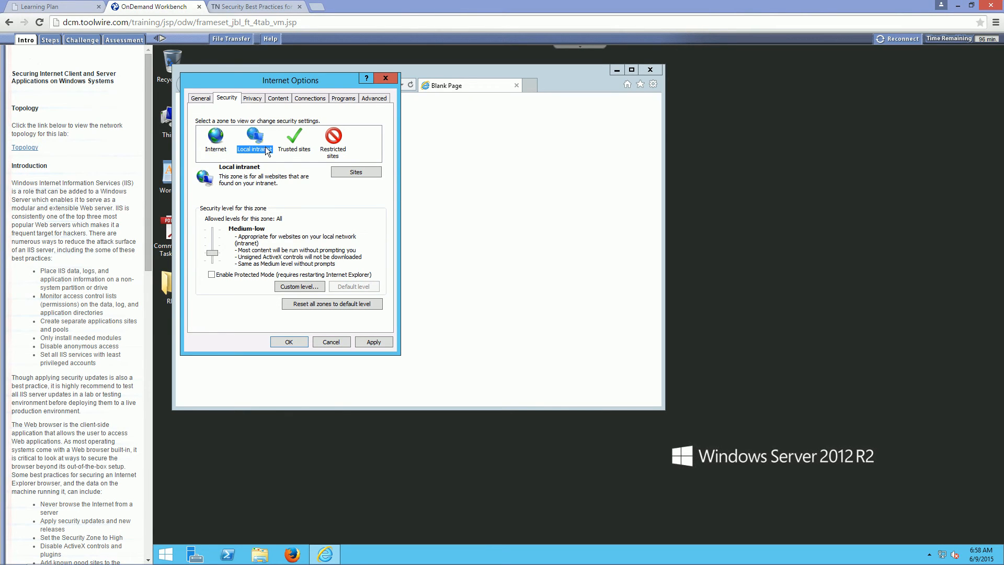
{"action": "left_click", "coordinate": [293, 139]}
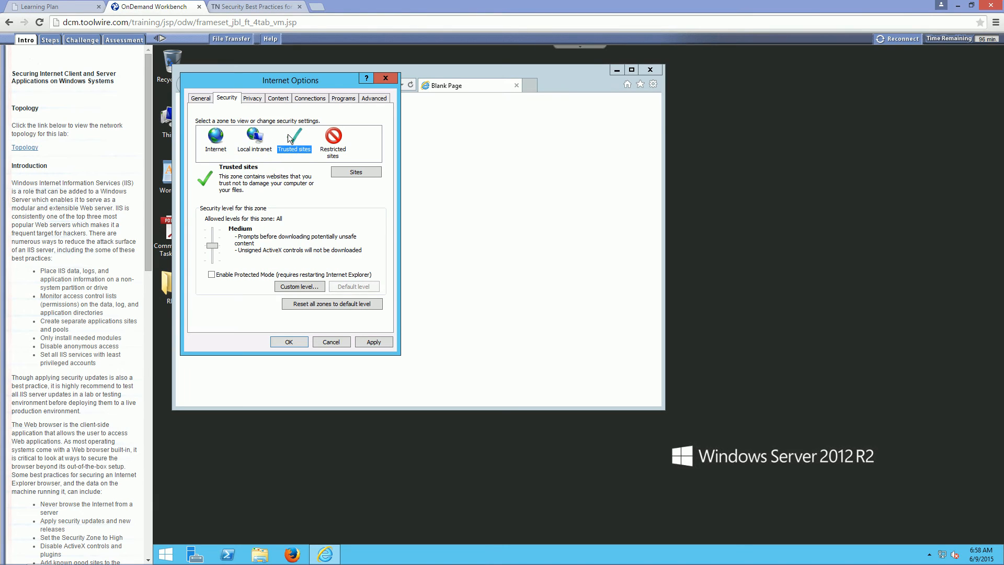
{"action": "mouse_move", "coordinate": [307, 213]}
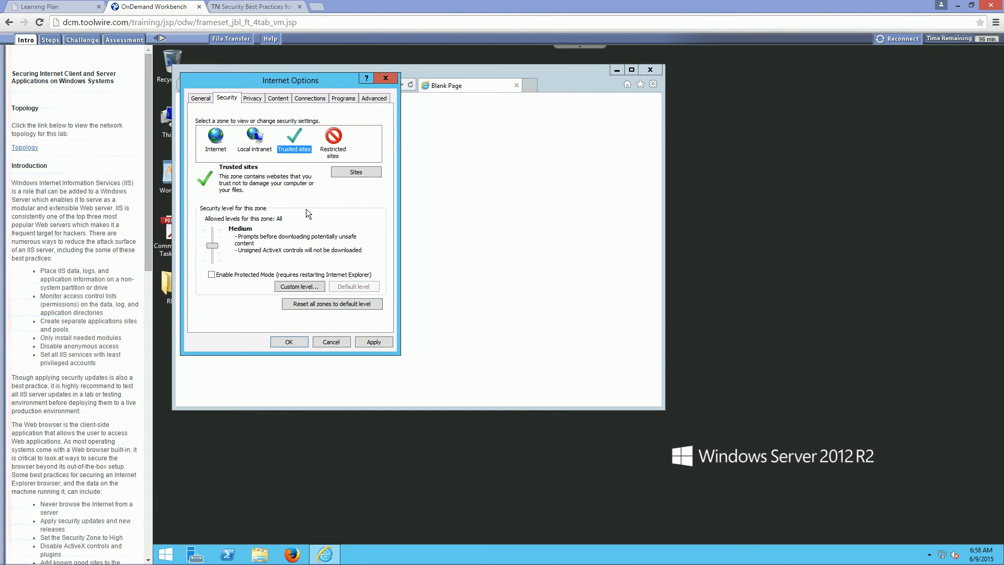
{"action": "left_click", "coordinate": [356, 172]}
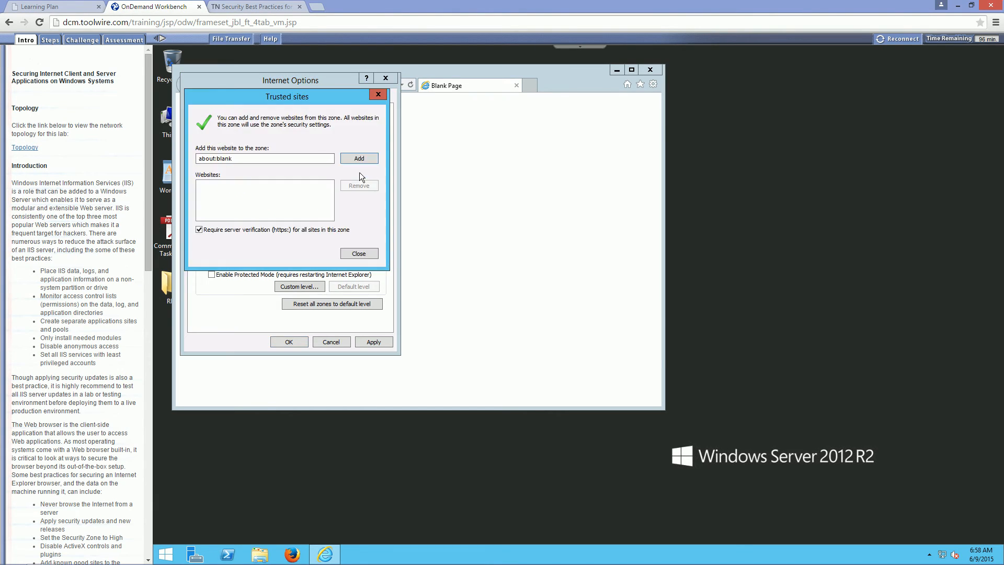
{"action": "left_click", "coordinate": [265, 157]}
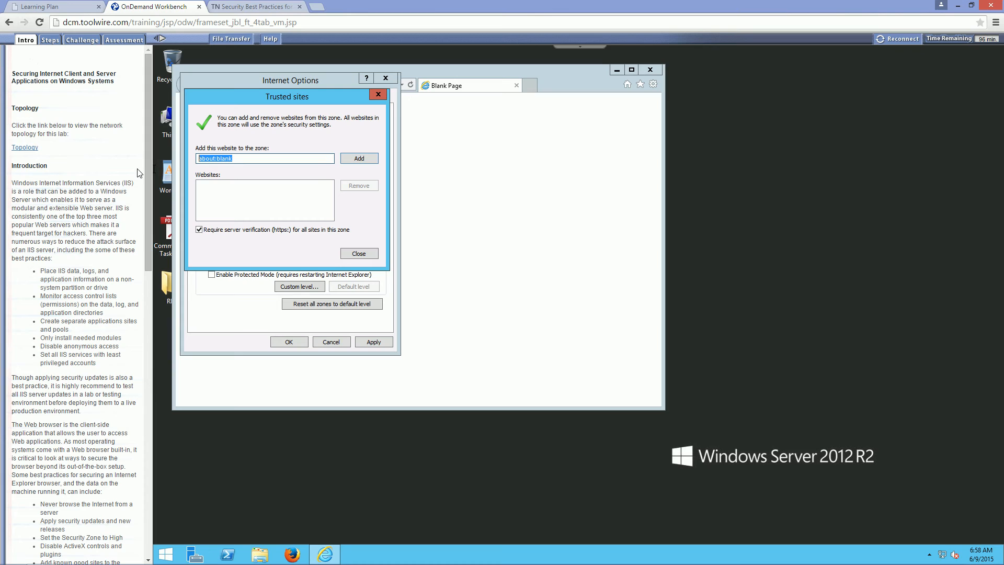
{"action": "mouse_move", "coordinate": [148, 156]}
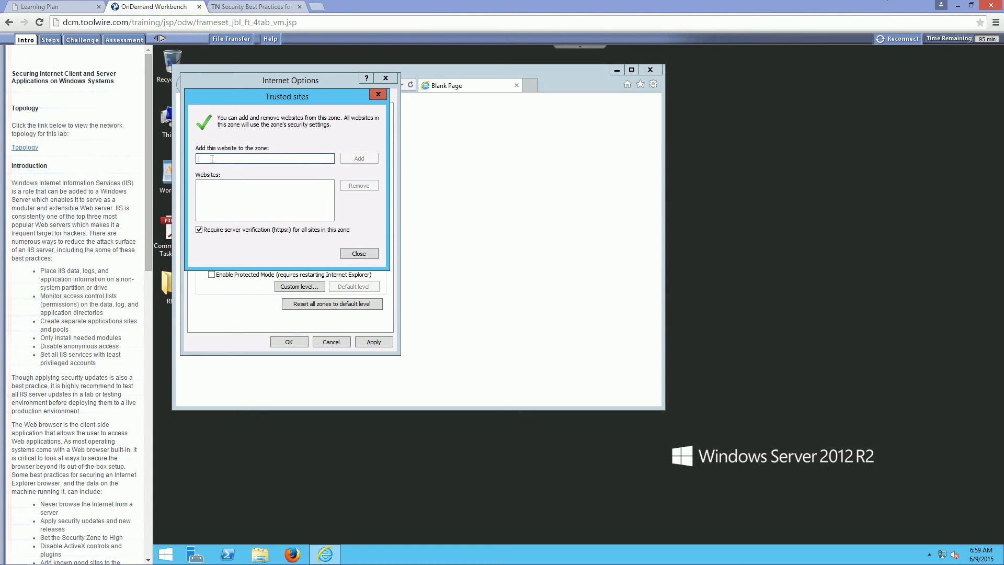
{"action": "type", "text": "http://"}
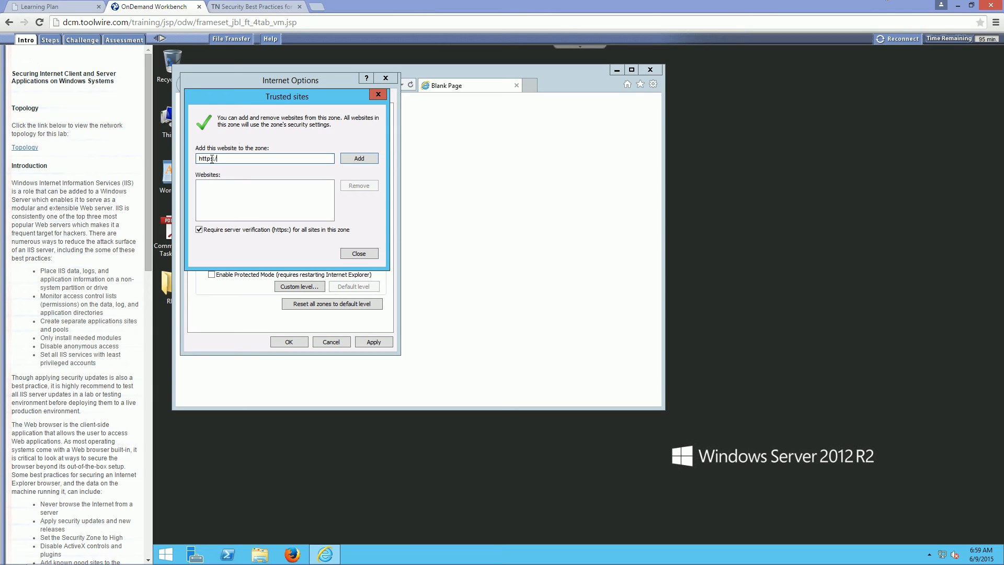
{"action": "type", "text": "/google.com"}
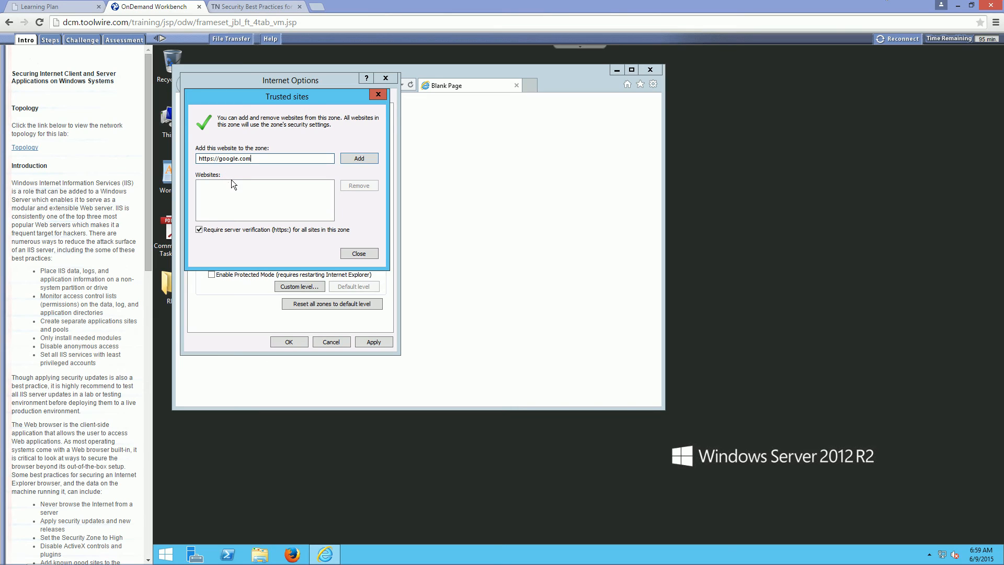
{"action": "mouse_move", "coordinate": [195, 257]}
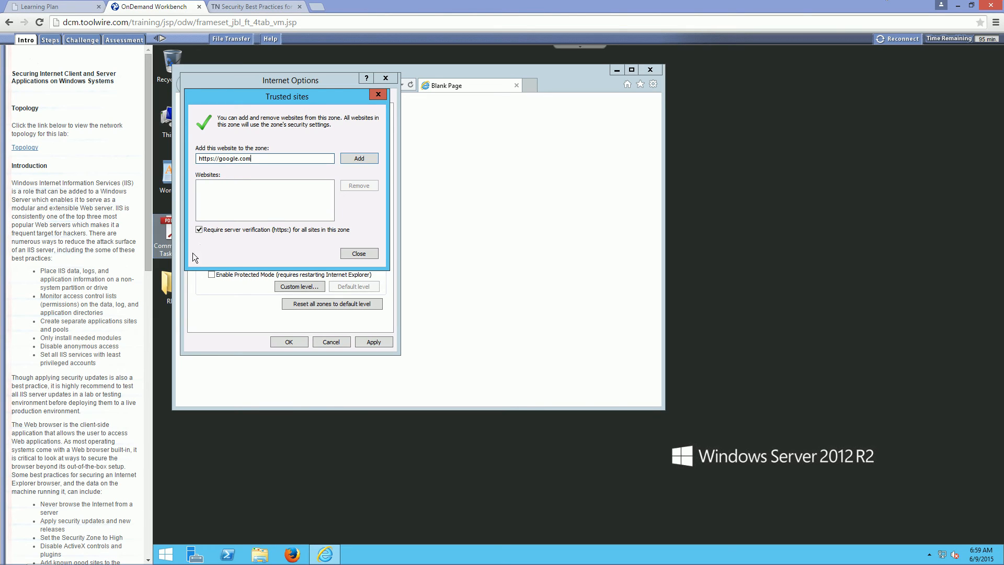
{"action": "mouse_move", "coordinate": [194, 244]}
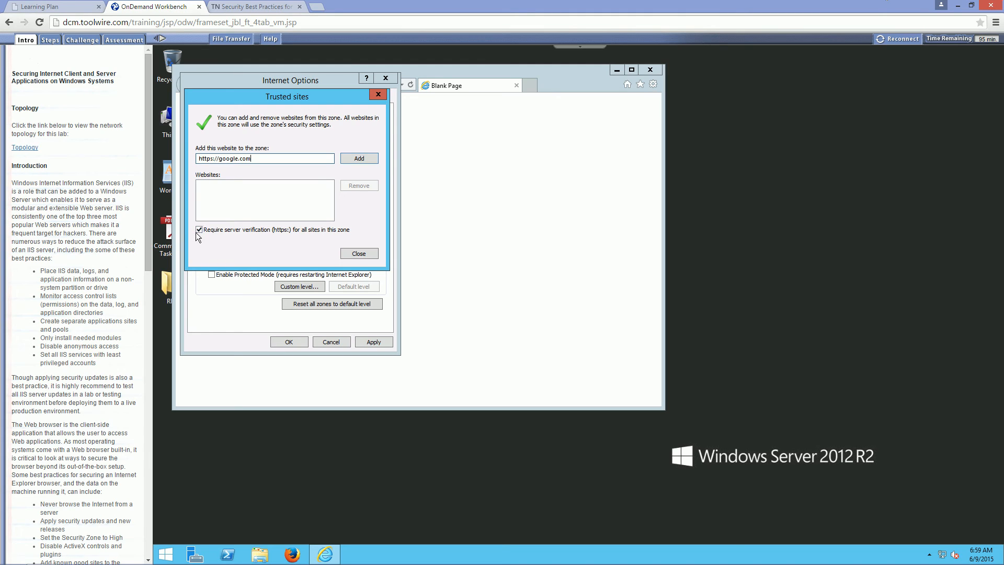
{"action": "mouse_move", "coordinate": [307, 156]}
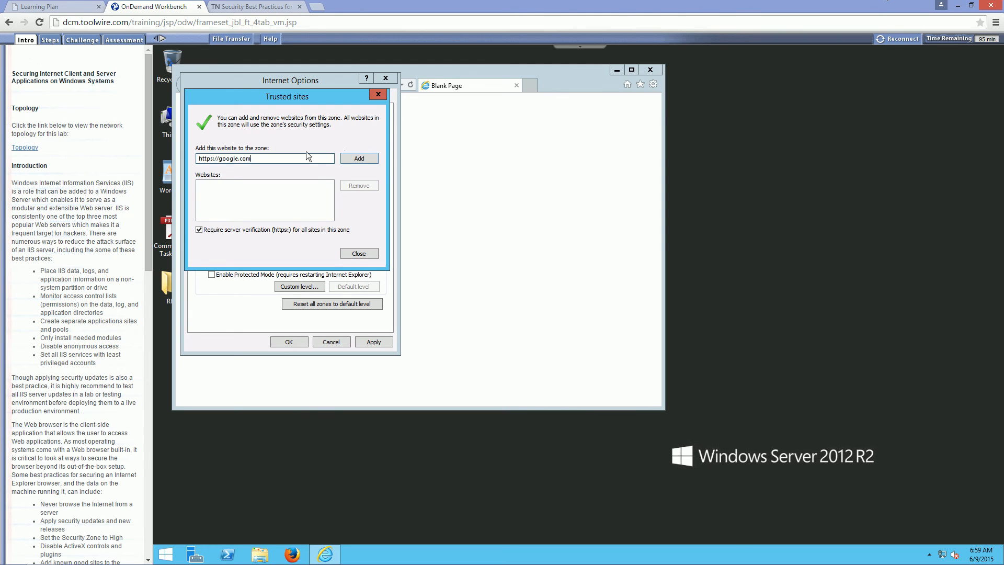
{"action": "left_click", "coordinate": [358, 158]}
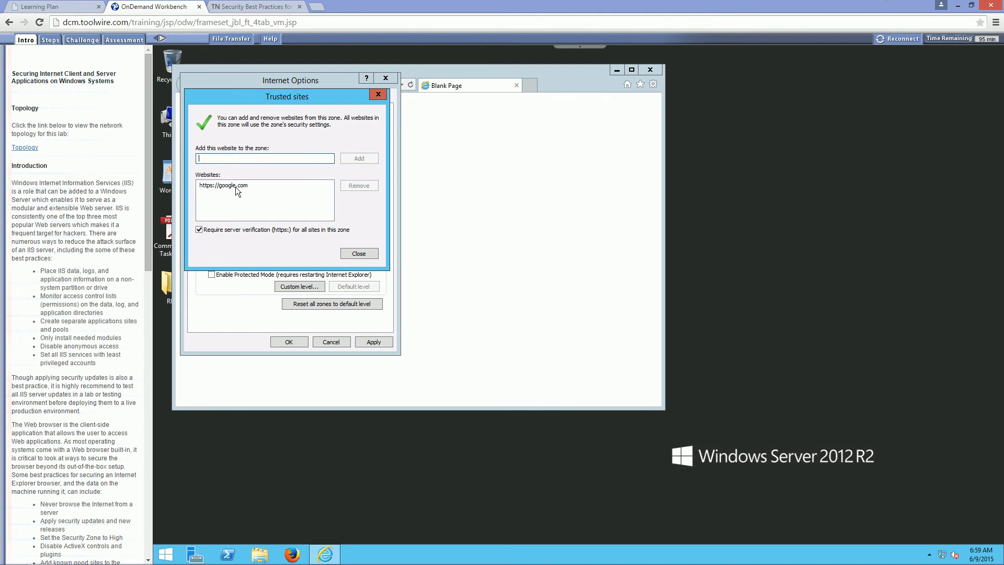
{"action": "left_click", "coordinate": [359, 253]}
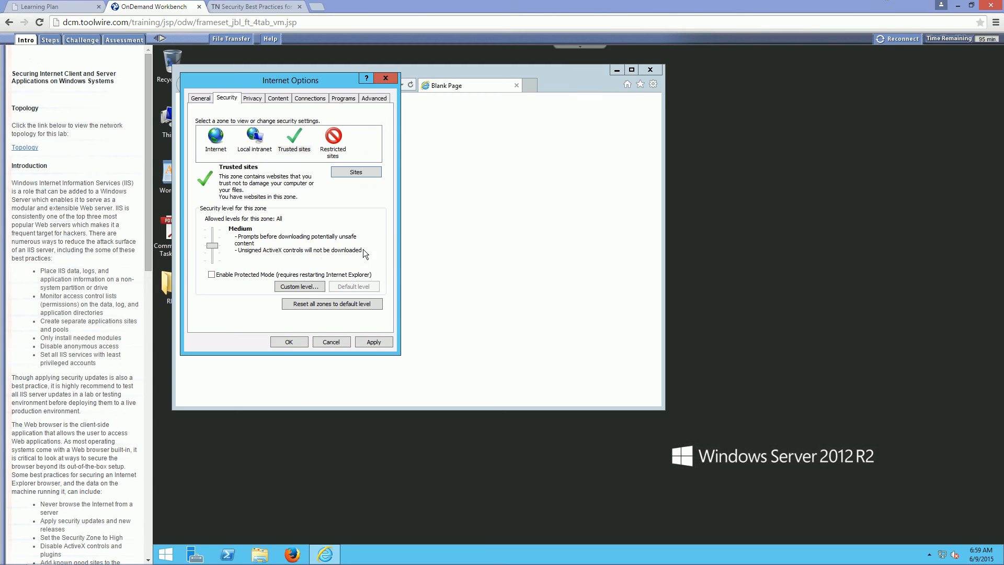
{"action": "mouse_move", "coordinate": [156, 295]}
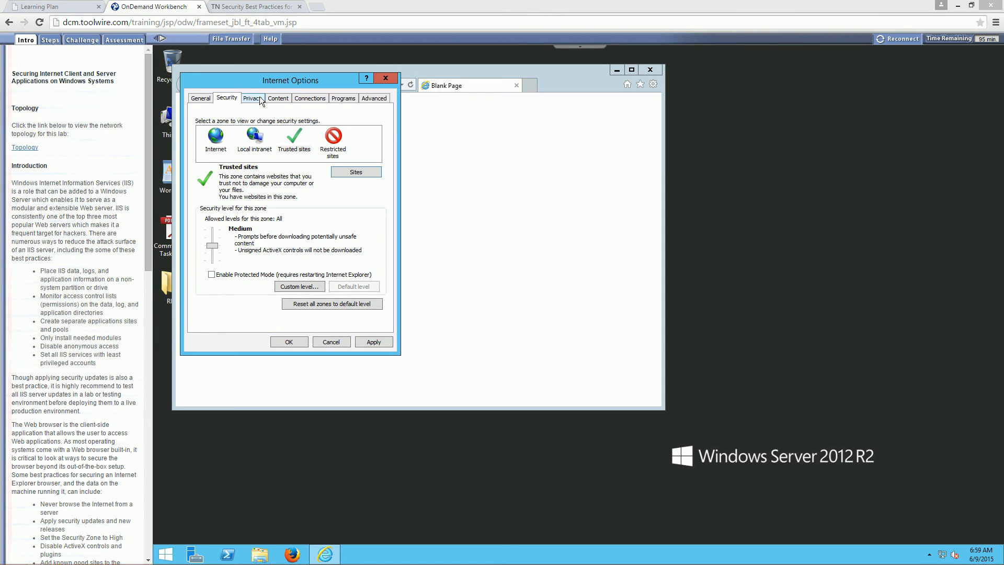
In Privacy > Advanced, override automatic cookie handling with first-party cookies set to Prompt and confirm.
{"action": "left_click", "coordinate": [252, 98]}
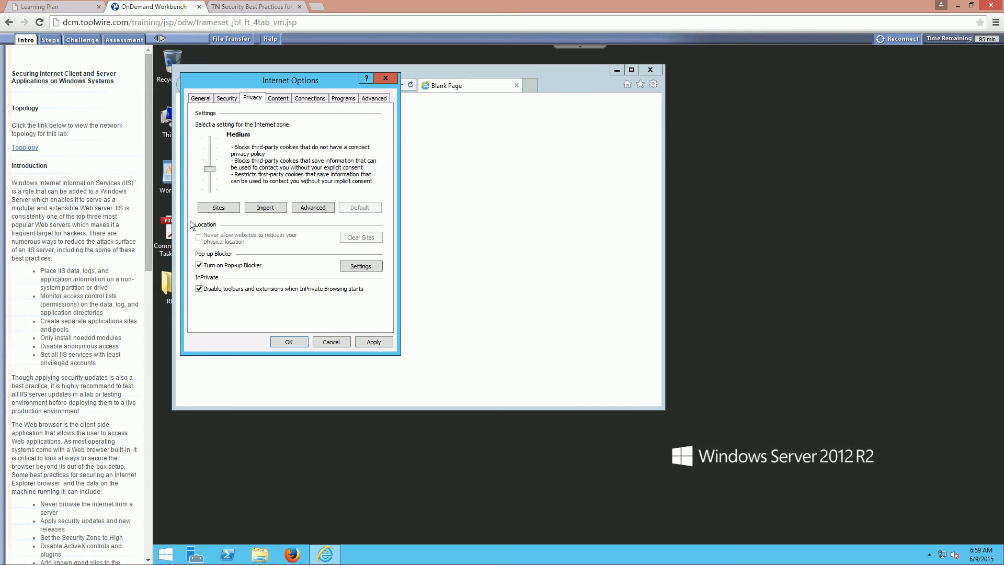
{"action": "mouse_move", "coordinate": [321, 191]}
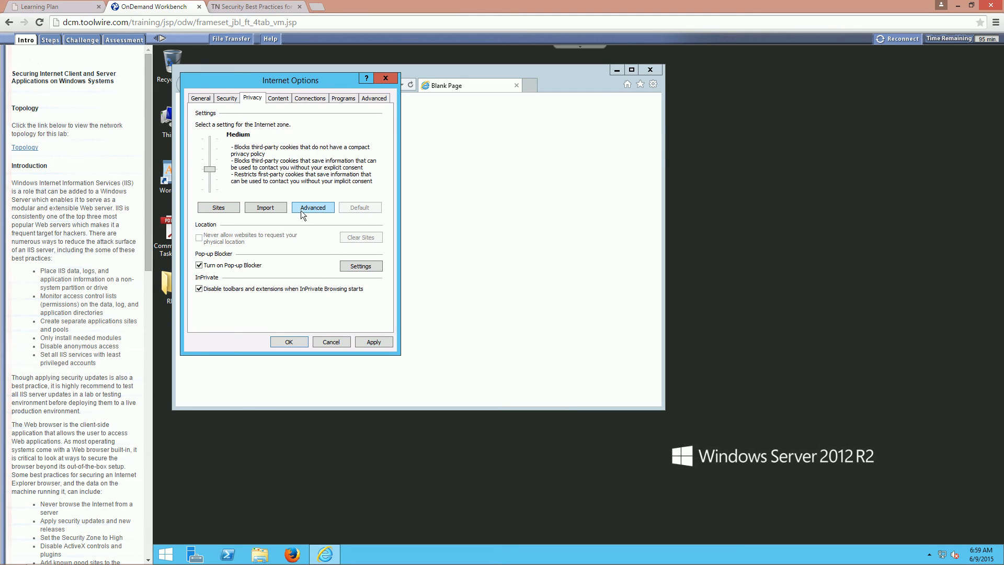
{"action": "left_click", "coordinate": [312, 207]}
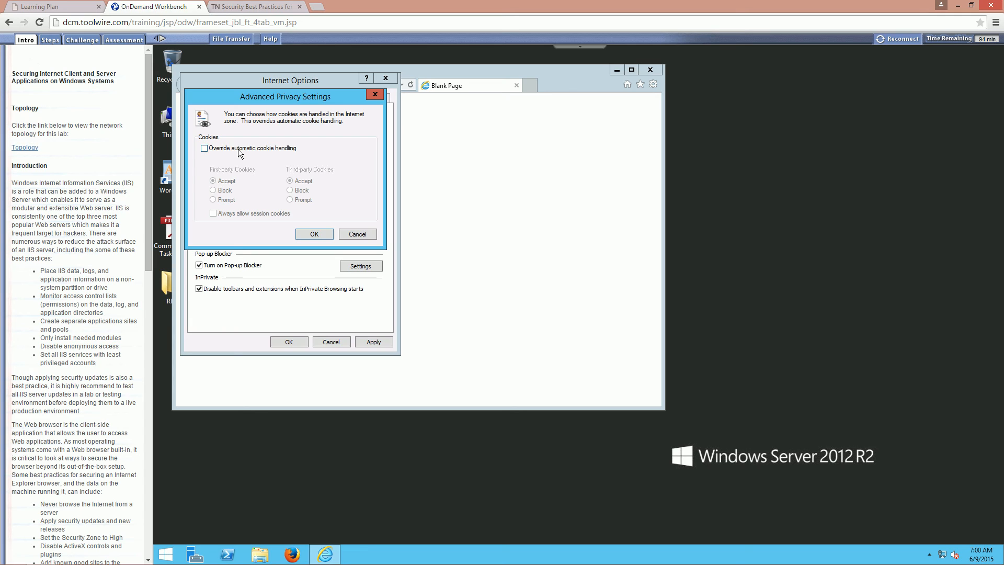
{"action": "left_click", "coordinate": [204, 147]}
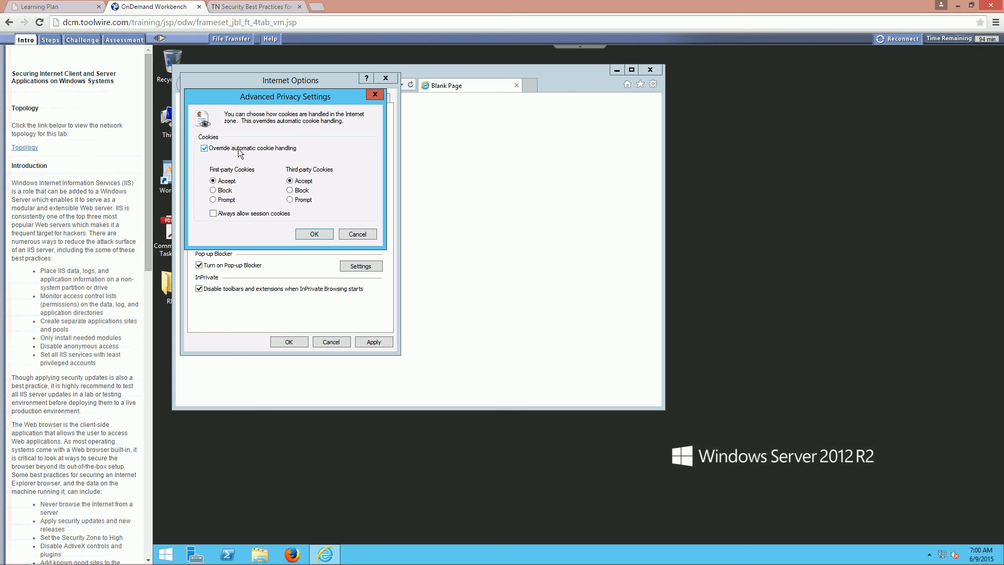
{"action": "left_click", "coordinate": [214, 198]}
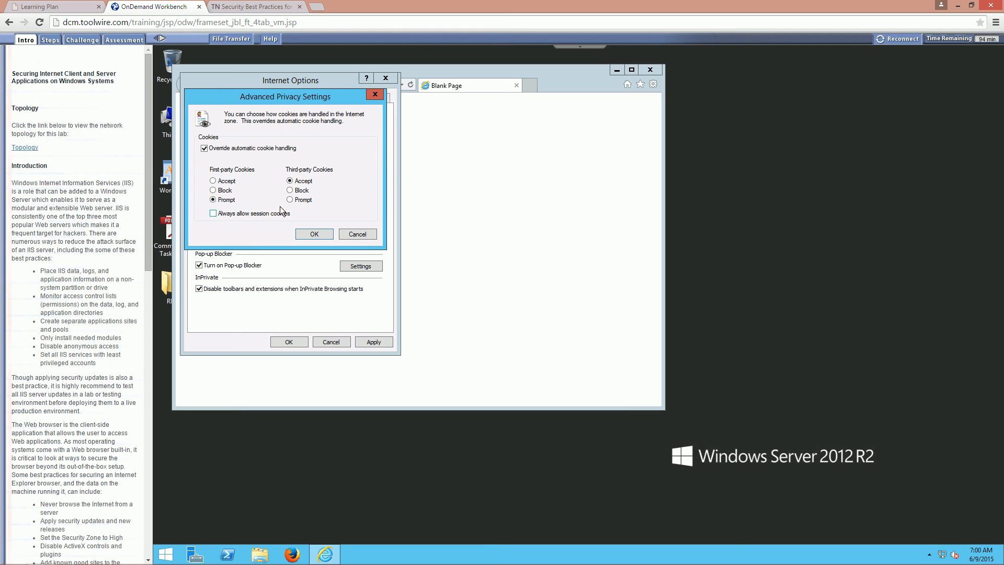
{"action": "left_click", "coordinate": [290, 199]}
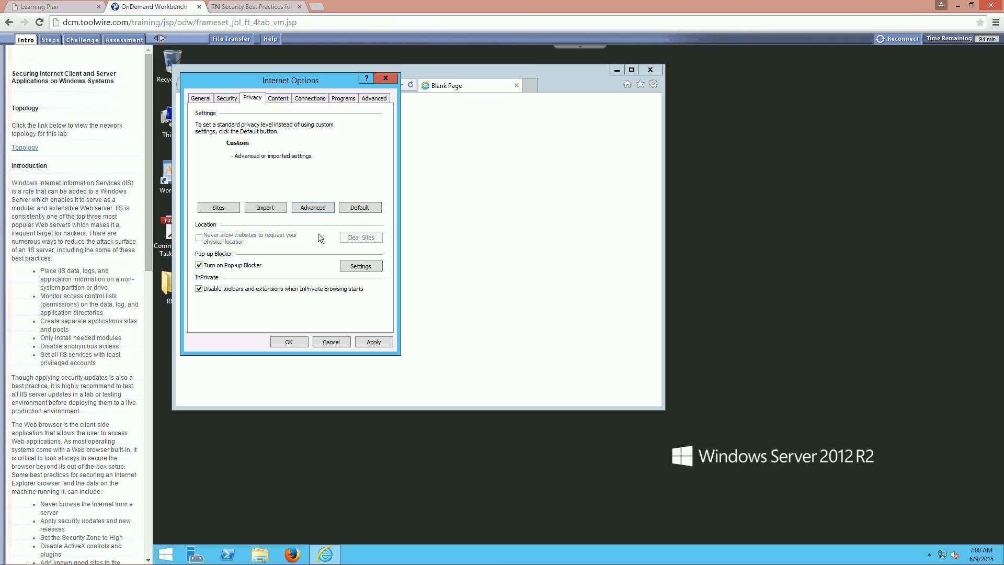
{"action": "mouse_move", "coordinate": [333, 120]}
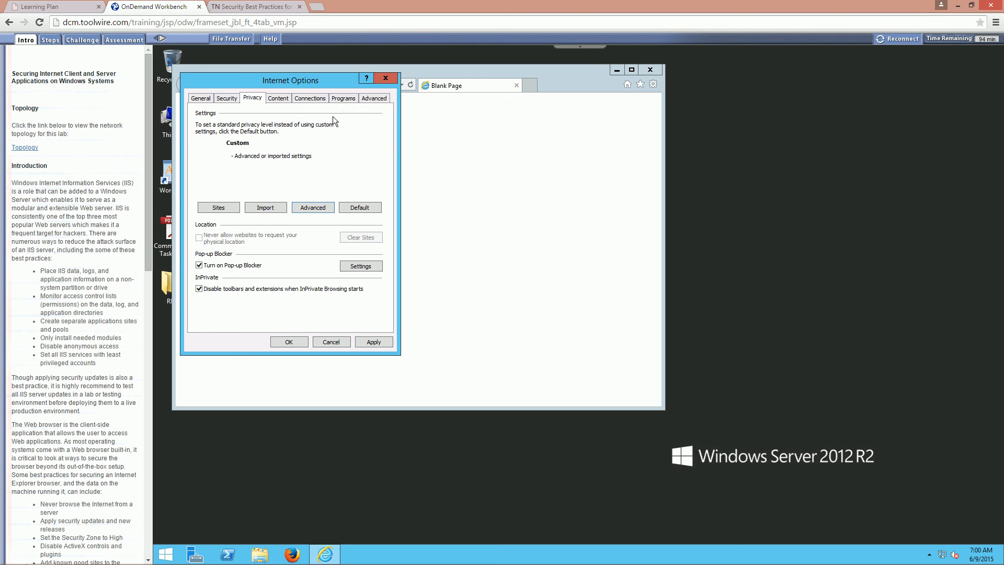
On the Advanced tab, enable Always show encoded addresses and save the Internet Options.
{"action": "left_click", "coordinate": [374, 98]}
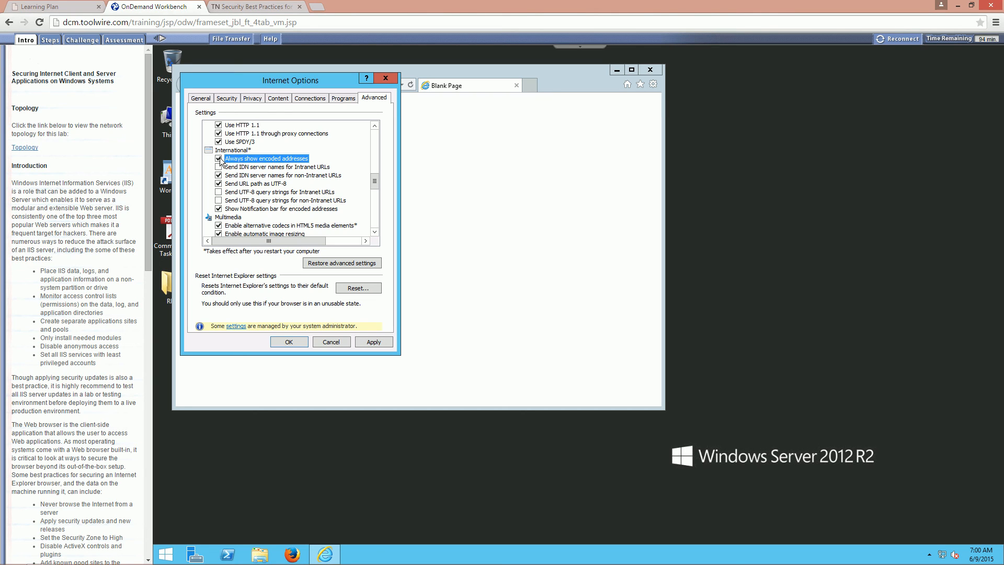
{"action": "left_click", "coordinate": [218, 166]}
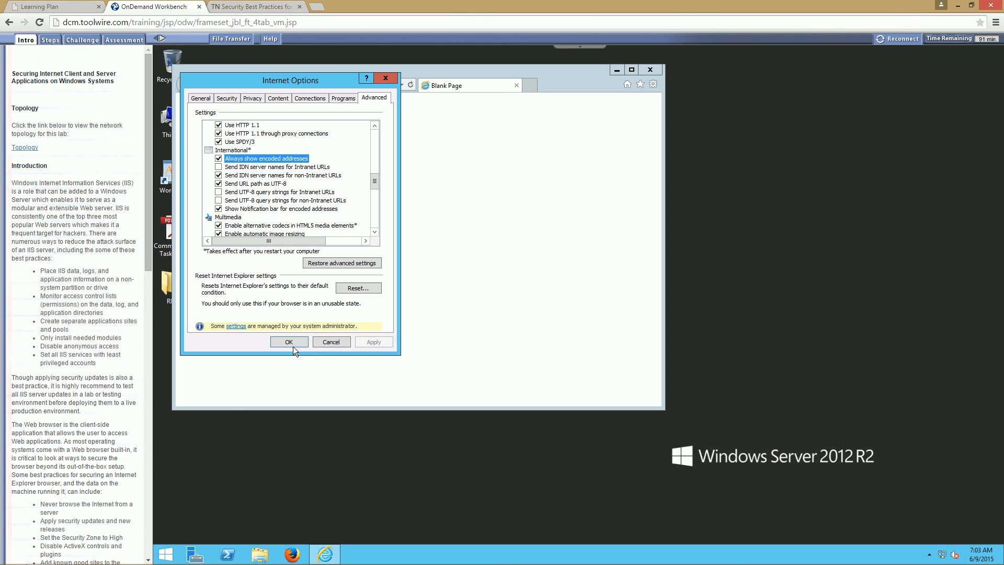
{"action": "left_click", "coordinate": [288, 341]}
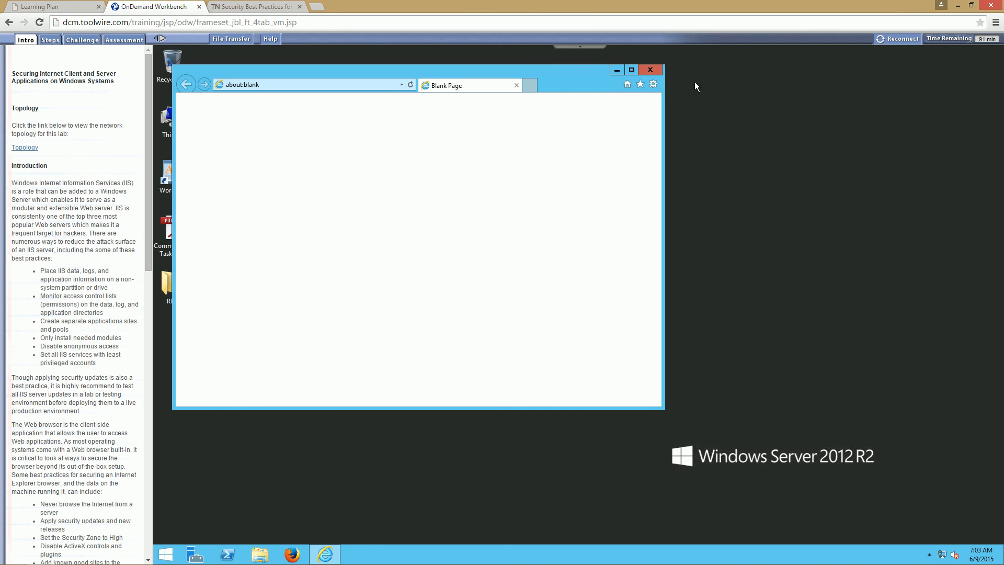
{"action": "mouse_move", "coordinate": [649, 70]}
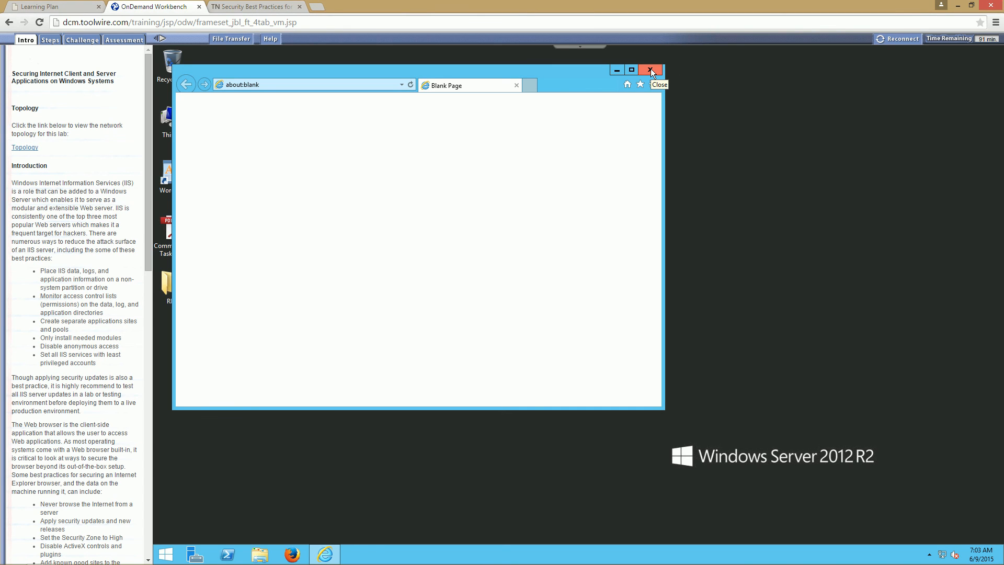